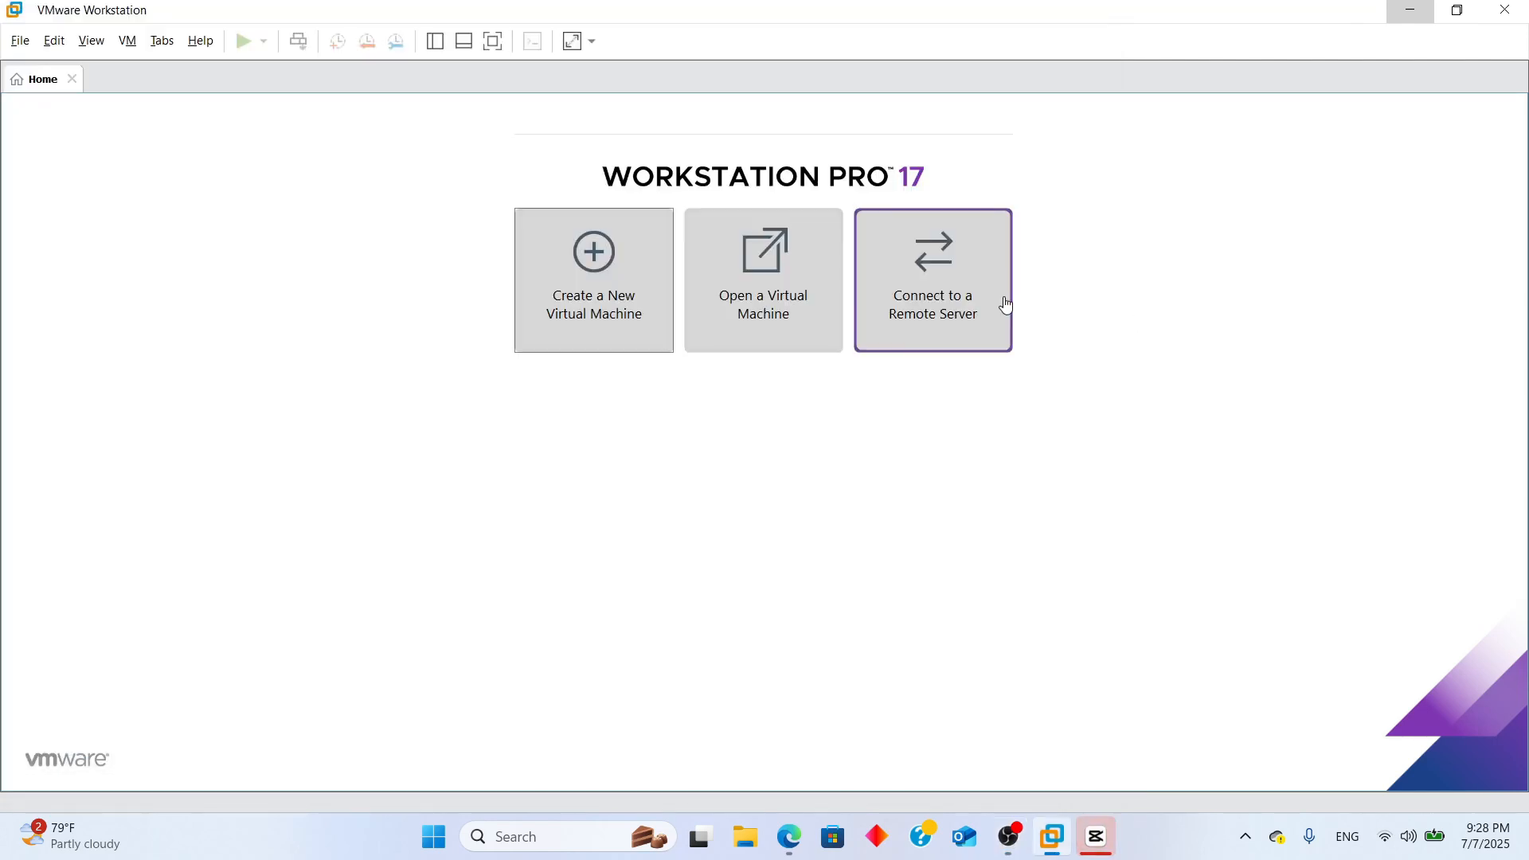
{"action": "mouse_move", "coordinate": [593, 302]}
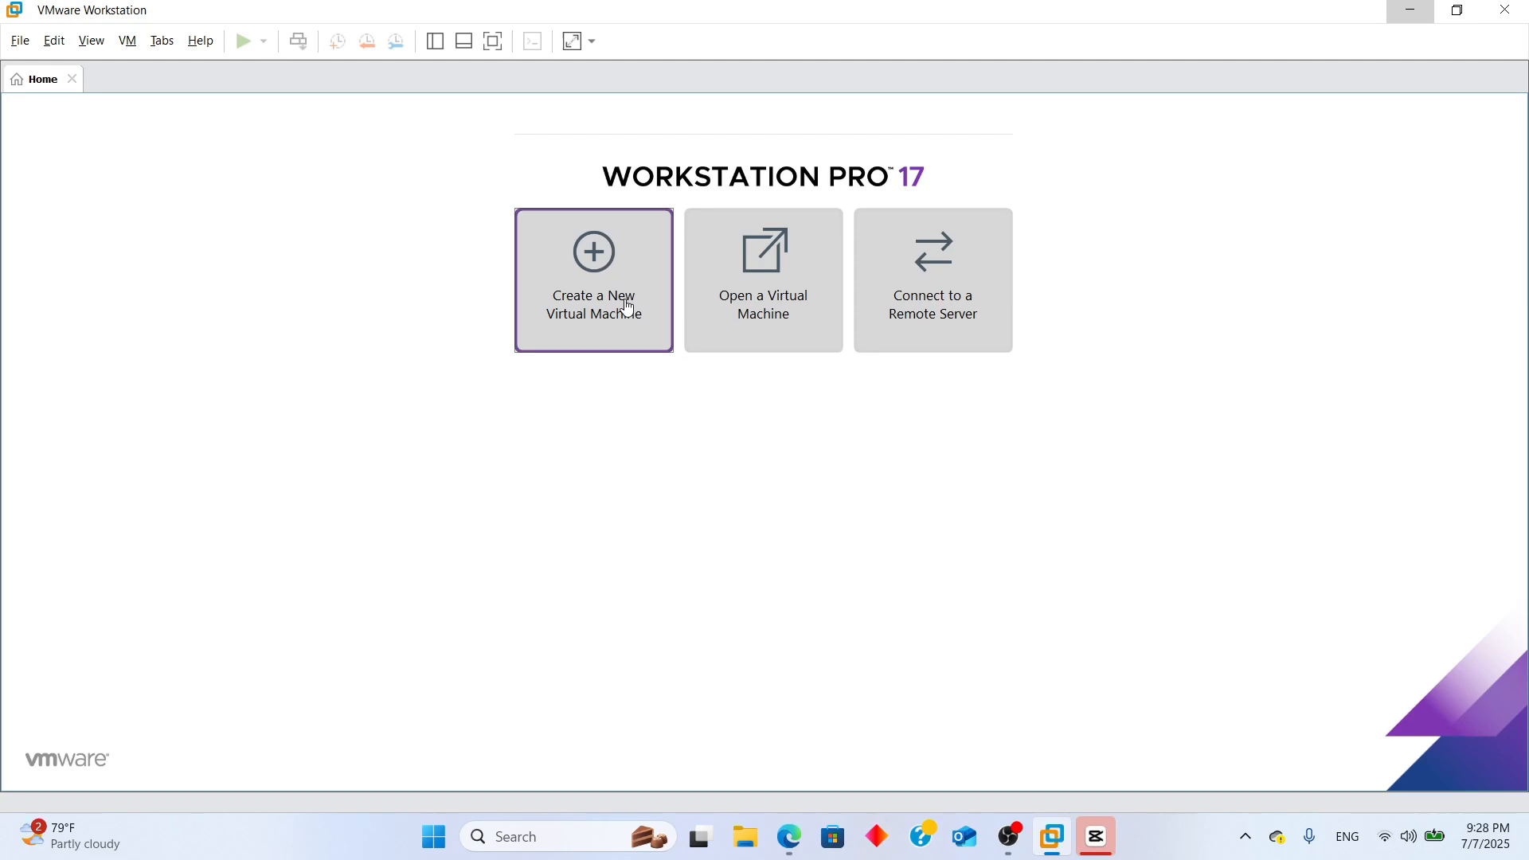
- Run the Typical new-VM wizard with the High Sierra ISO, Apple macOS 10.13 and an 80 GB disk
{"action": "left_click", "coordinate": [593, 279]}
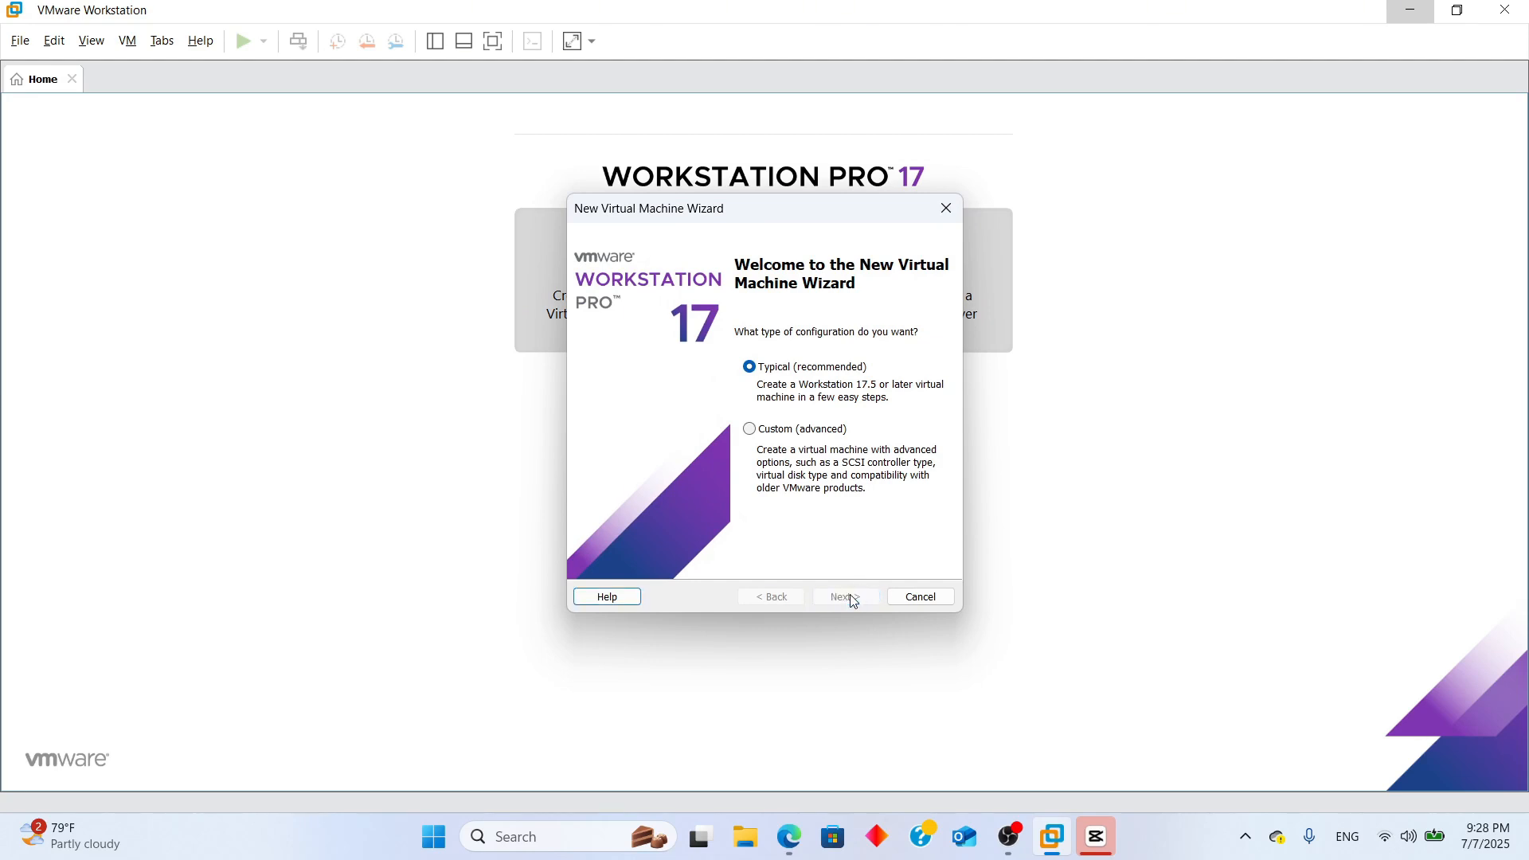
{"action": "left_click", "coordinate": [843, 596]}
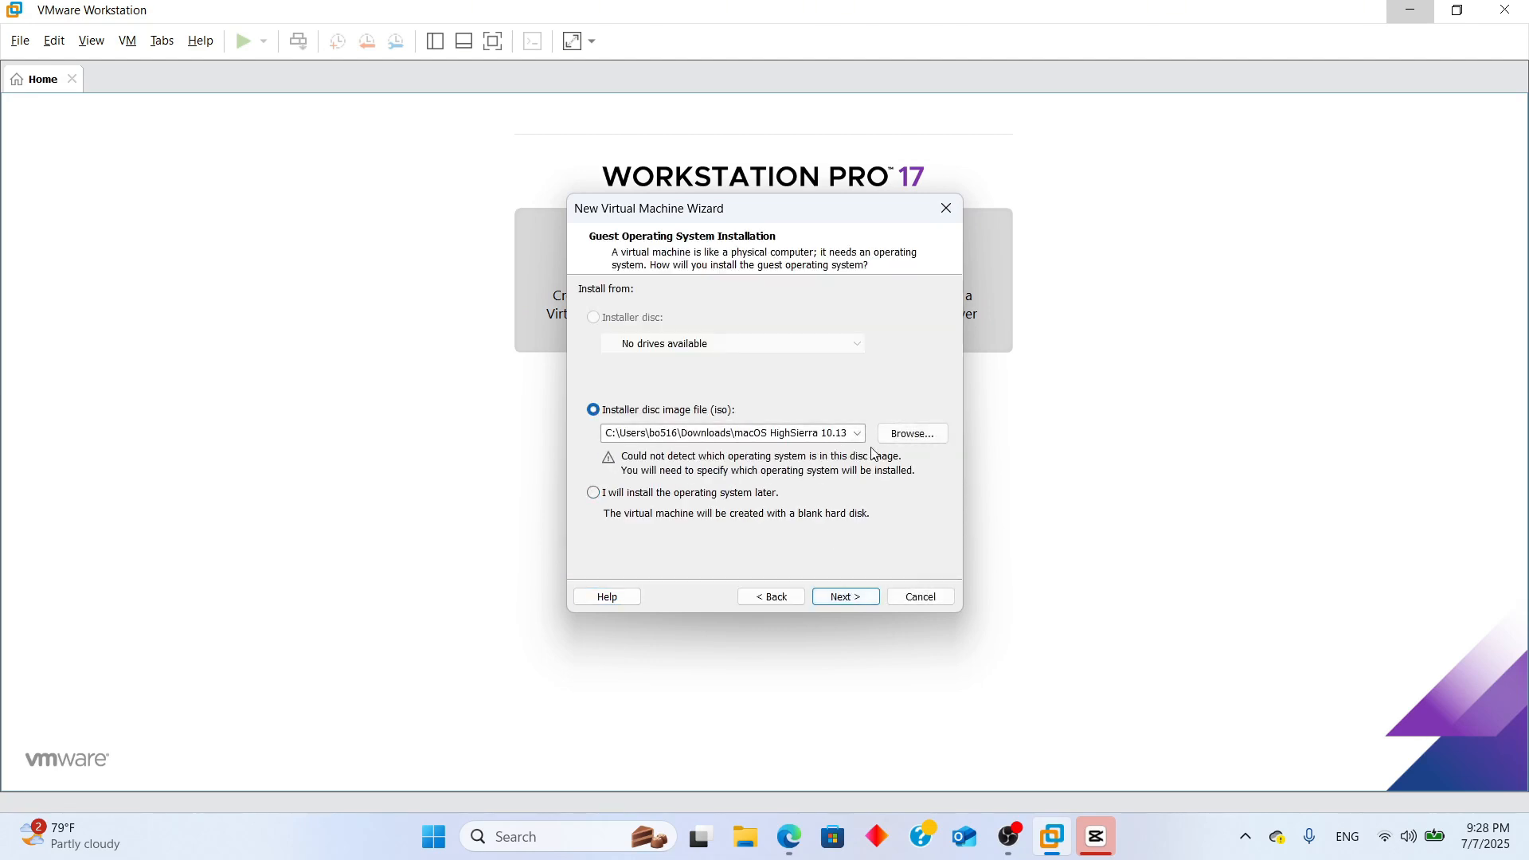
{"action": "left_click", "coordinate": [844, 596]}
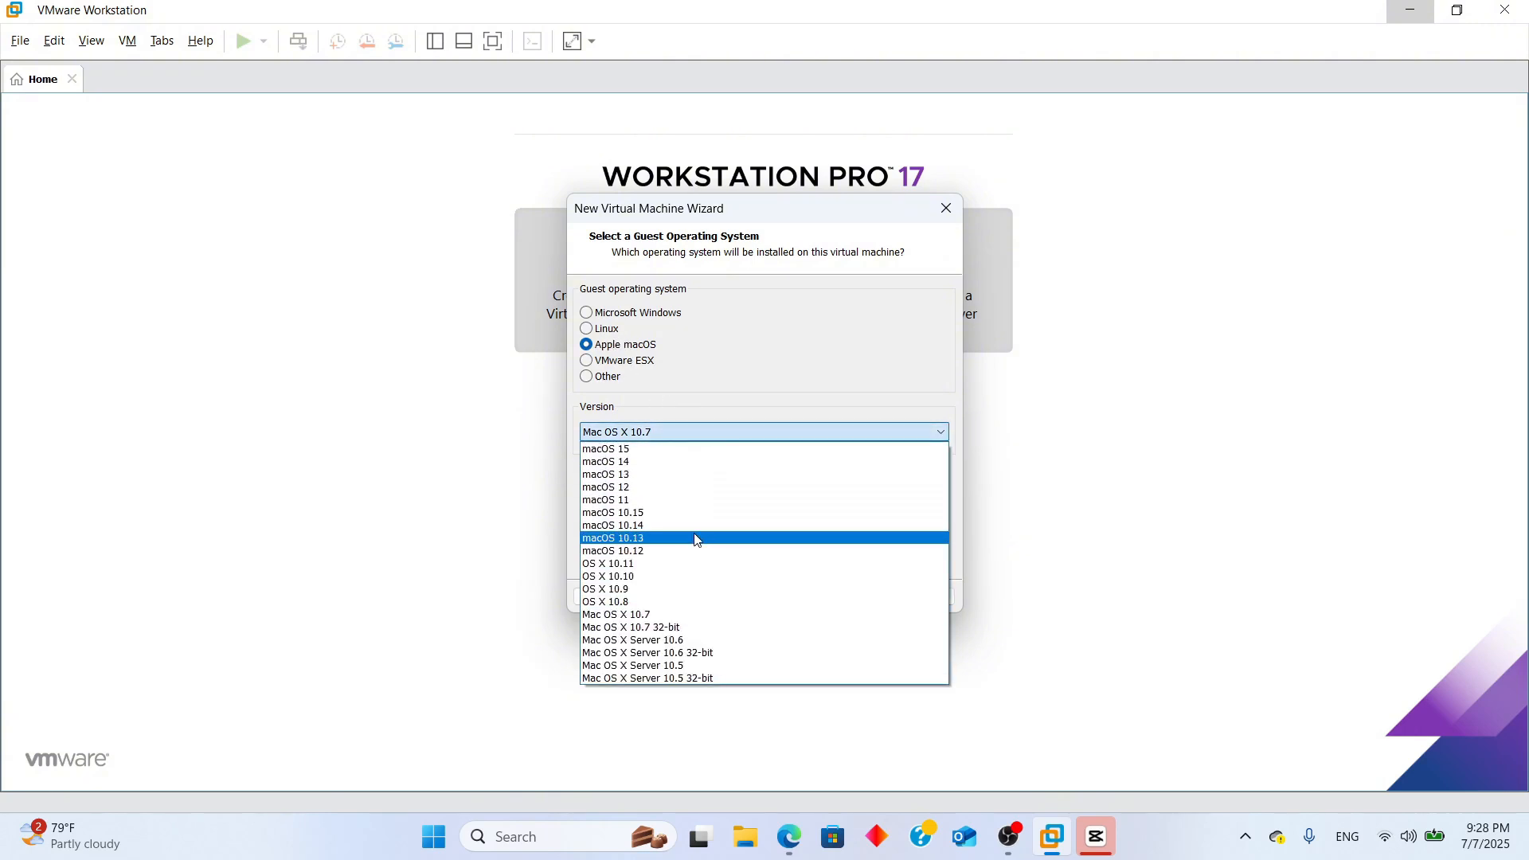
{"action": "left_click", "coordinate": [612, 538]}
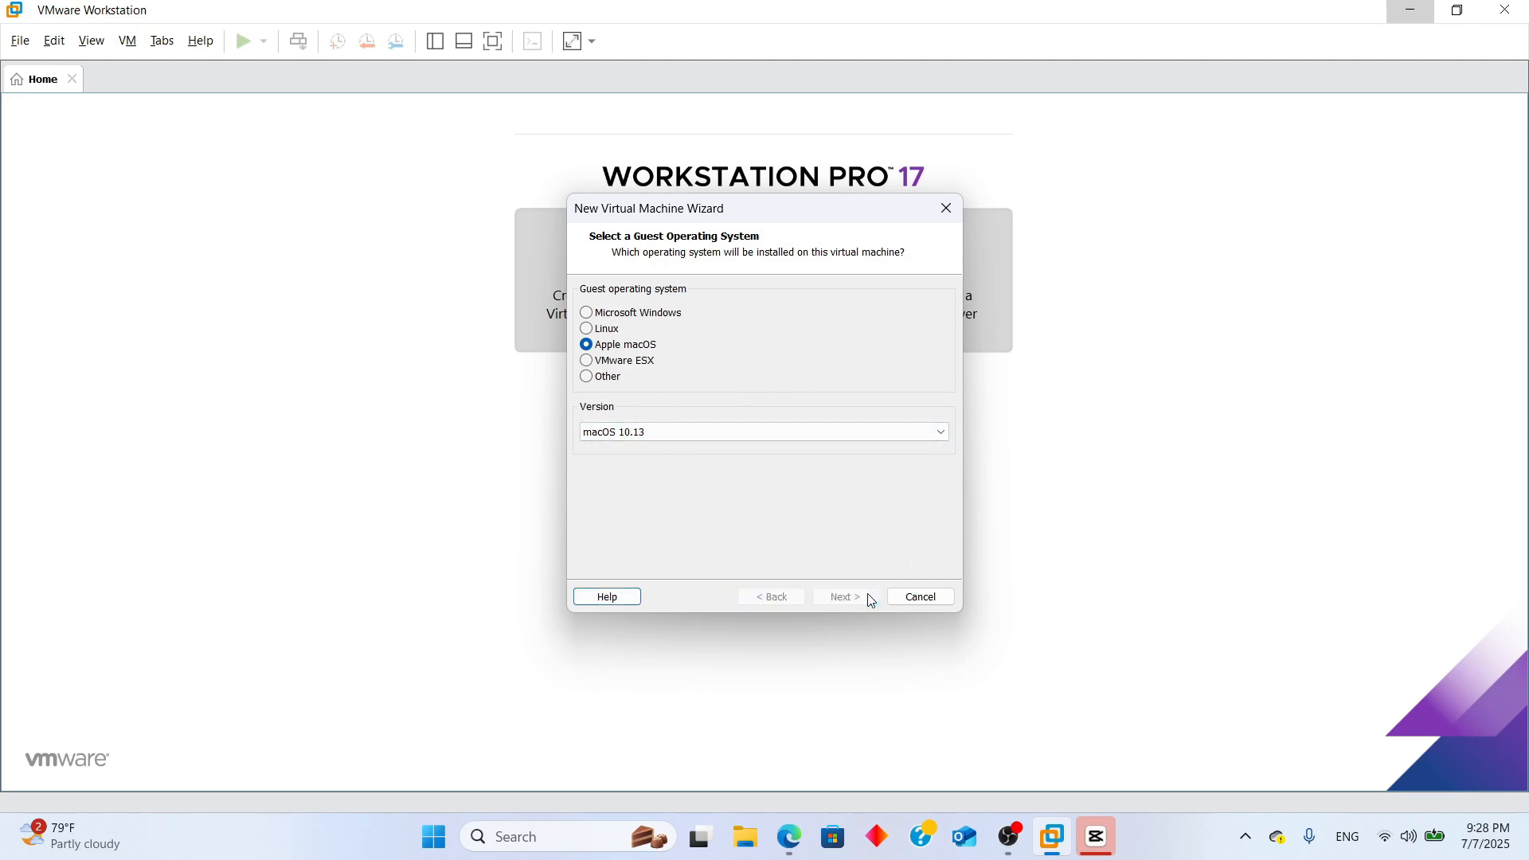
{"action": "left_click", "coordinate": [842, 596]}
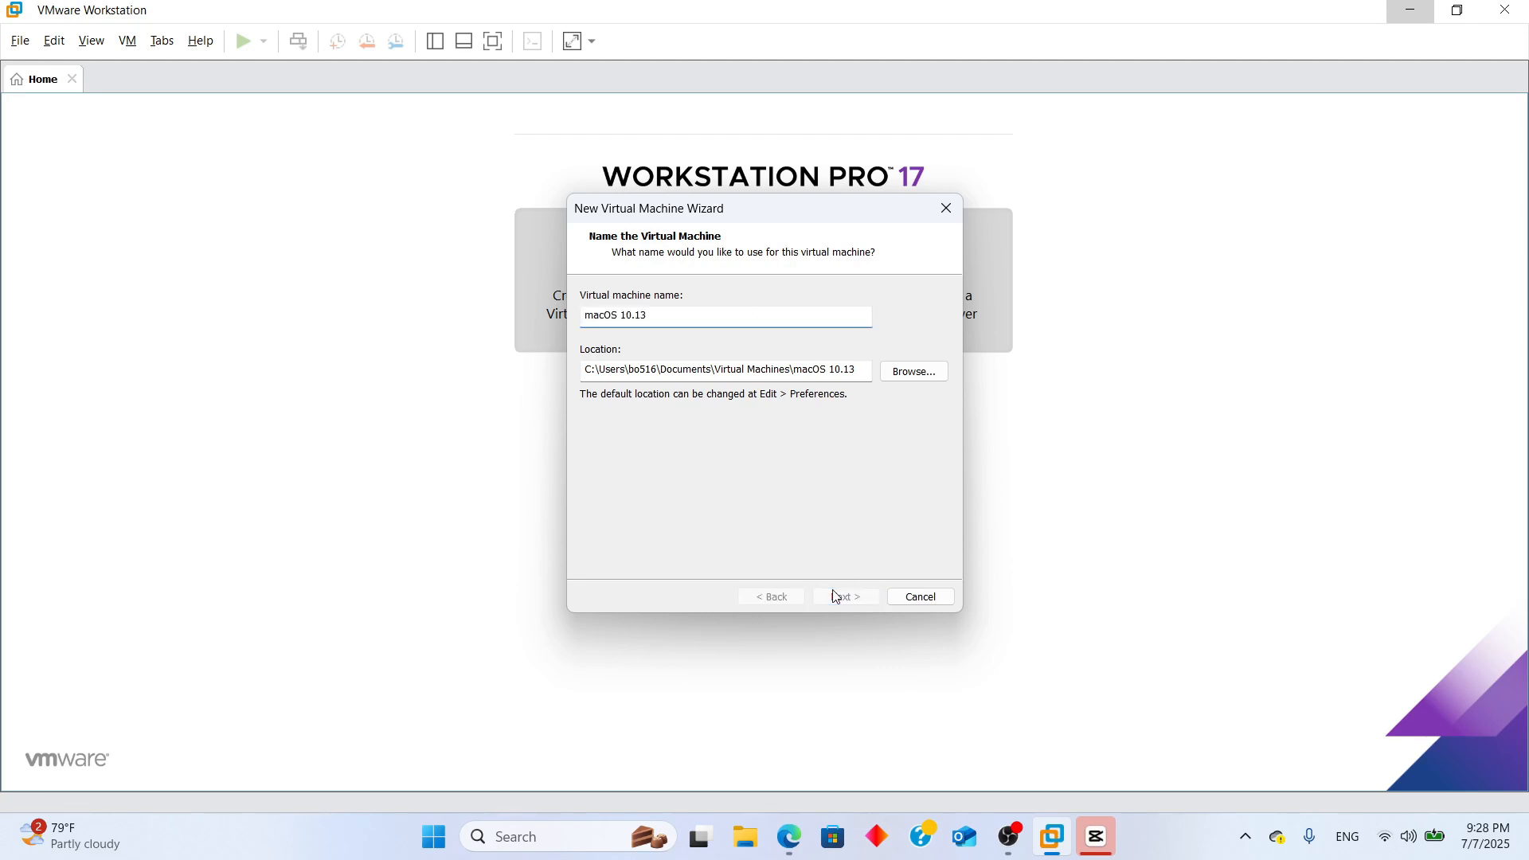
{"action": "left_click", "coordinate": [843, 596]}
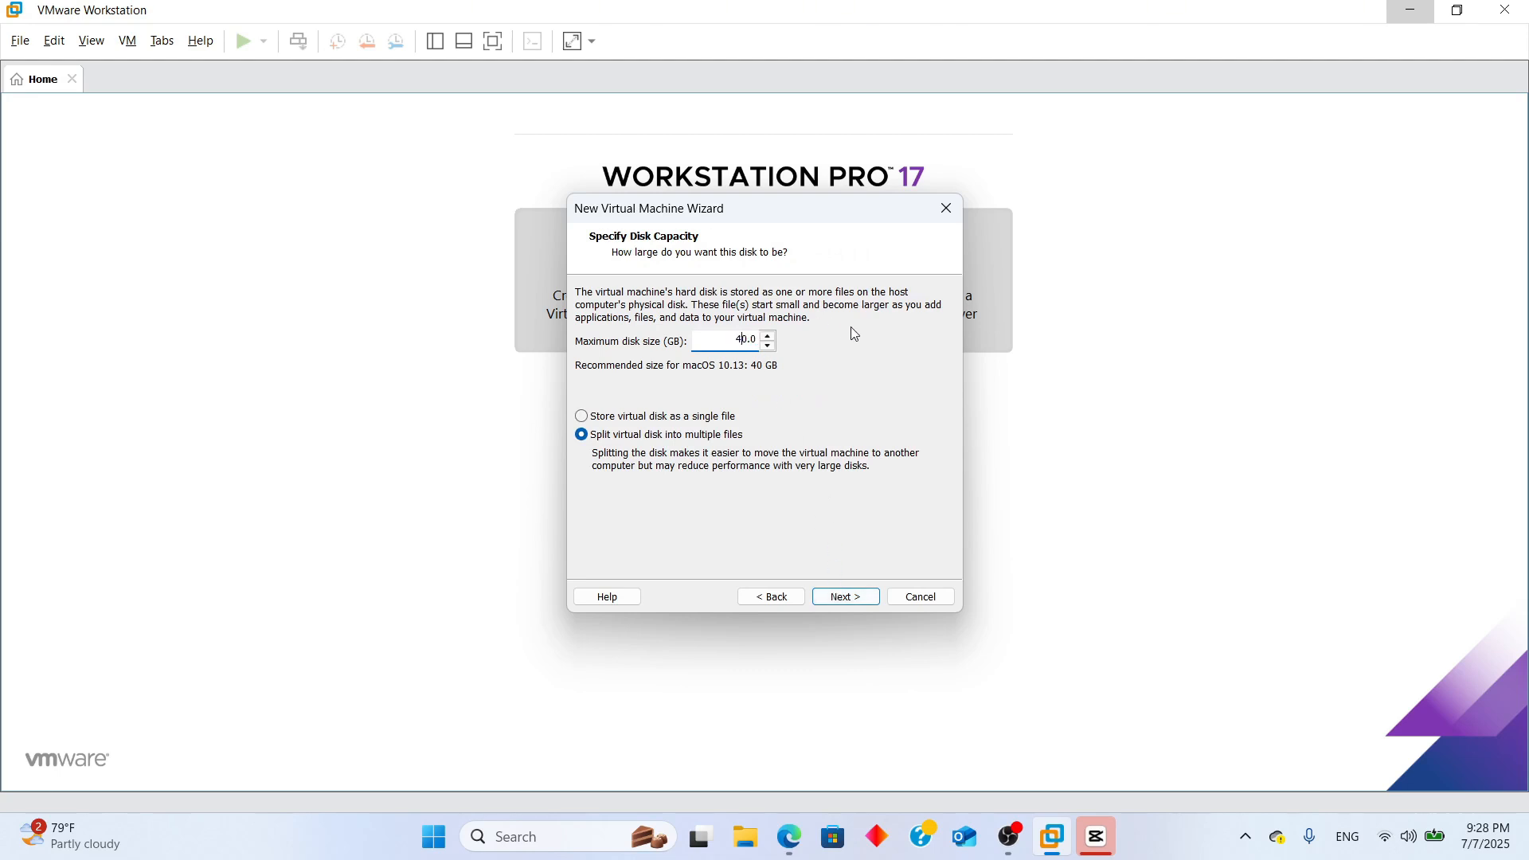
{"action": "type", "text": "80.0"}
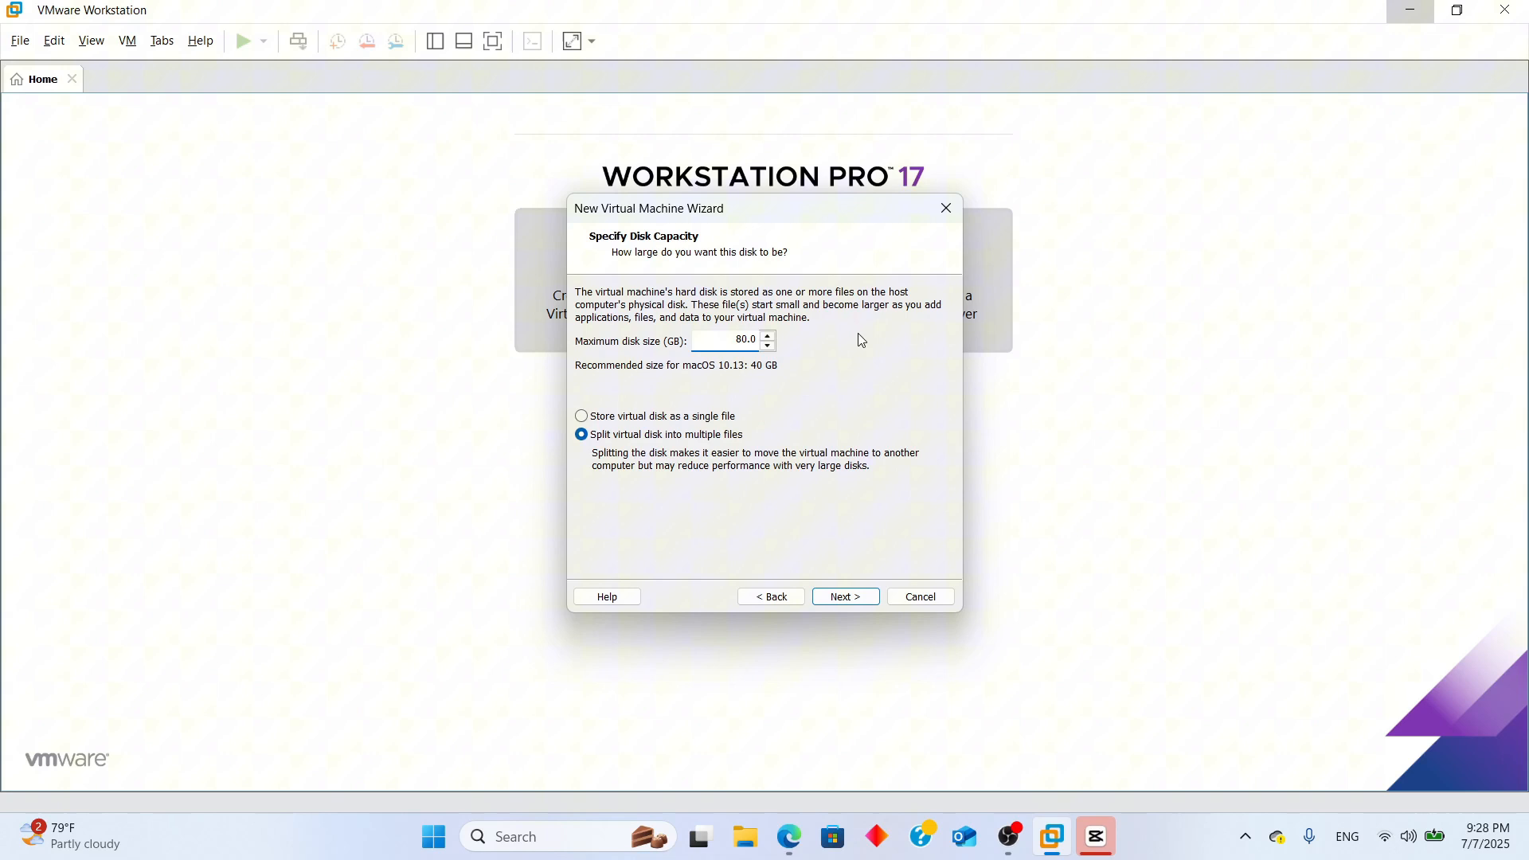
{"action": "mouse_move", "coordinate": [856, 616]}
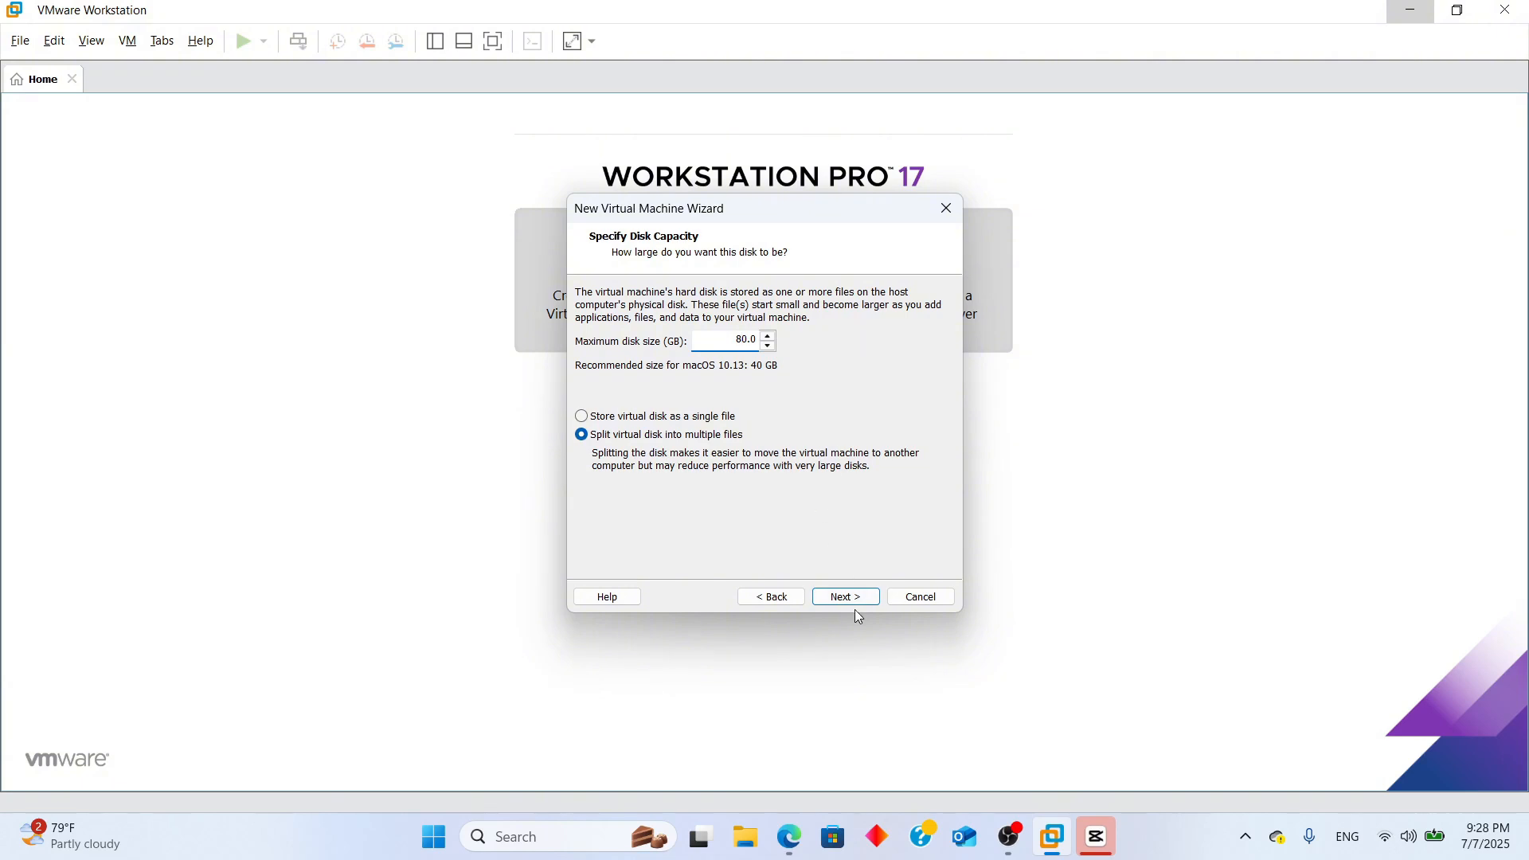
{"action": "left_click", "coordinate": [845, 596]}
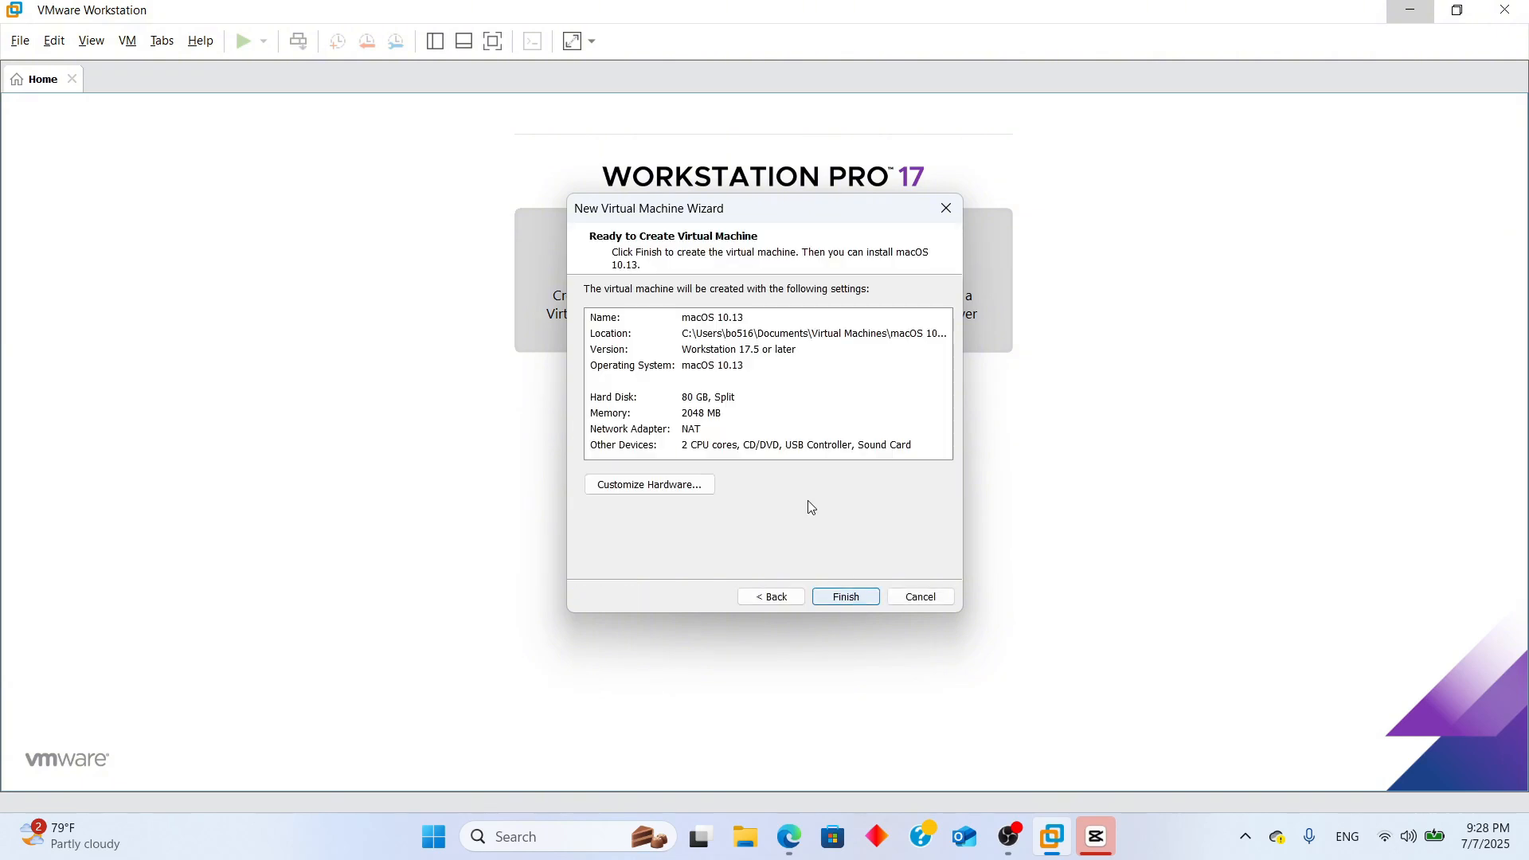
- Customize hardware to 4096 MB memory and finish creating the macOS 10.13 VM
{"action": "left_click", "coordinate": [649, 483]}
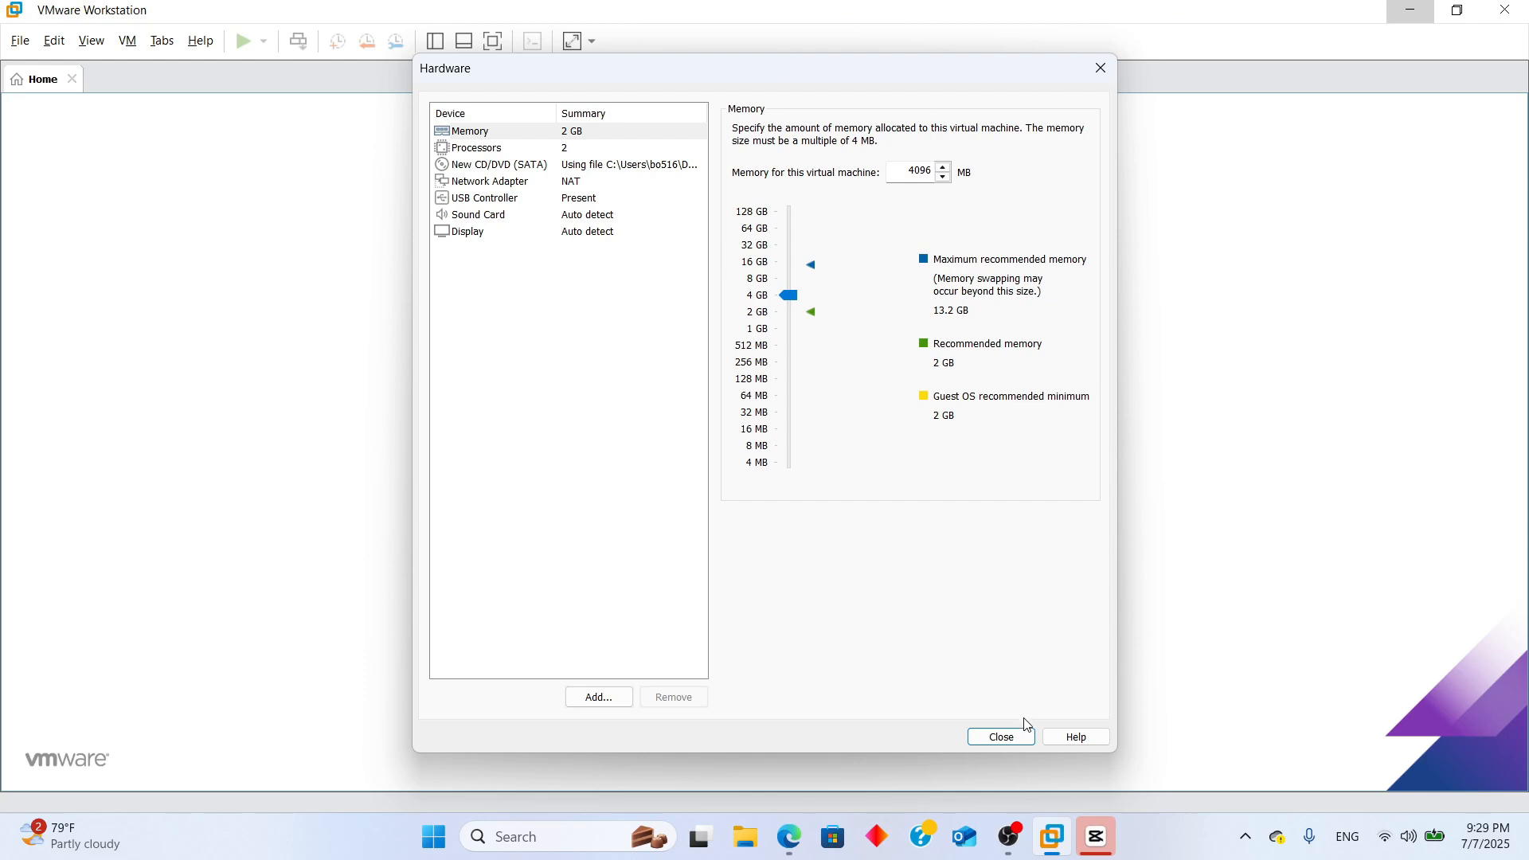
{"action": "left_click", "coordinate": [1000, 735]}
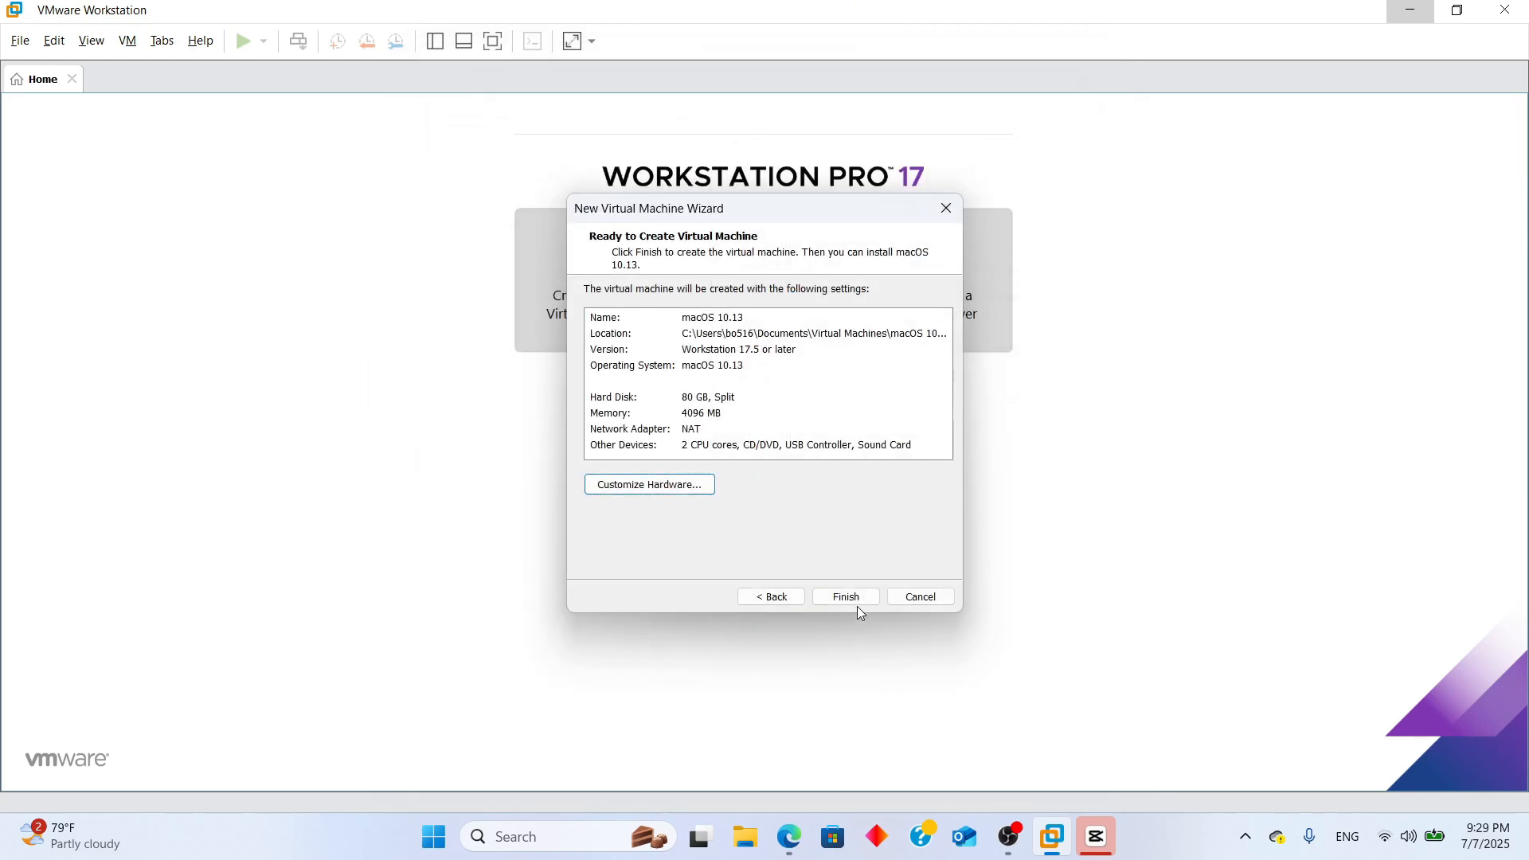
{"action": "left_click", "coordinate": [844, 595]}
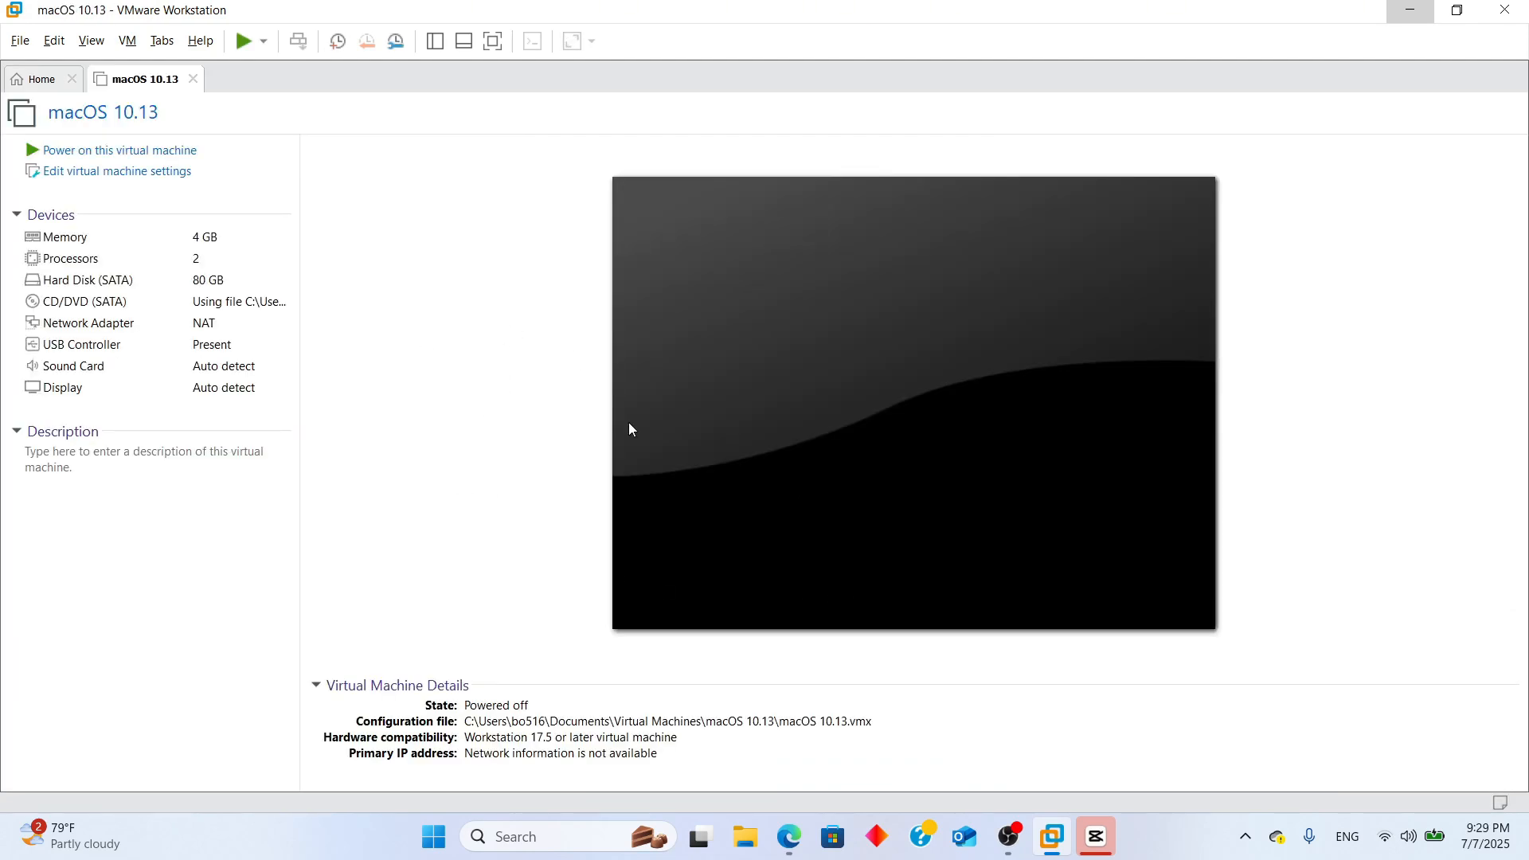
- Check the VM settings, power on the macOS 10.13 machine and view it full screen
{"action": "left_click", "coordinate": [62, 387]}
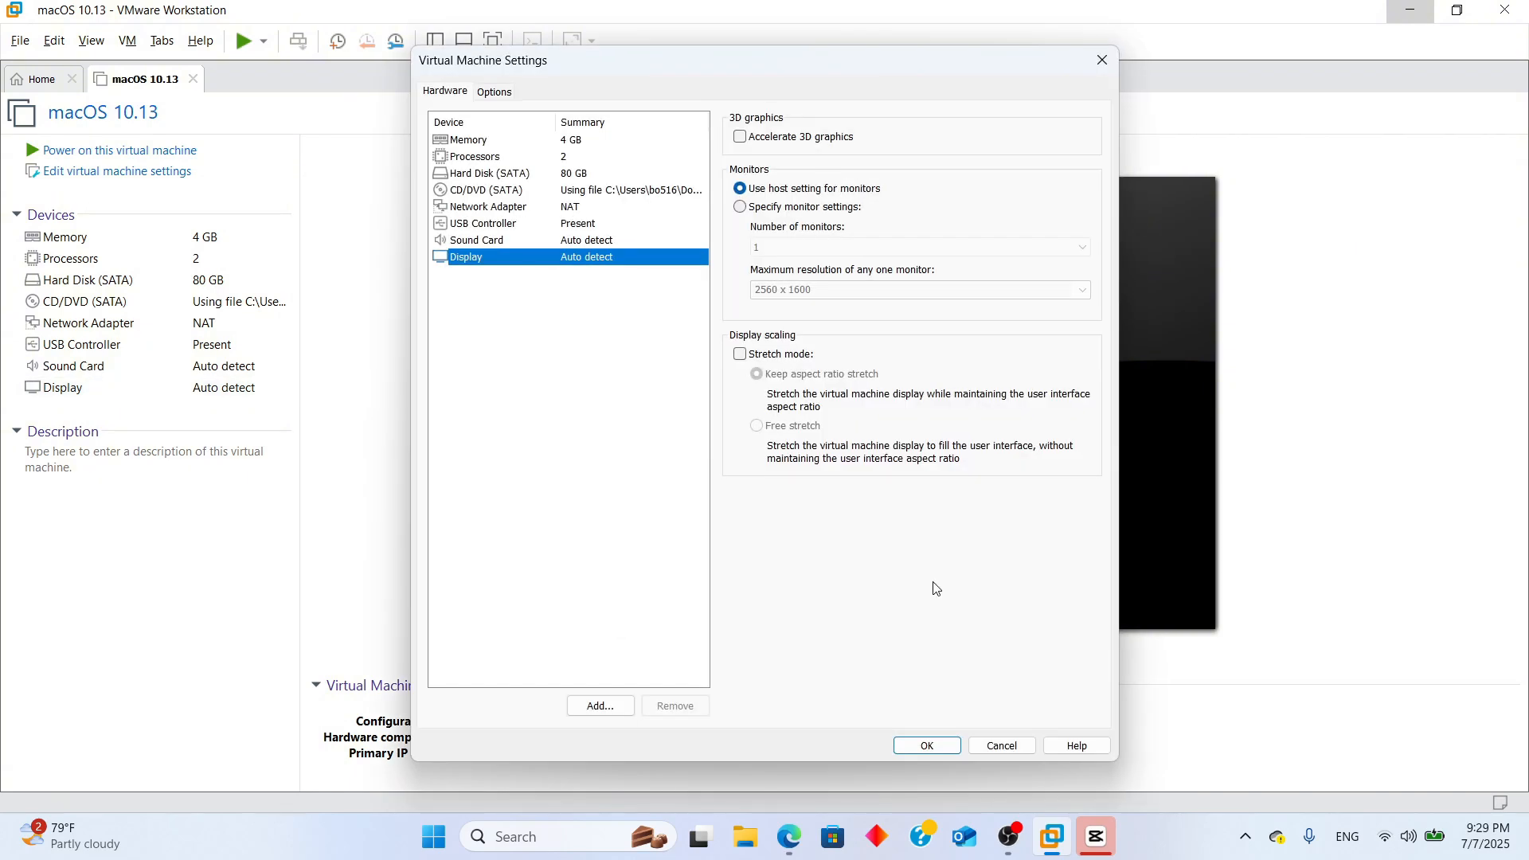
{"action": "left_click", "coordinate": [924, 746]}
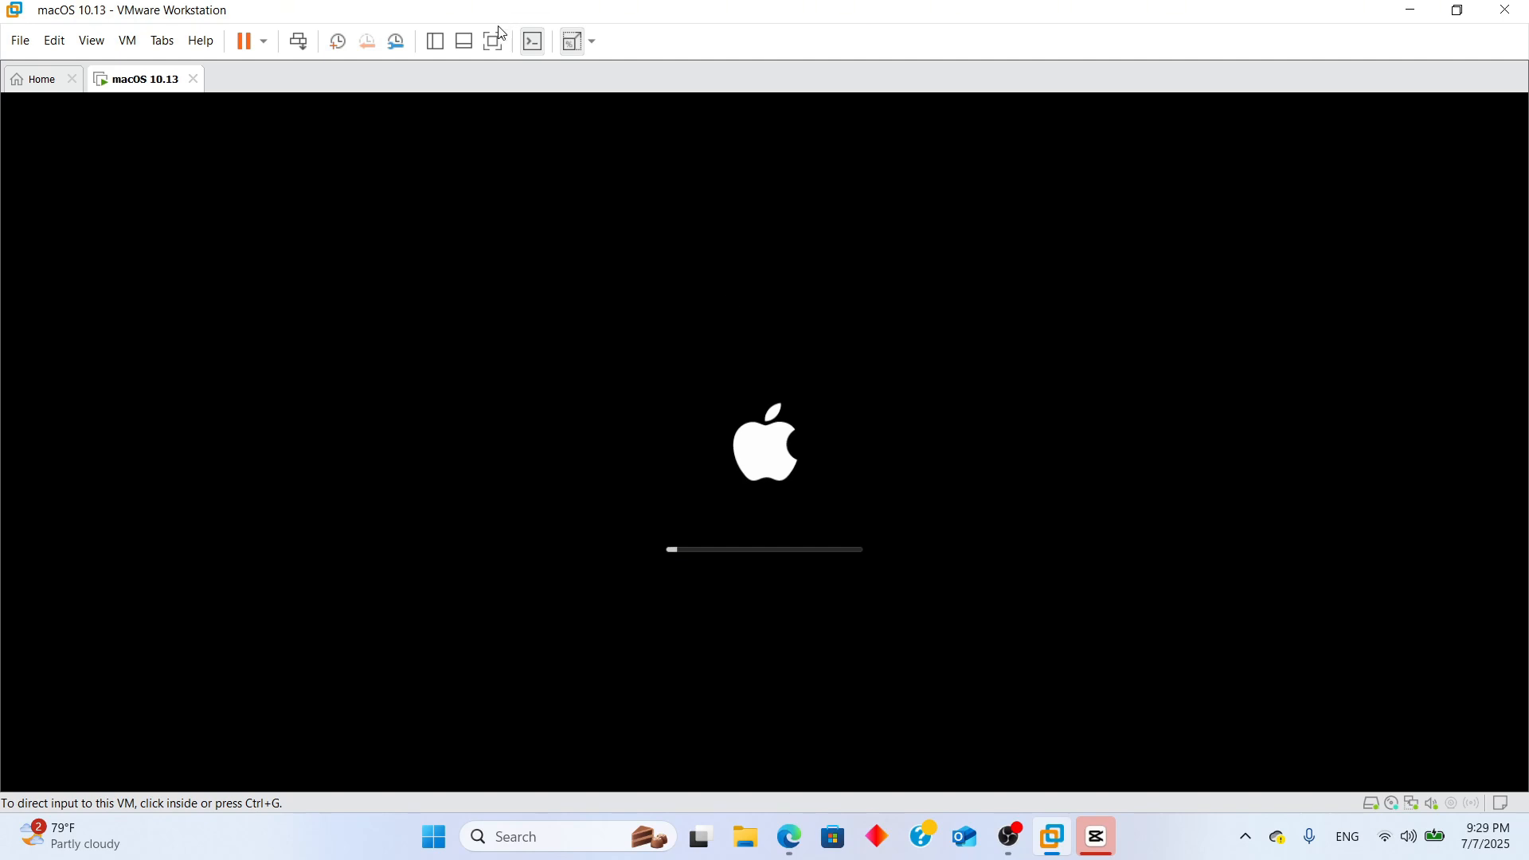
{"action": "mouse_move", "coordinate": [494, 40]}
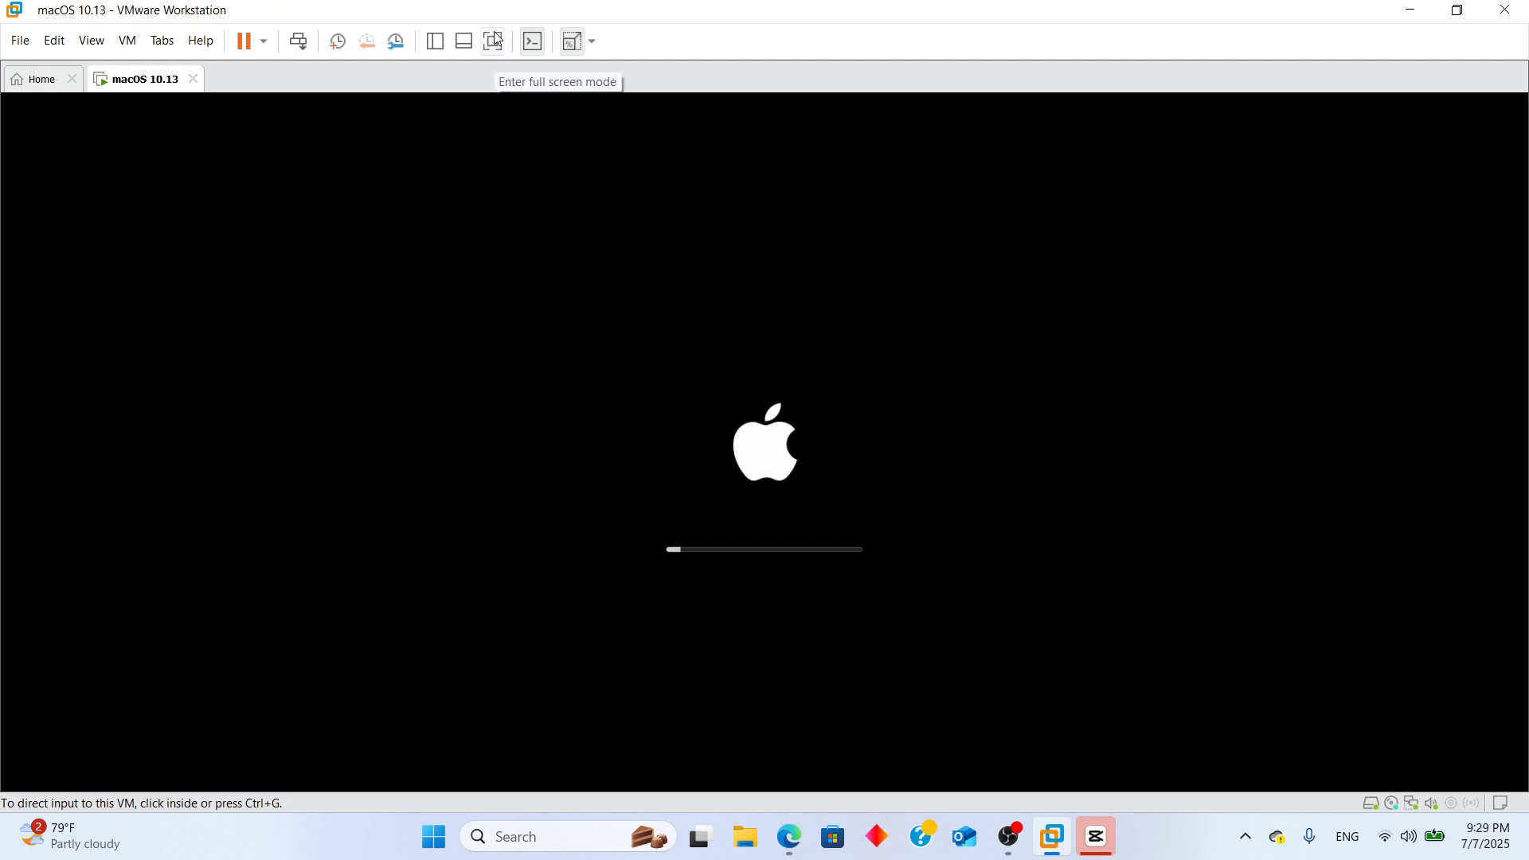
{"action": "left_click", "coordinate": [495, 40]}
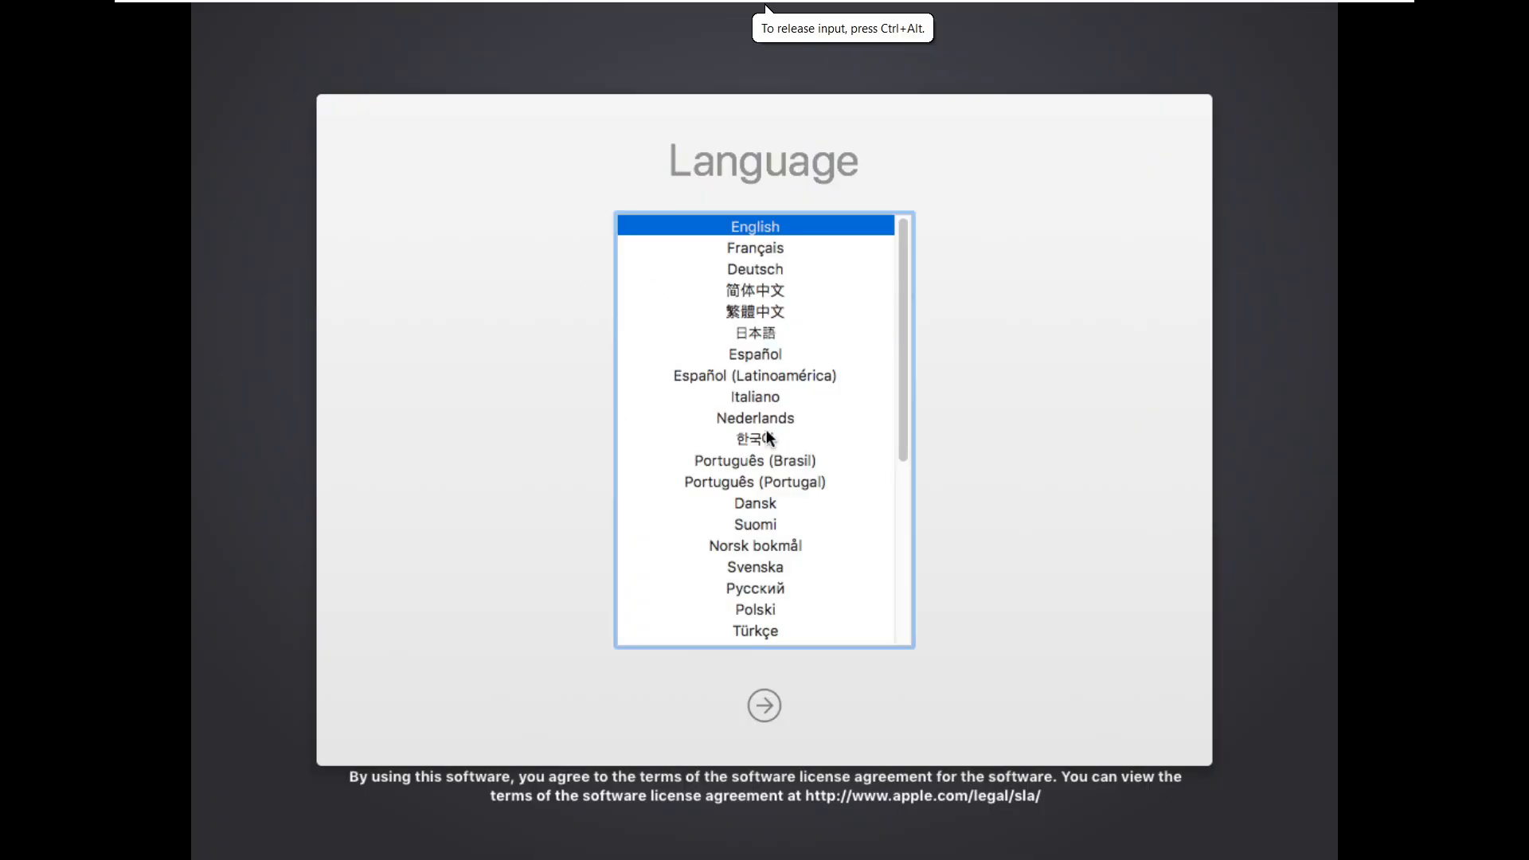
{"action": "mouse_move", "coordinate": [803, 231]}
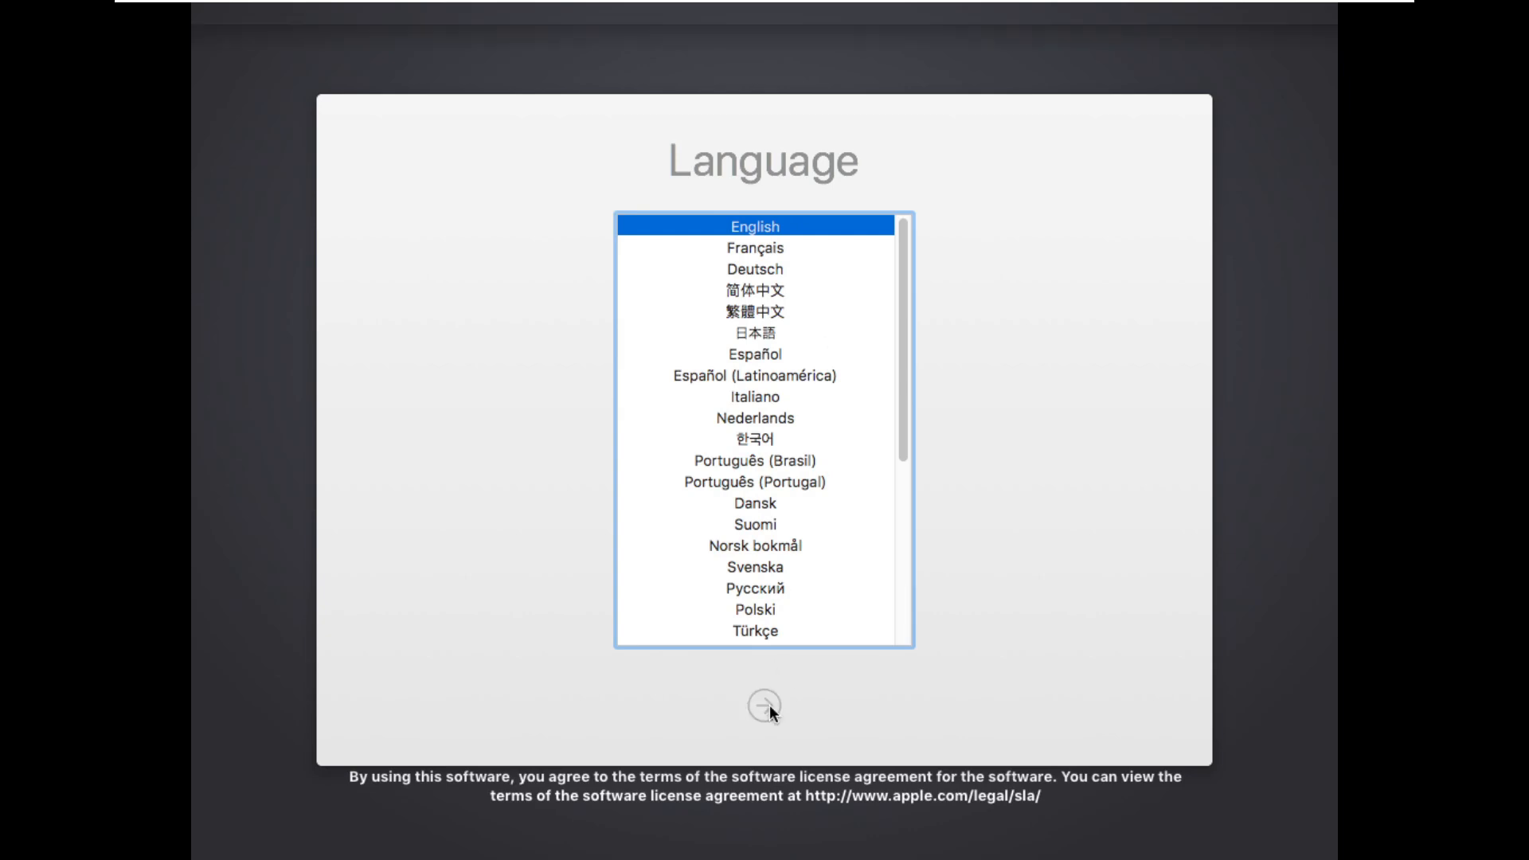
- Confirm English as the installer language and launch Disk Utility from macOS Utilities
{"action": "left_click", "coordinate": [763, 705]}
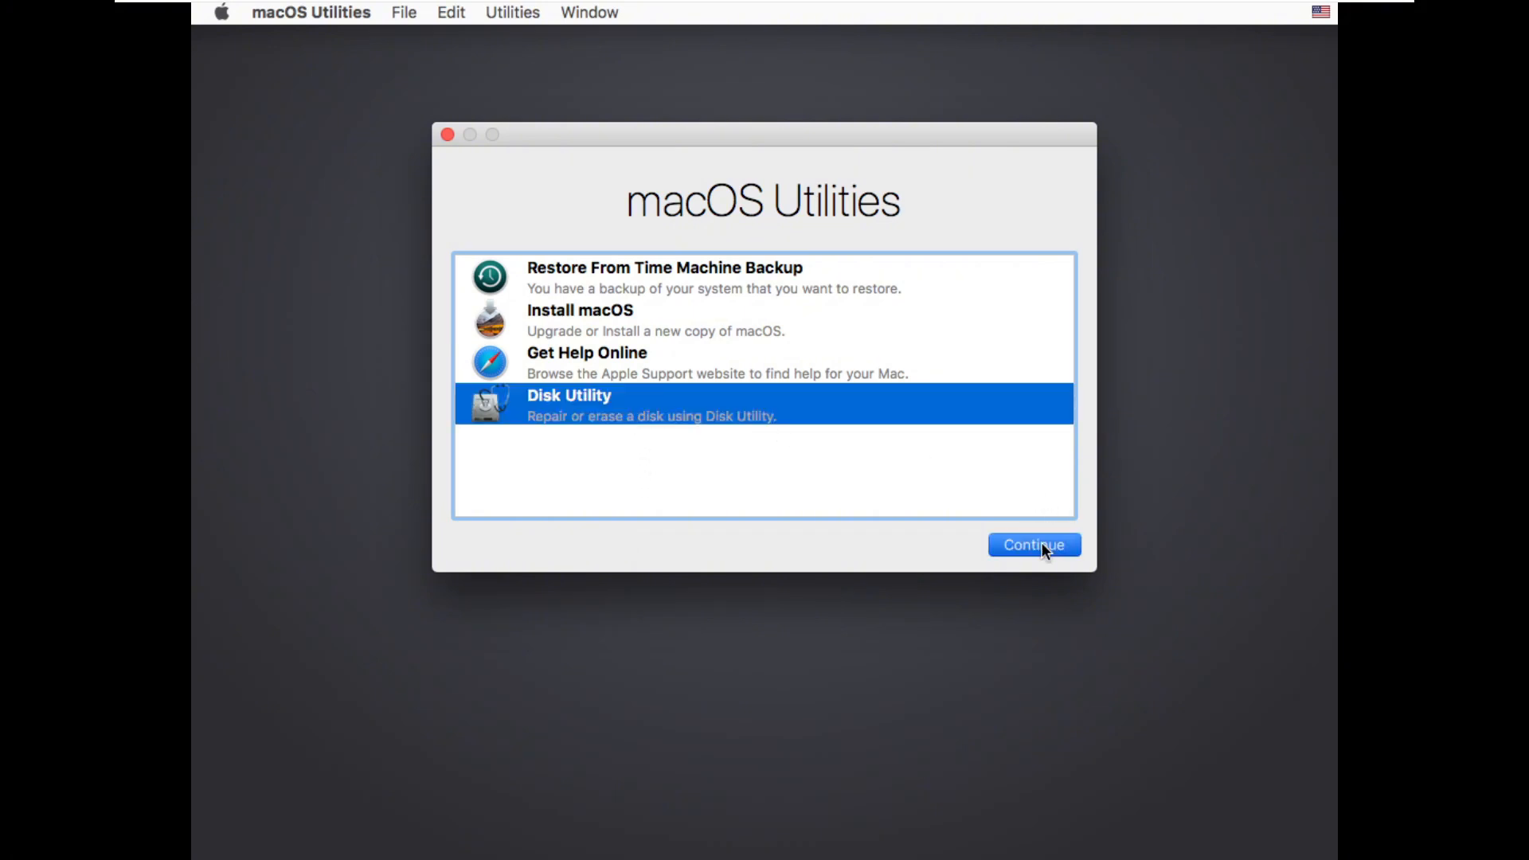
{"action": "left_click", "coordinate": [1033, 544]}
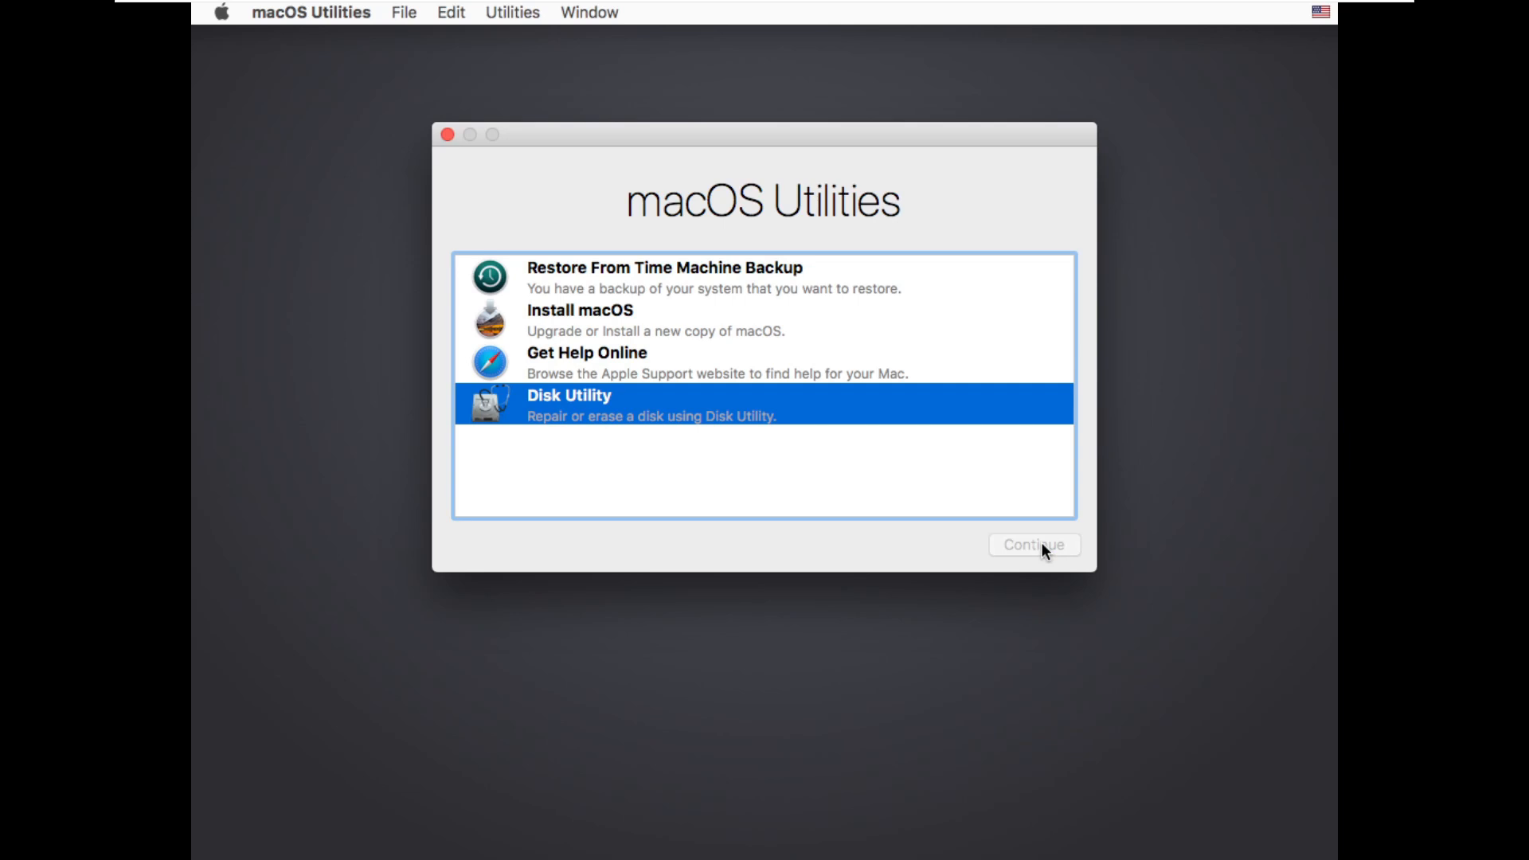
- Show all devices in Disk Utility and select the 85.9 GB VMware virtual hard drive
{"action": "left_click", "coordinate": [1033, 544]}
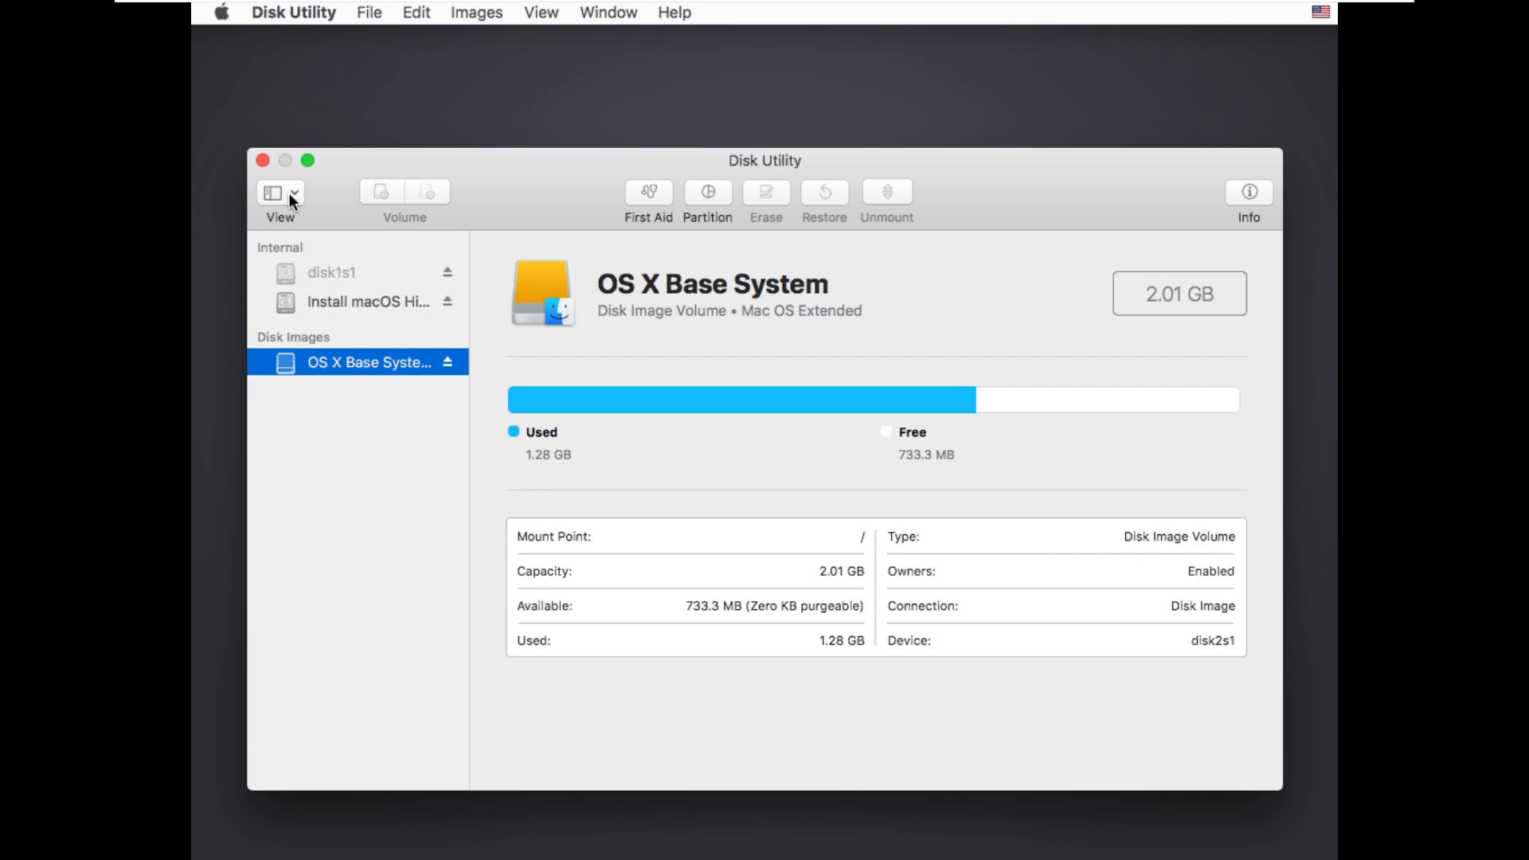
{"action": "left_click", "coordinate": [294, 191]}
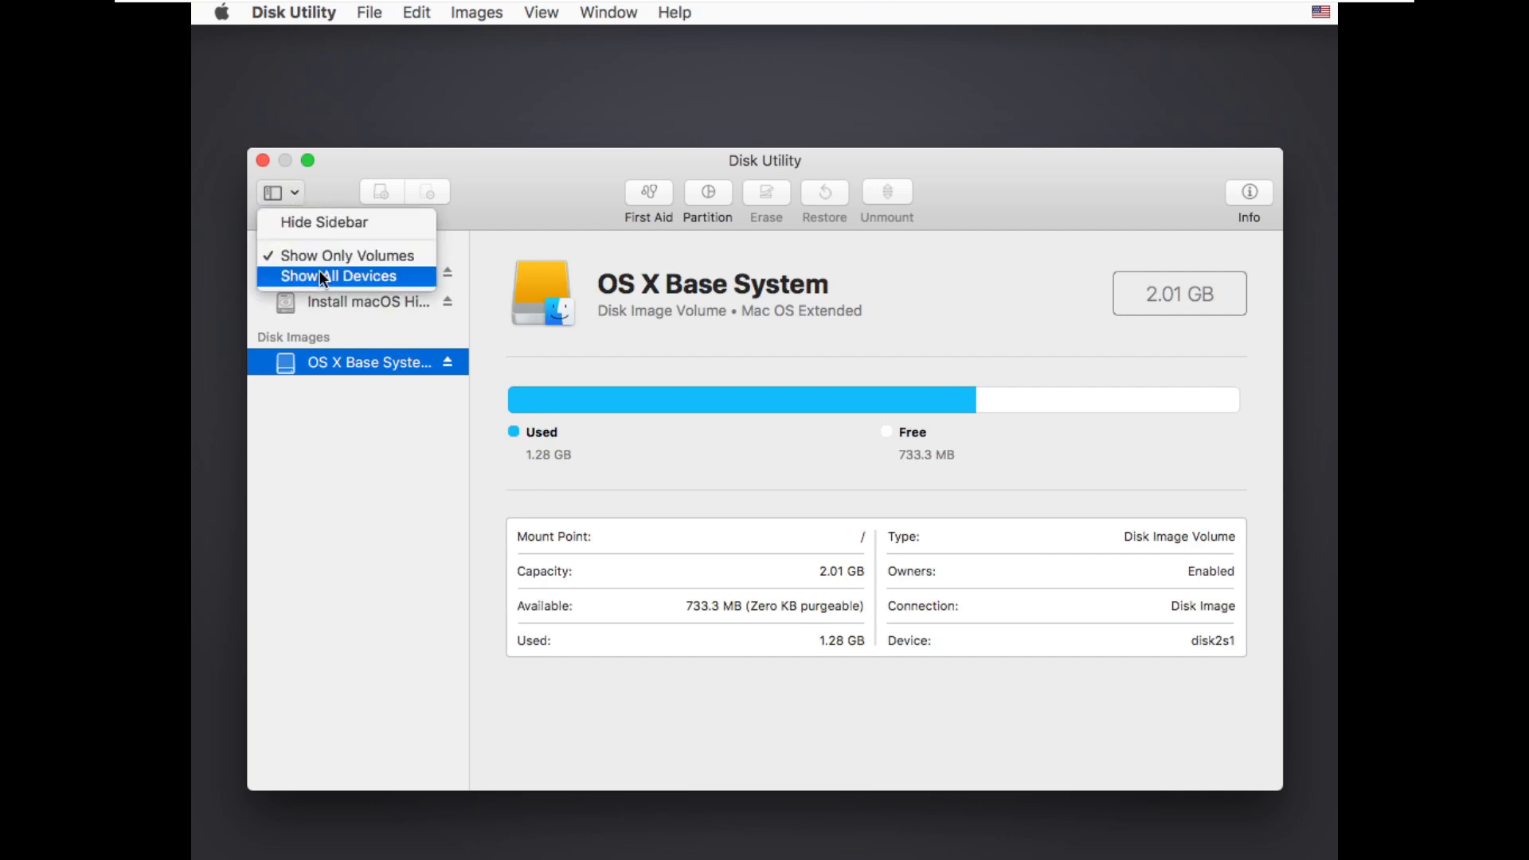
{"action": "left_click", "coordinate": [348, 277]}
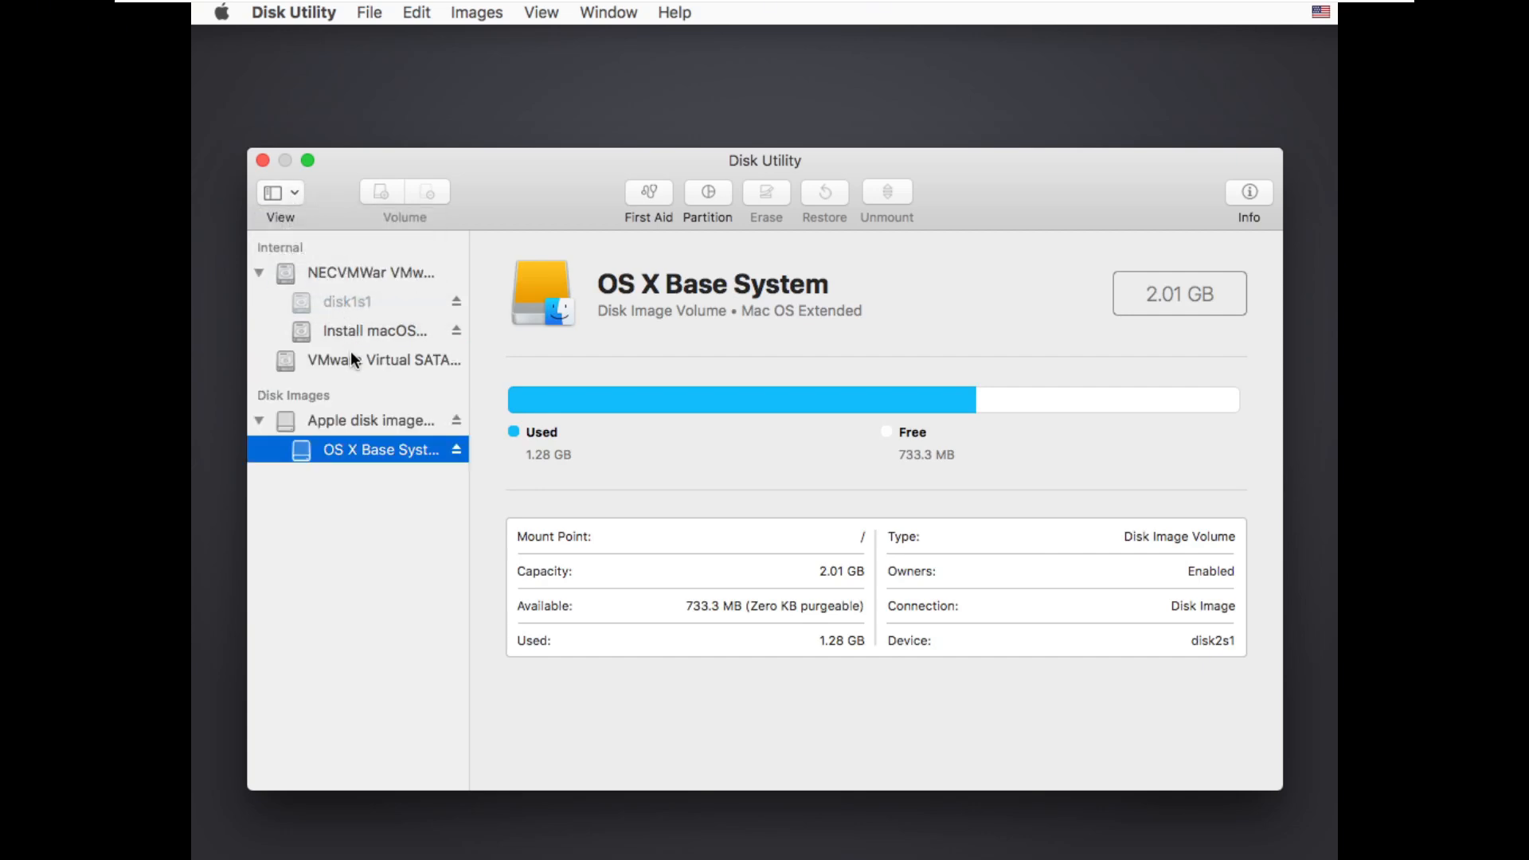
{"action": "left_click", "coordinate": [384, 360]}
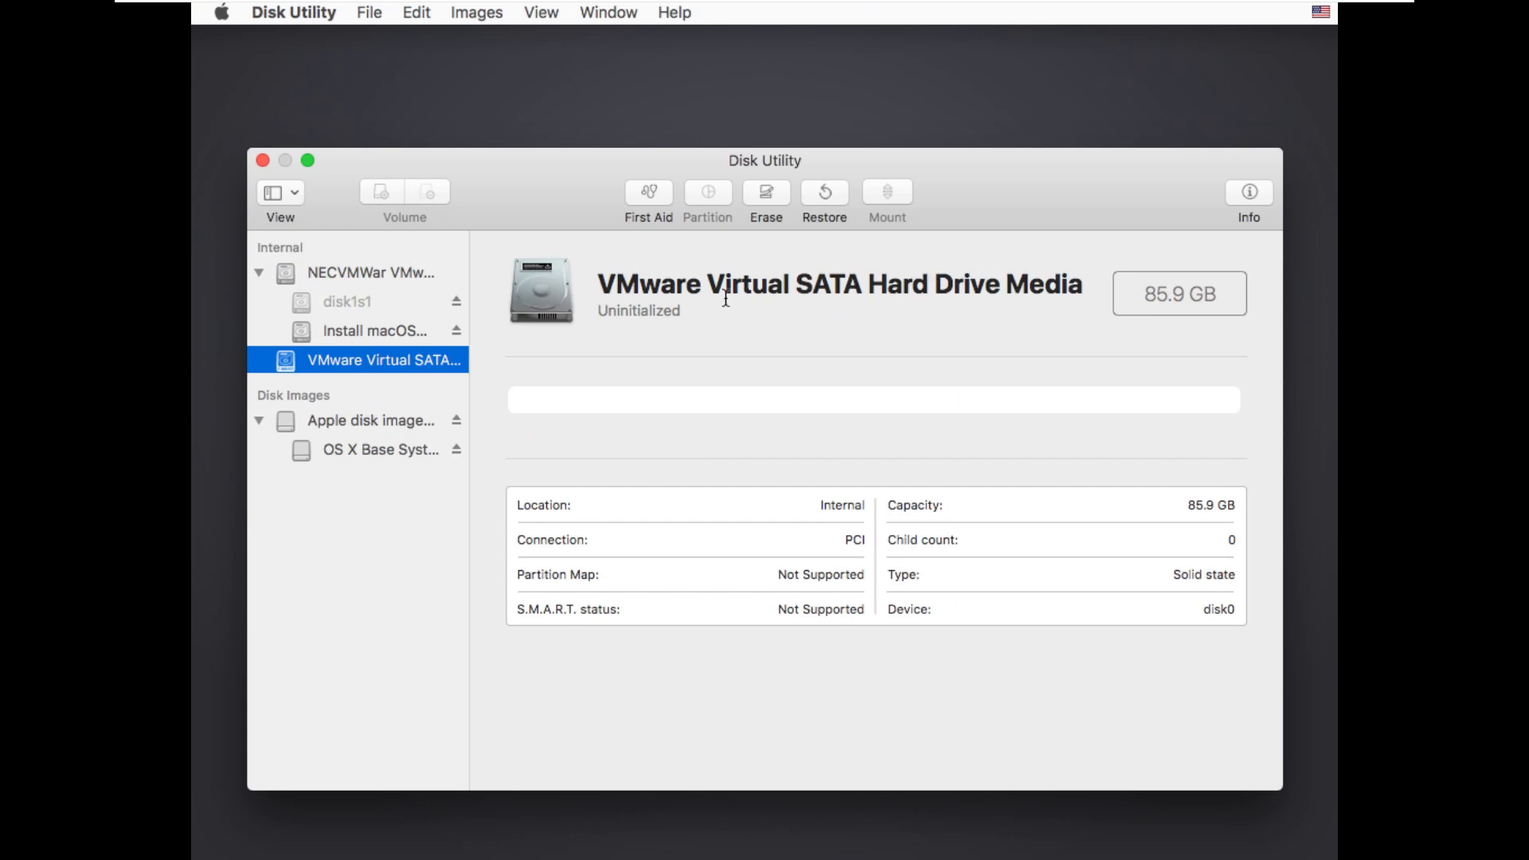
{"action": "mouse_move", "coordinate": [764, 216]}
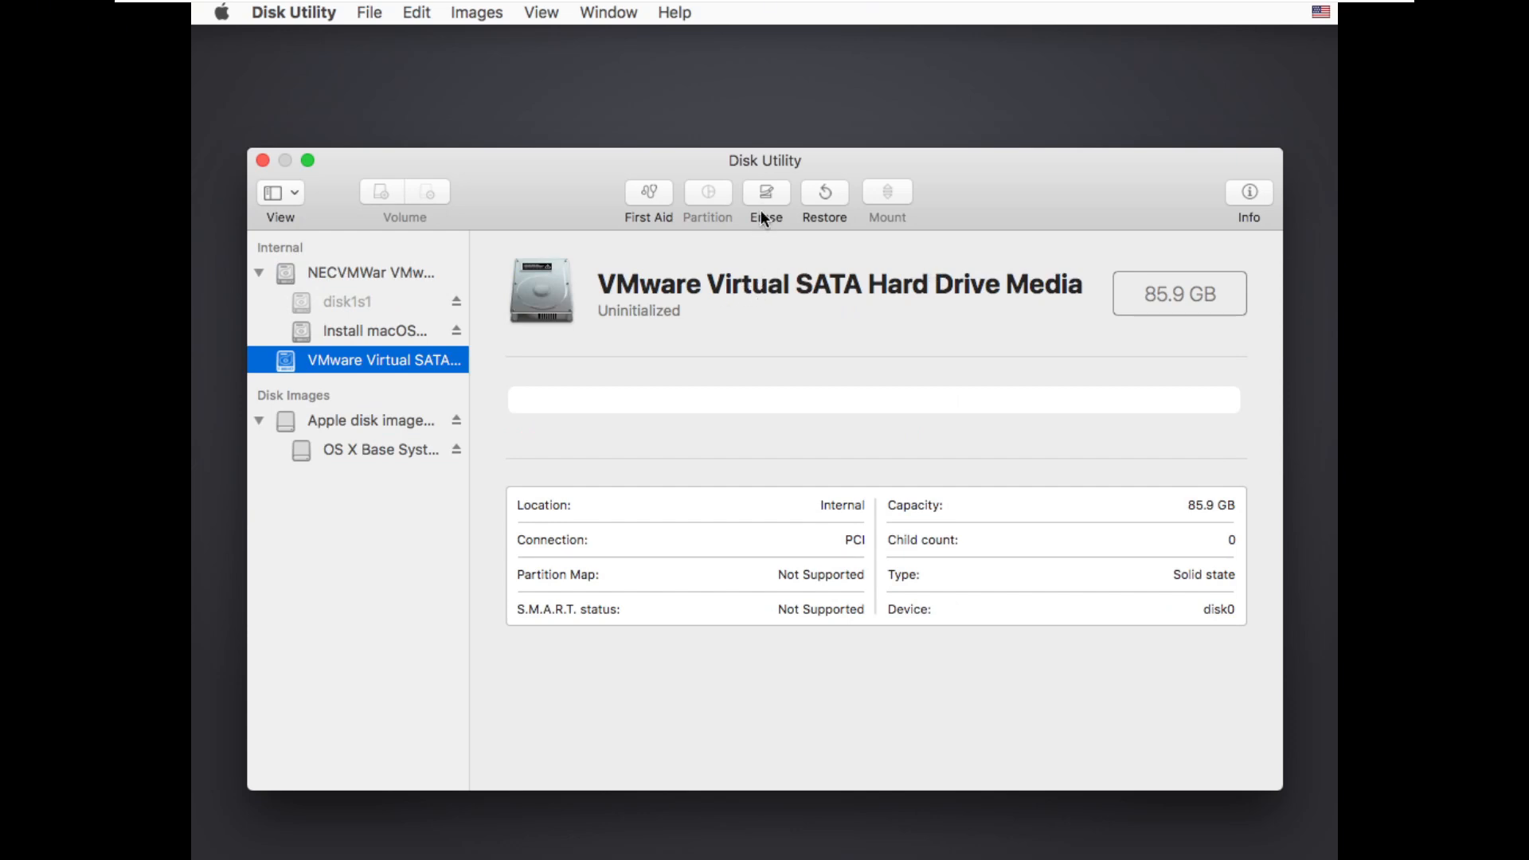
- Erase the drive into a Mac OS Extended, GUID volume named Untitled, then close Disk Utility
{"action": "left_click", "coordinate": [765, 192]}
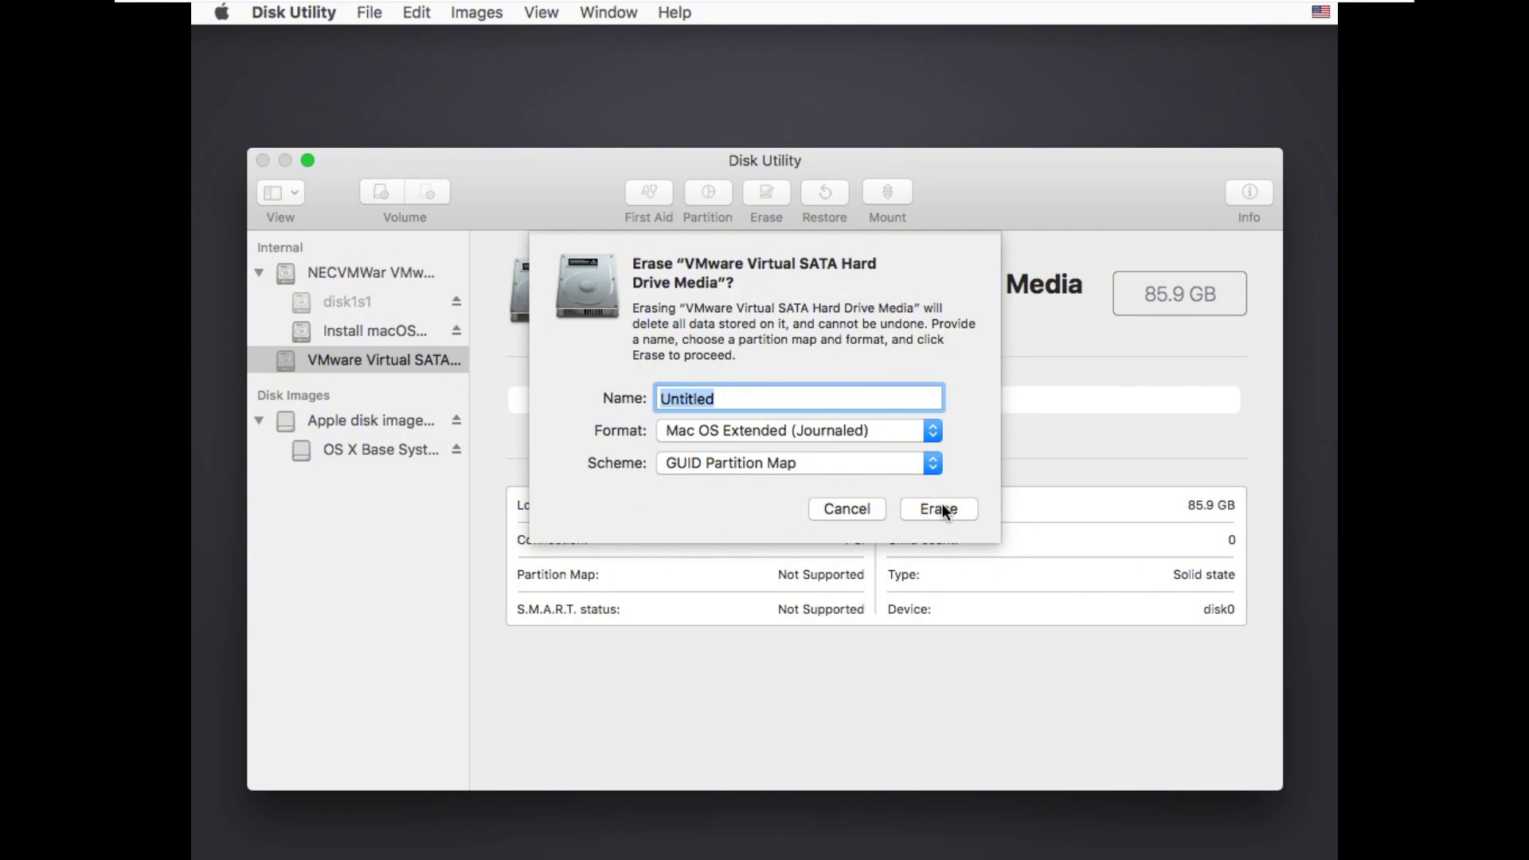
{"action": "left_click", "coordinate": [937, 508]}
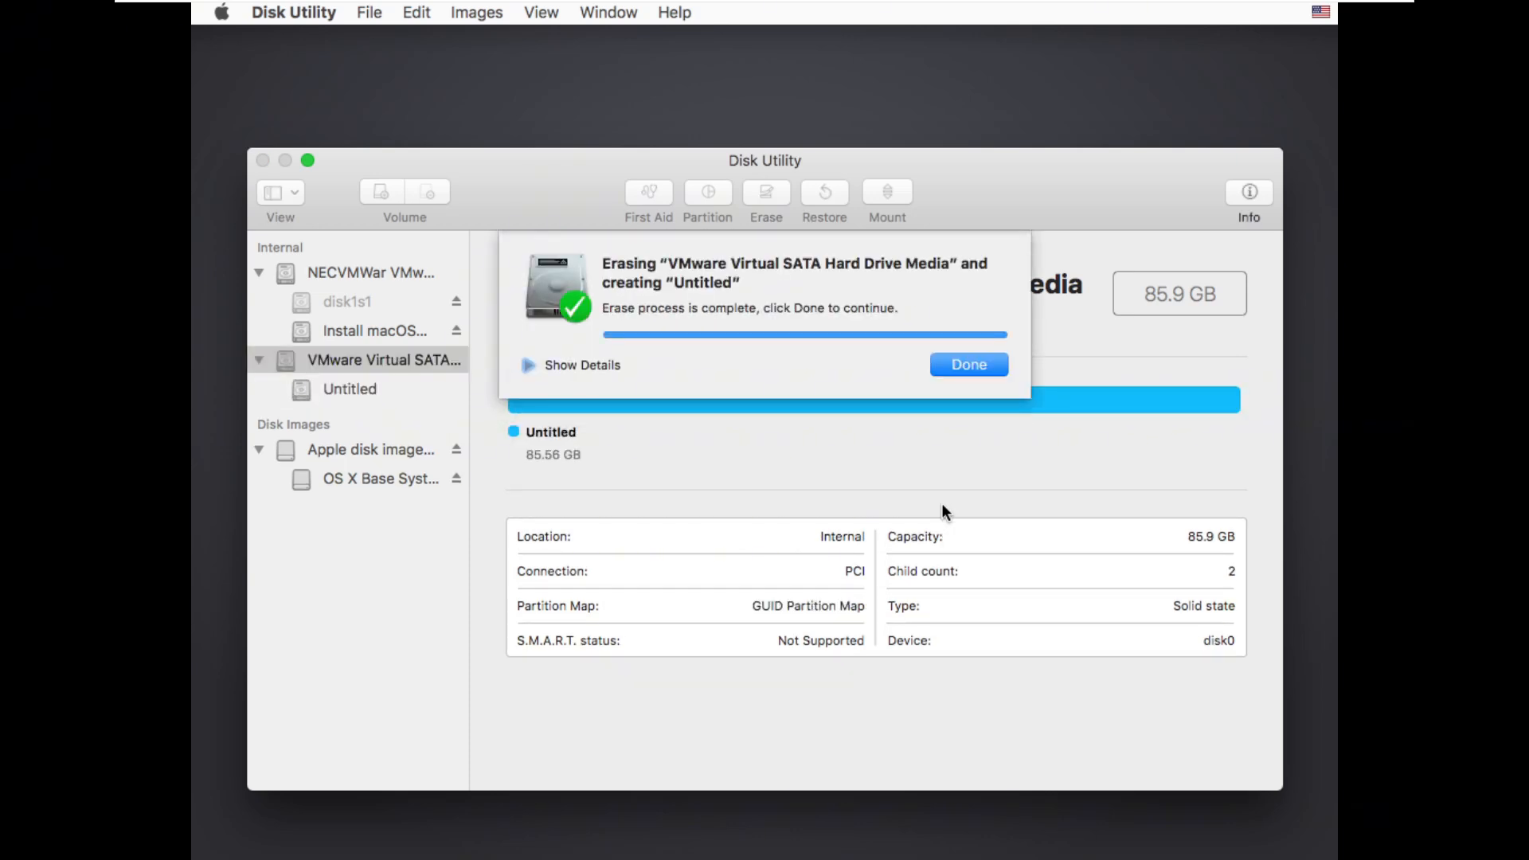
{"action": "left_click", "coordinate": [967, 364]}
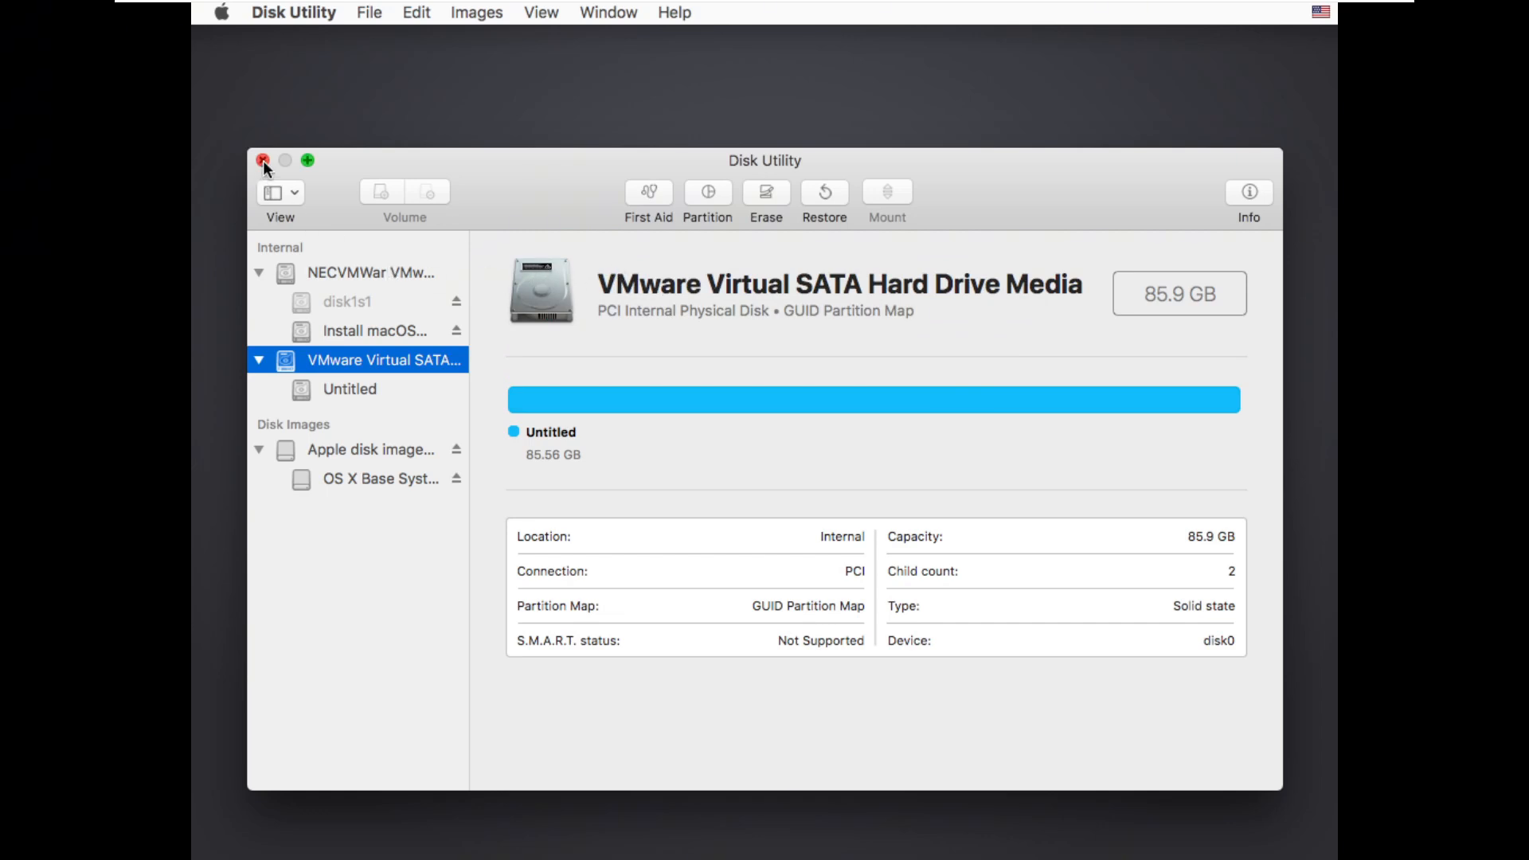
{"action": "left_click", "coordinate": [263, 161]}
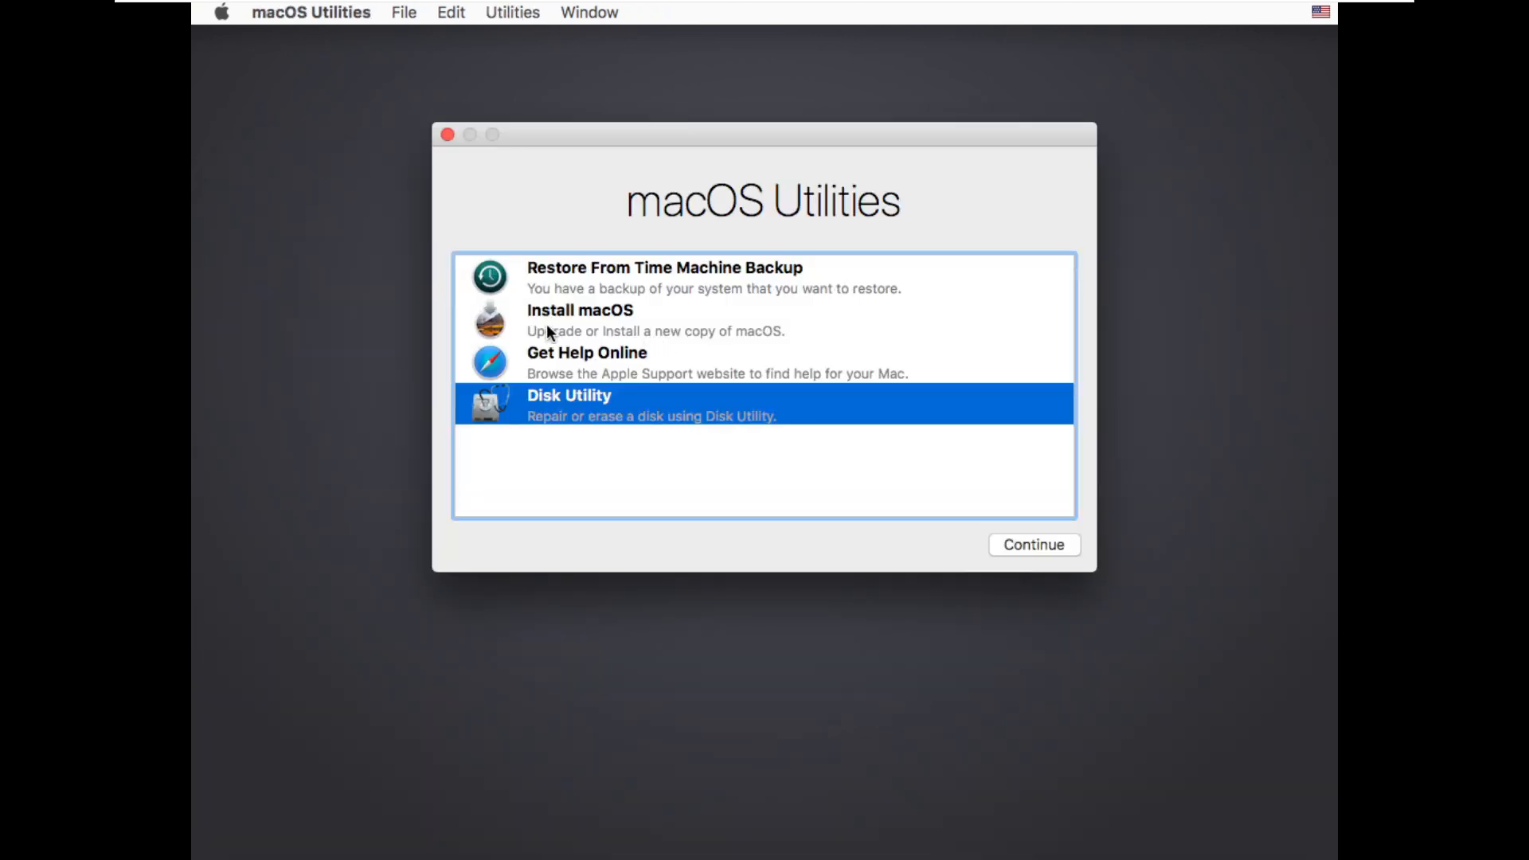
{"action": "left_click", "coordinate": [579, 319]}
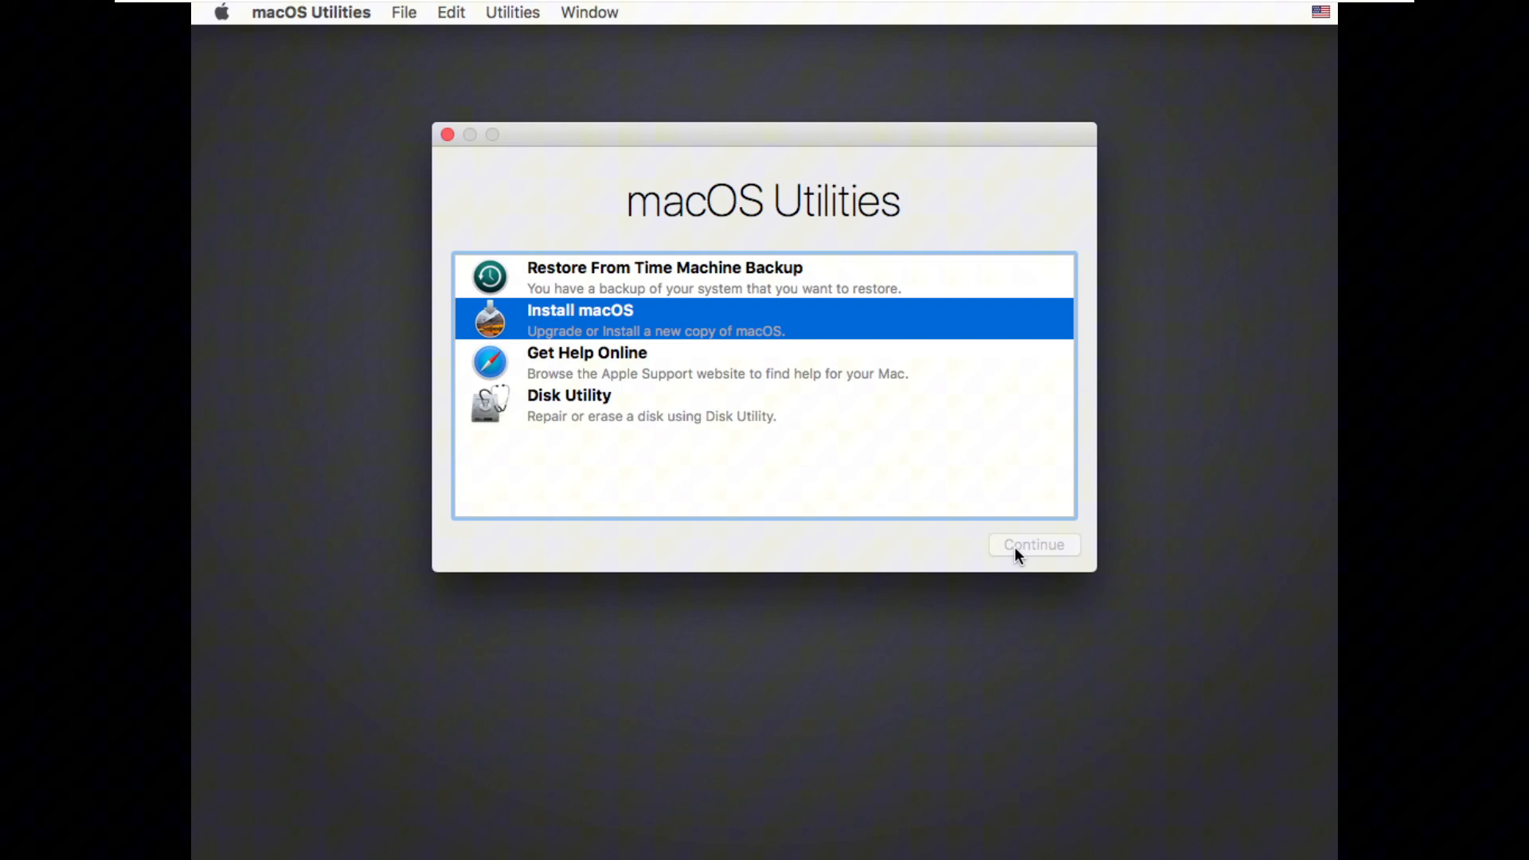
{"action": "left_click", "coordinate": [1033, 544]}
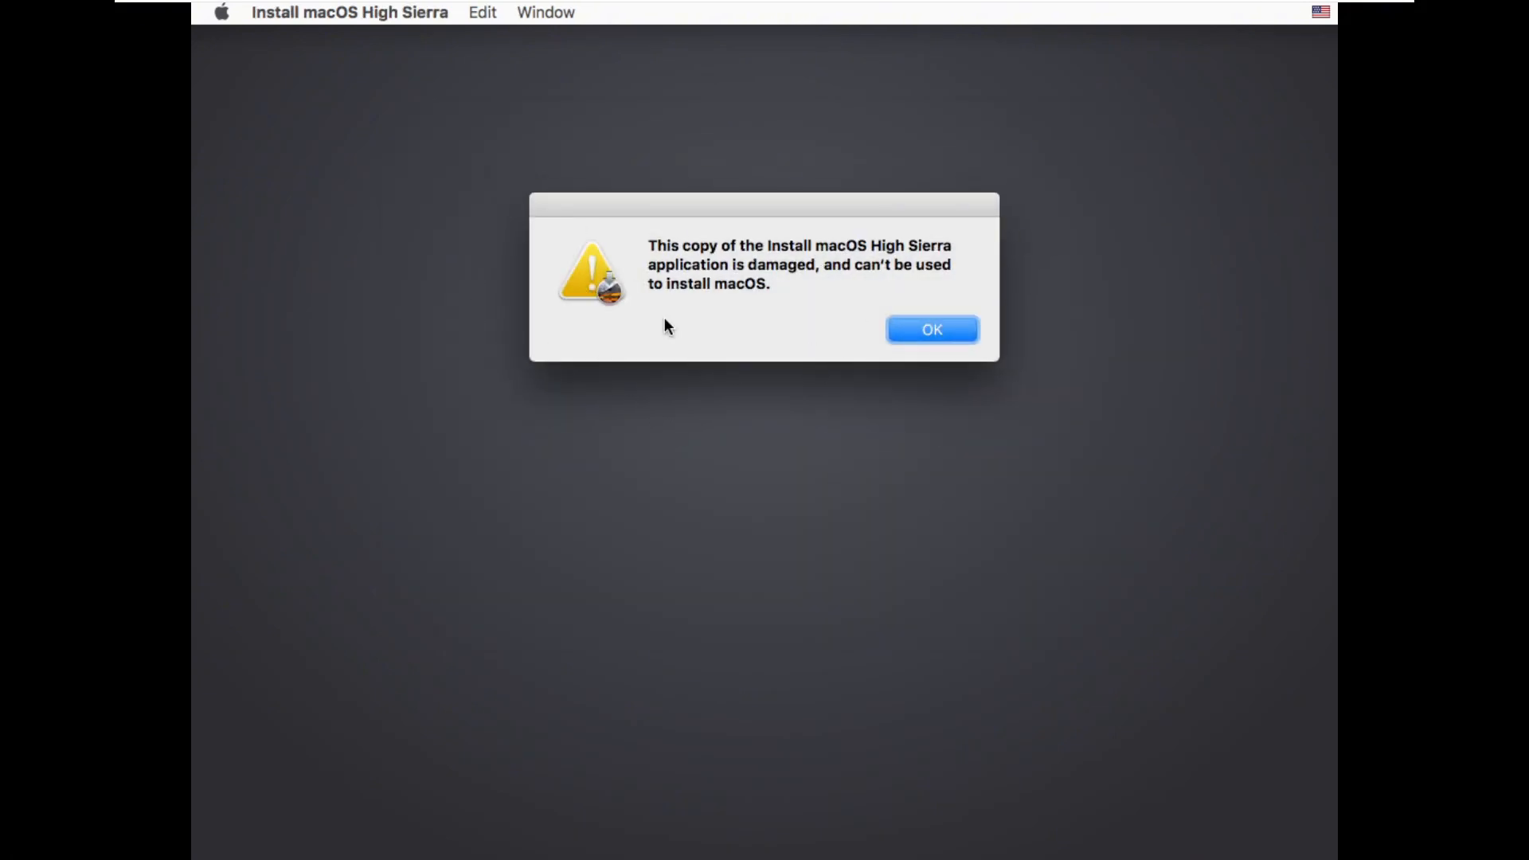
{"action": "left_click", "coordinate": [929, 329]}
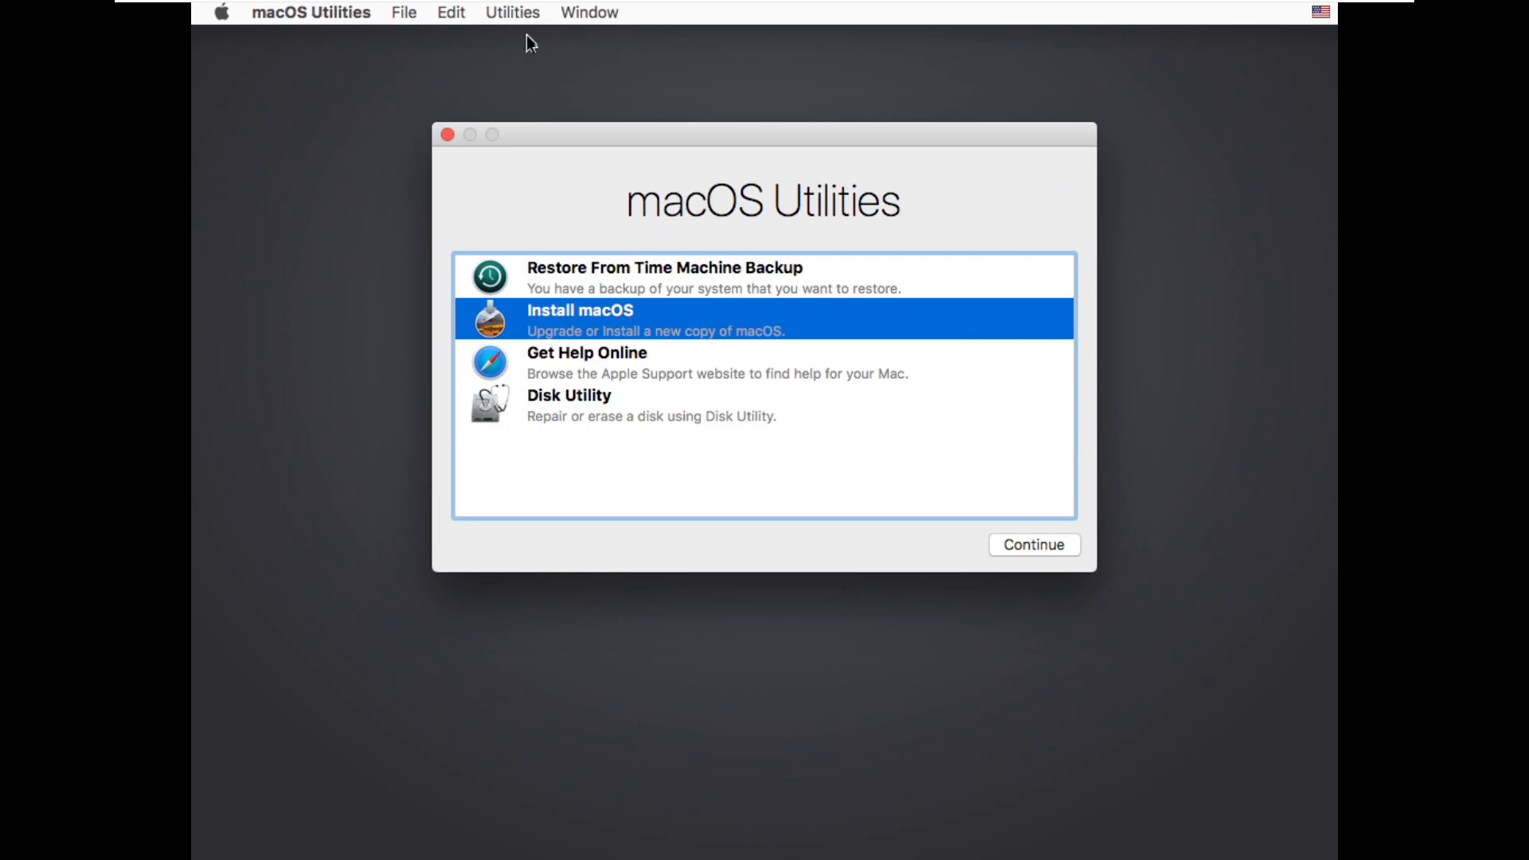
{"action": "left_click", "coordinate": [512, 12]}
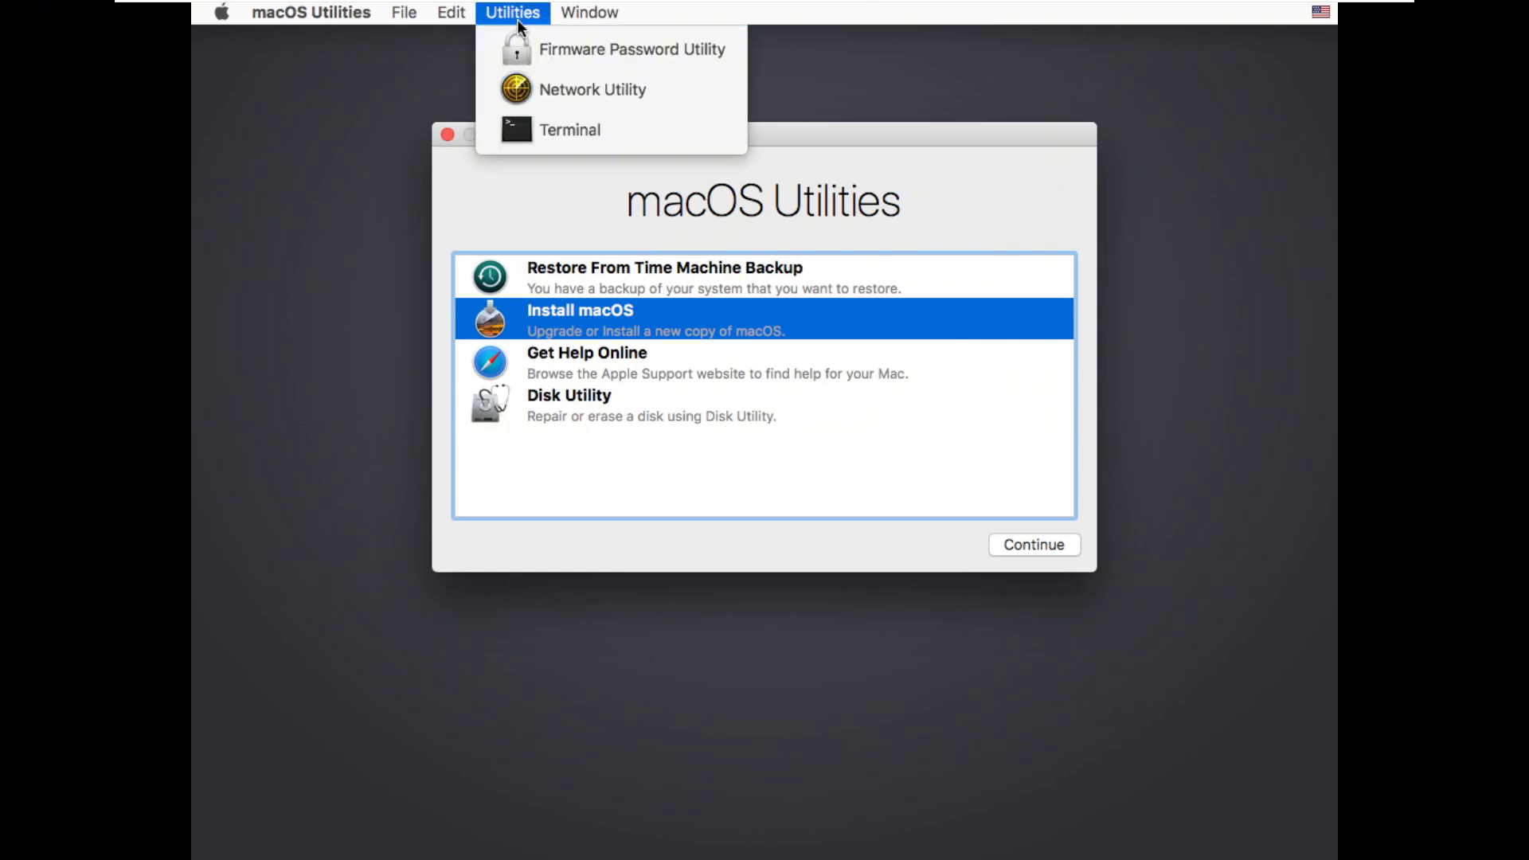
{"action": "mouse_move", "coordinate": [569, 130]}
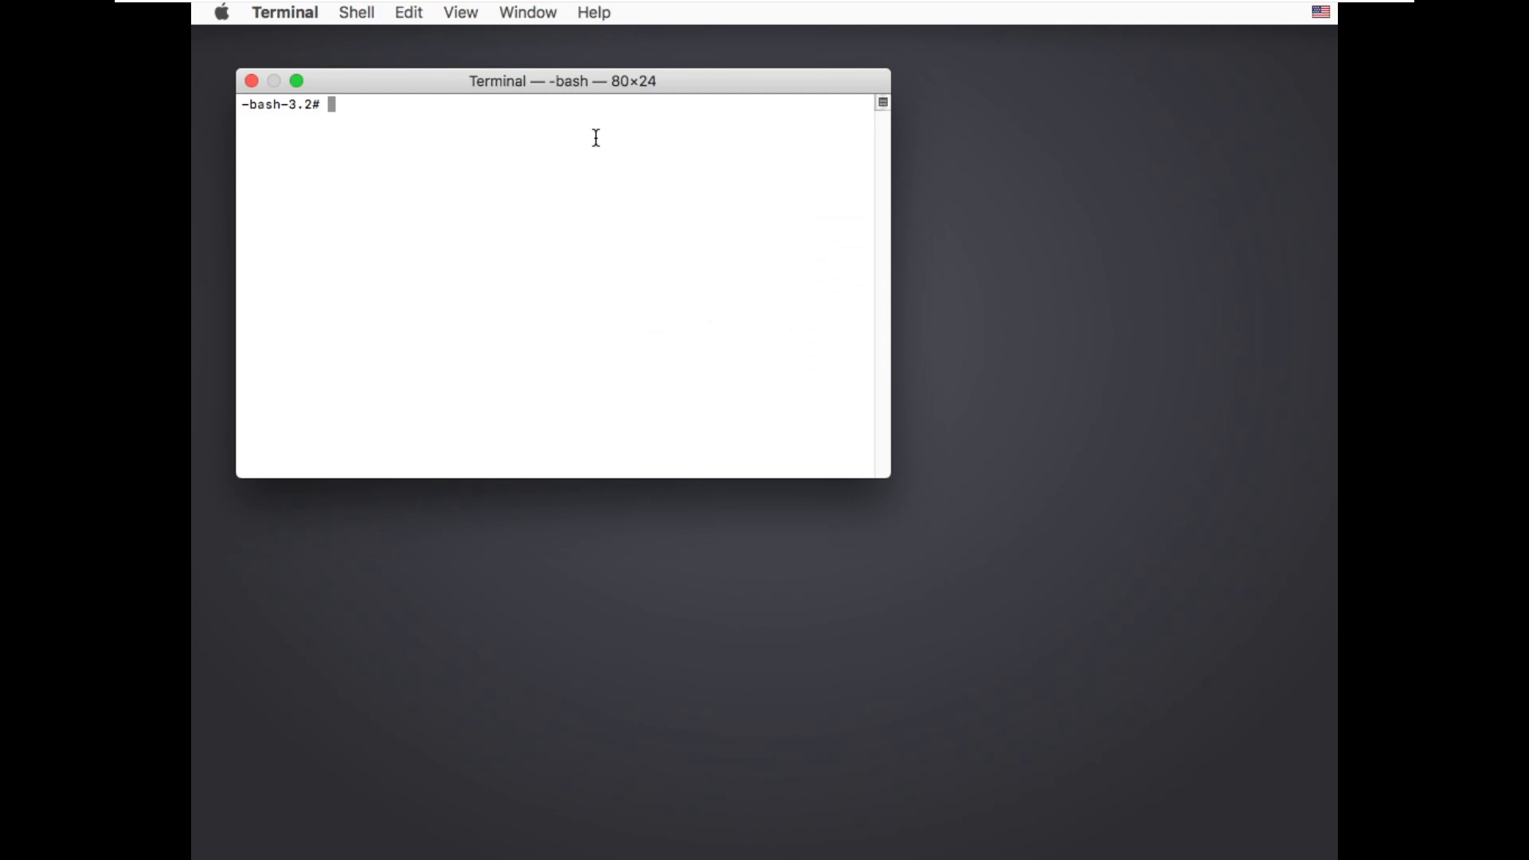
{"action": "type", "text": "date"}
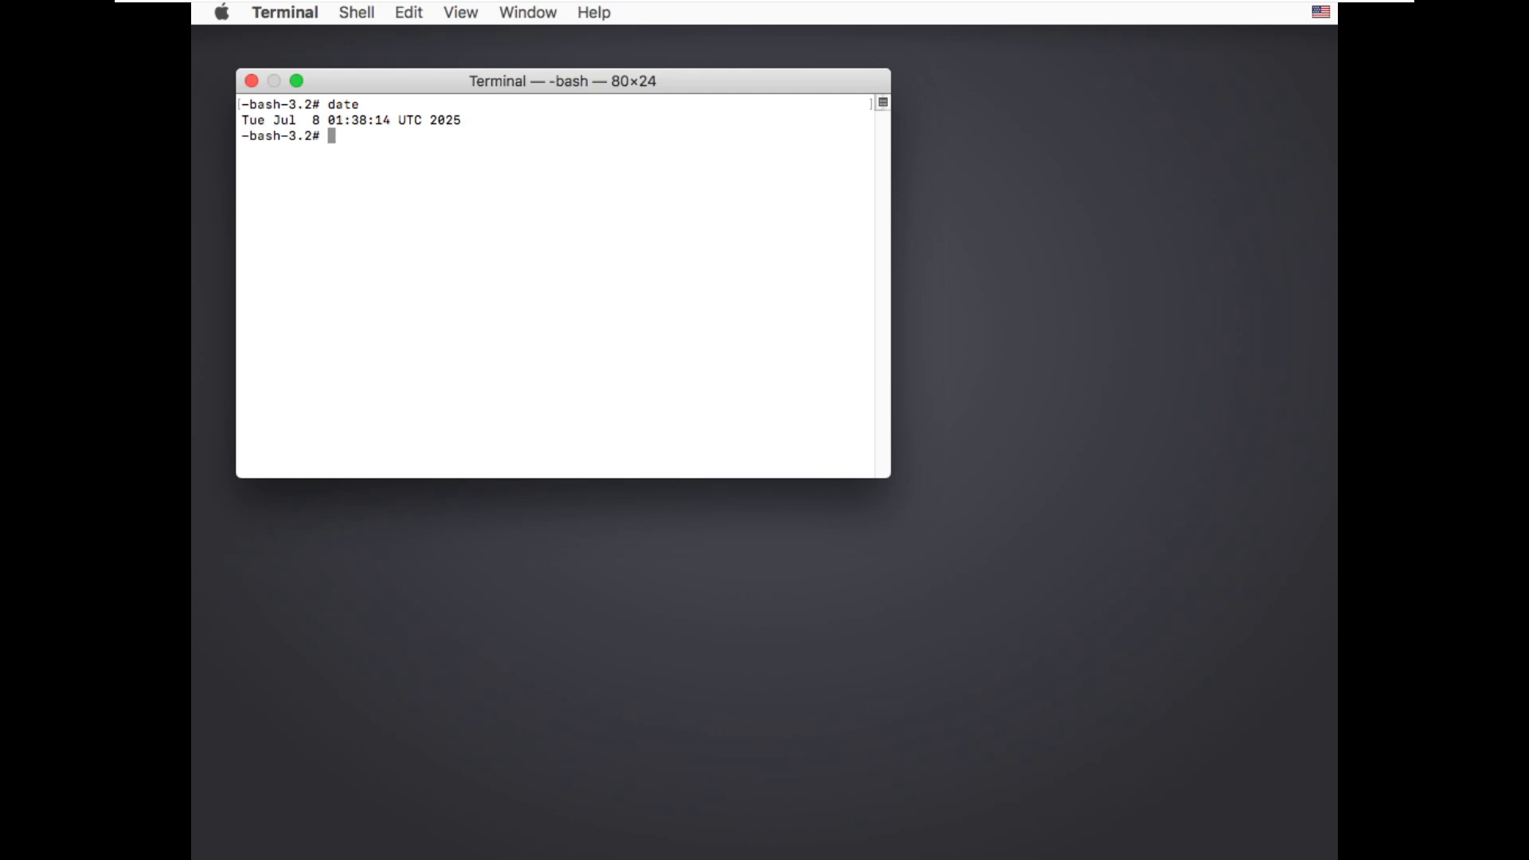
{"action": "type", "text": "date"}
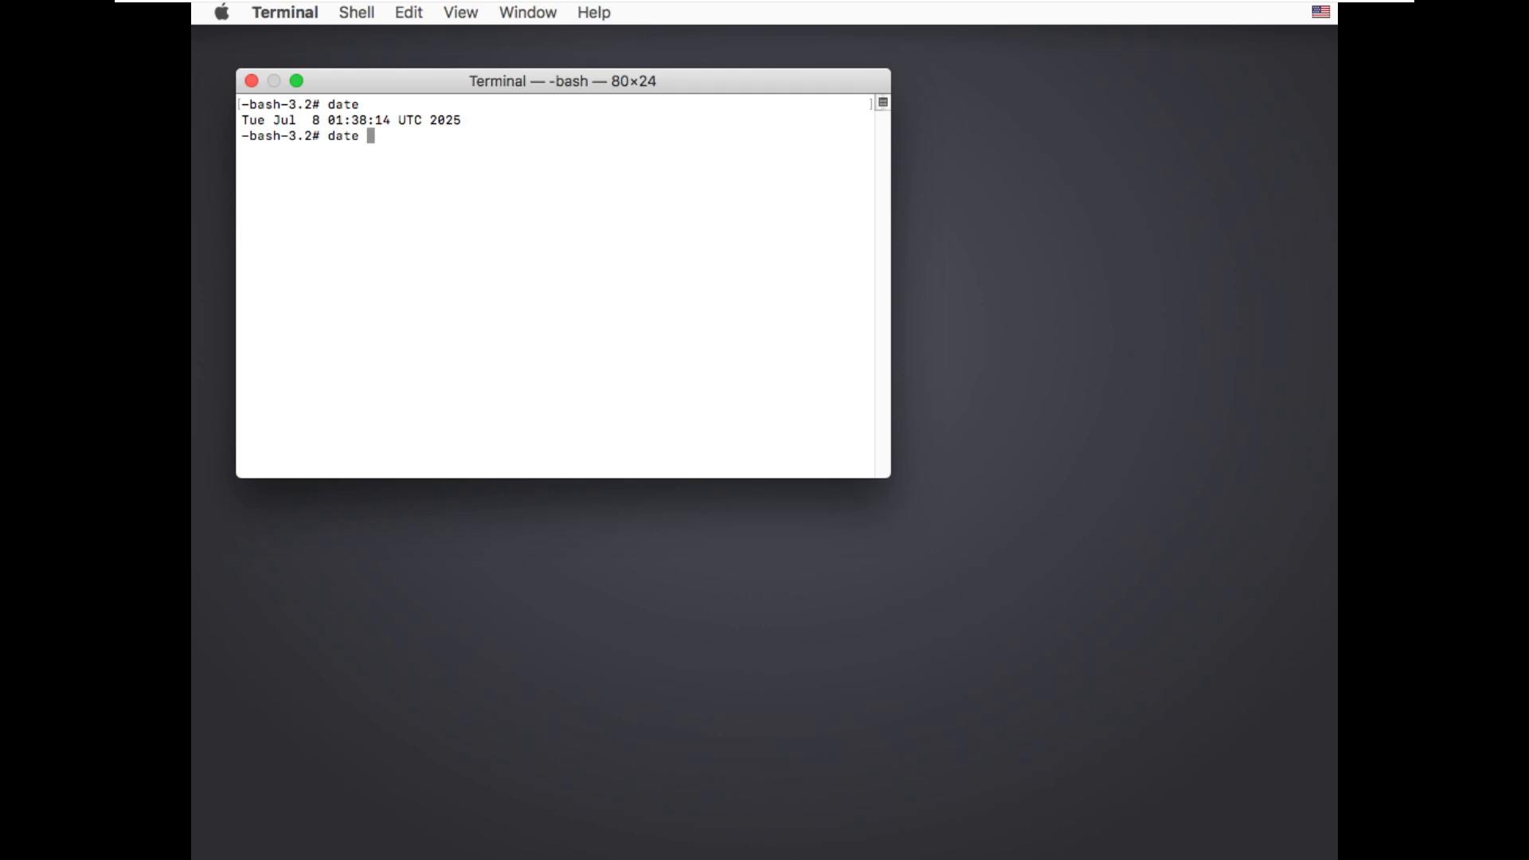
{"action": "type", "text": "10101011010"}
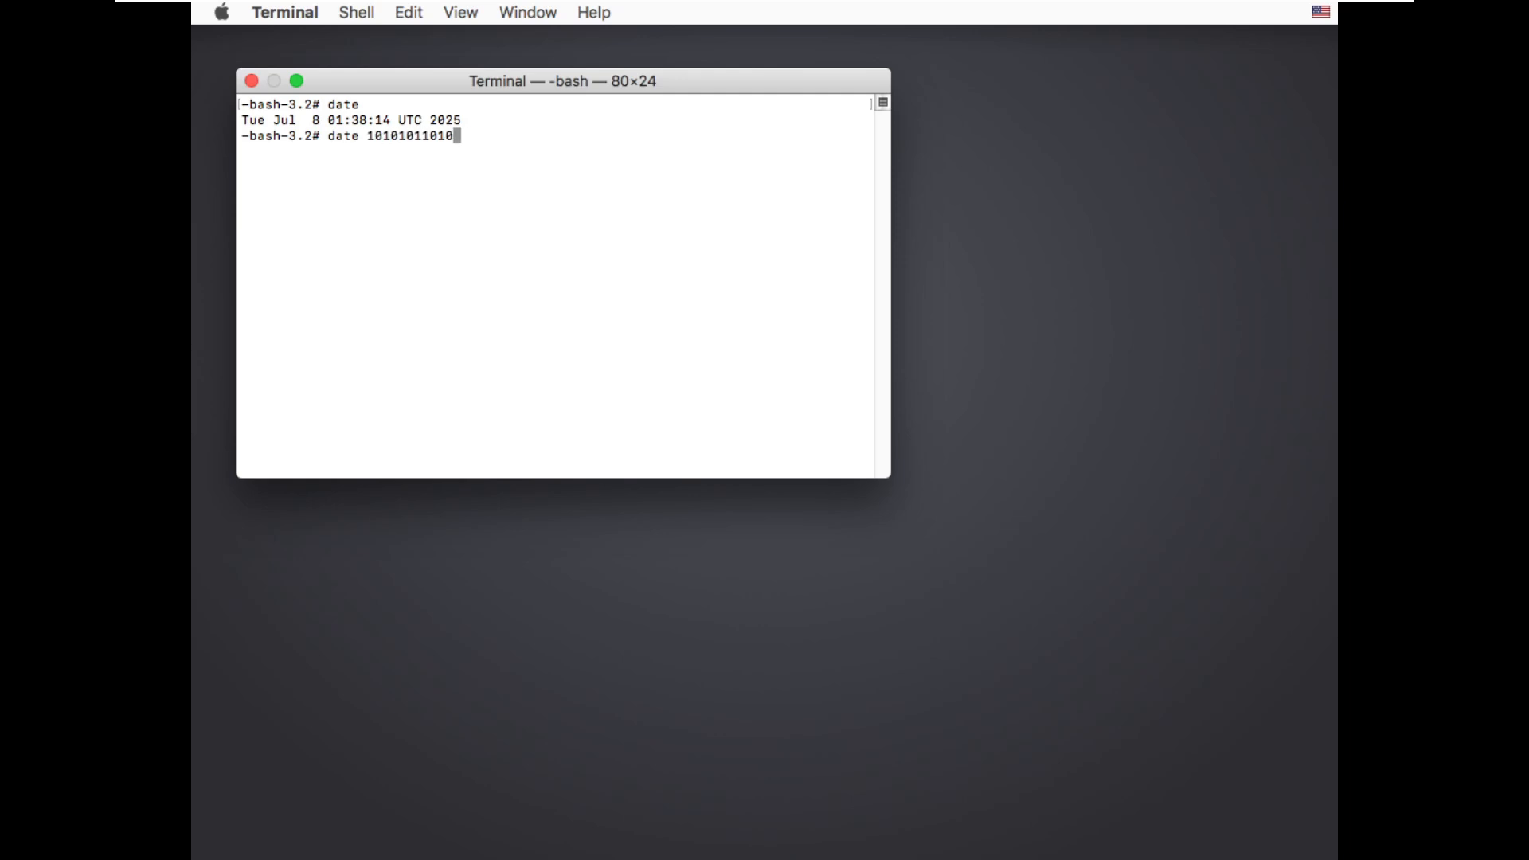
{"action": "key", "text": "BackSpace"}
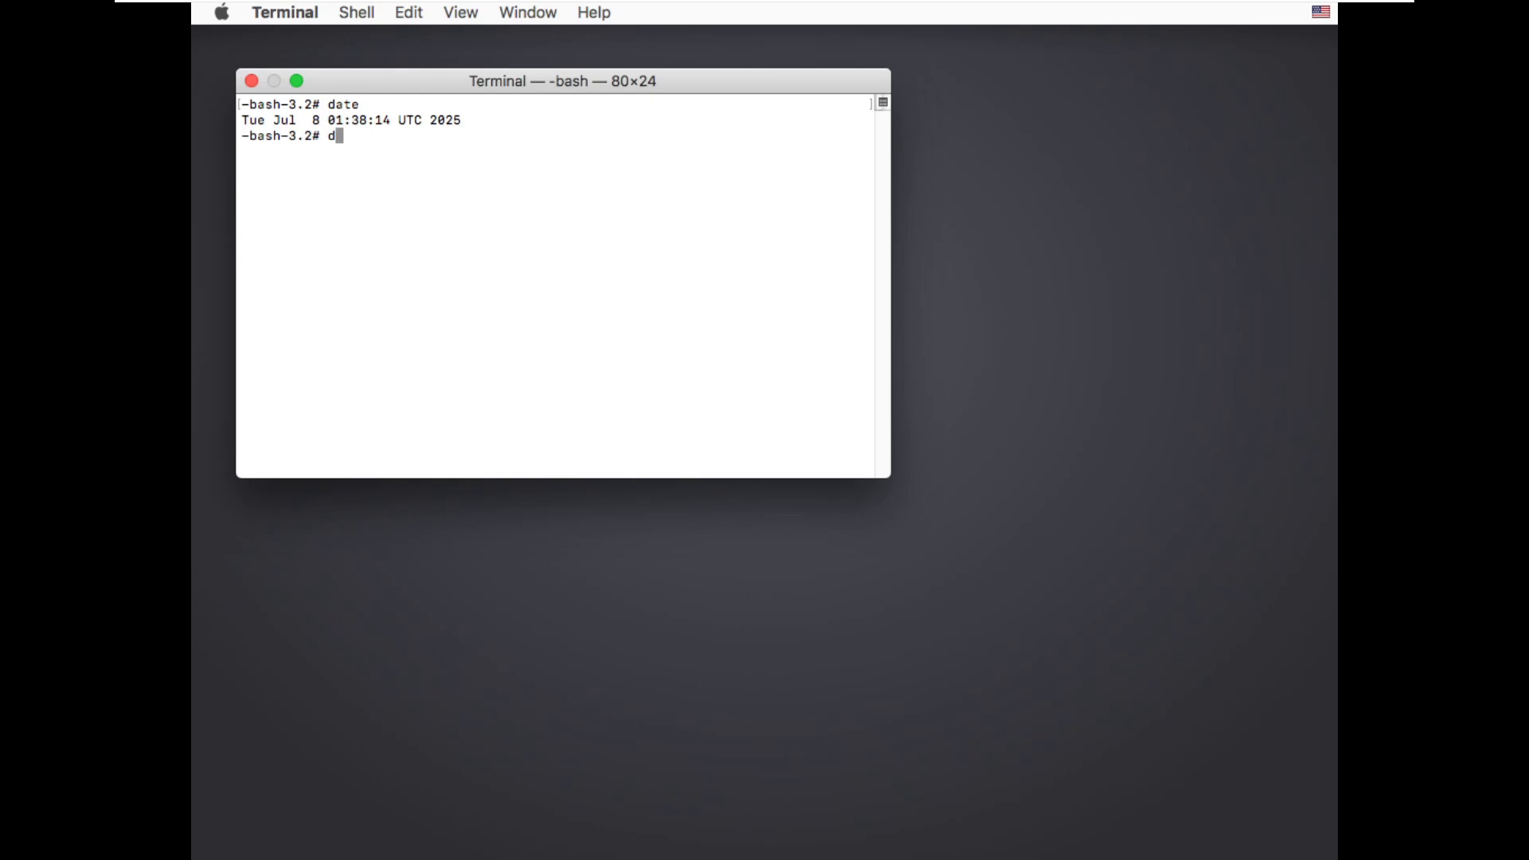
{"action": "type", "text": "ate"}
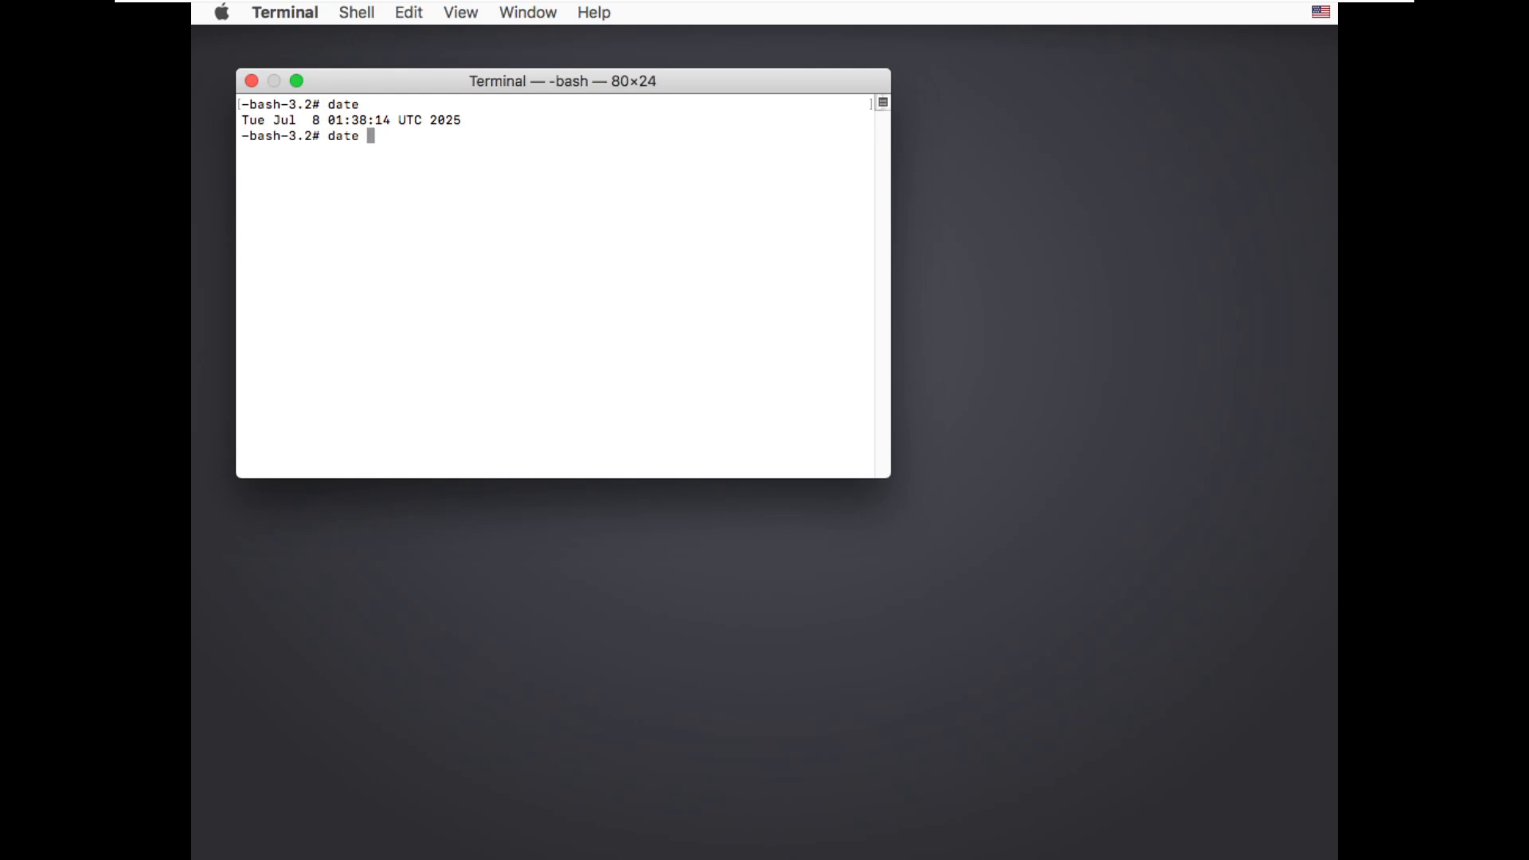
{"action": "type", "text": "1010"}
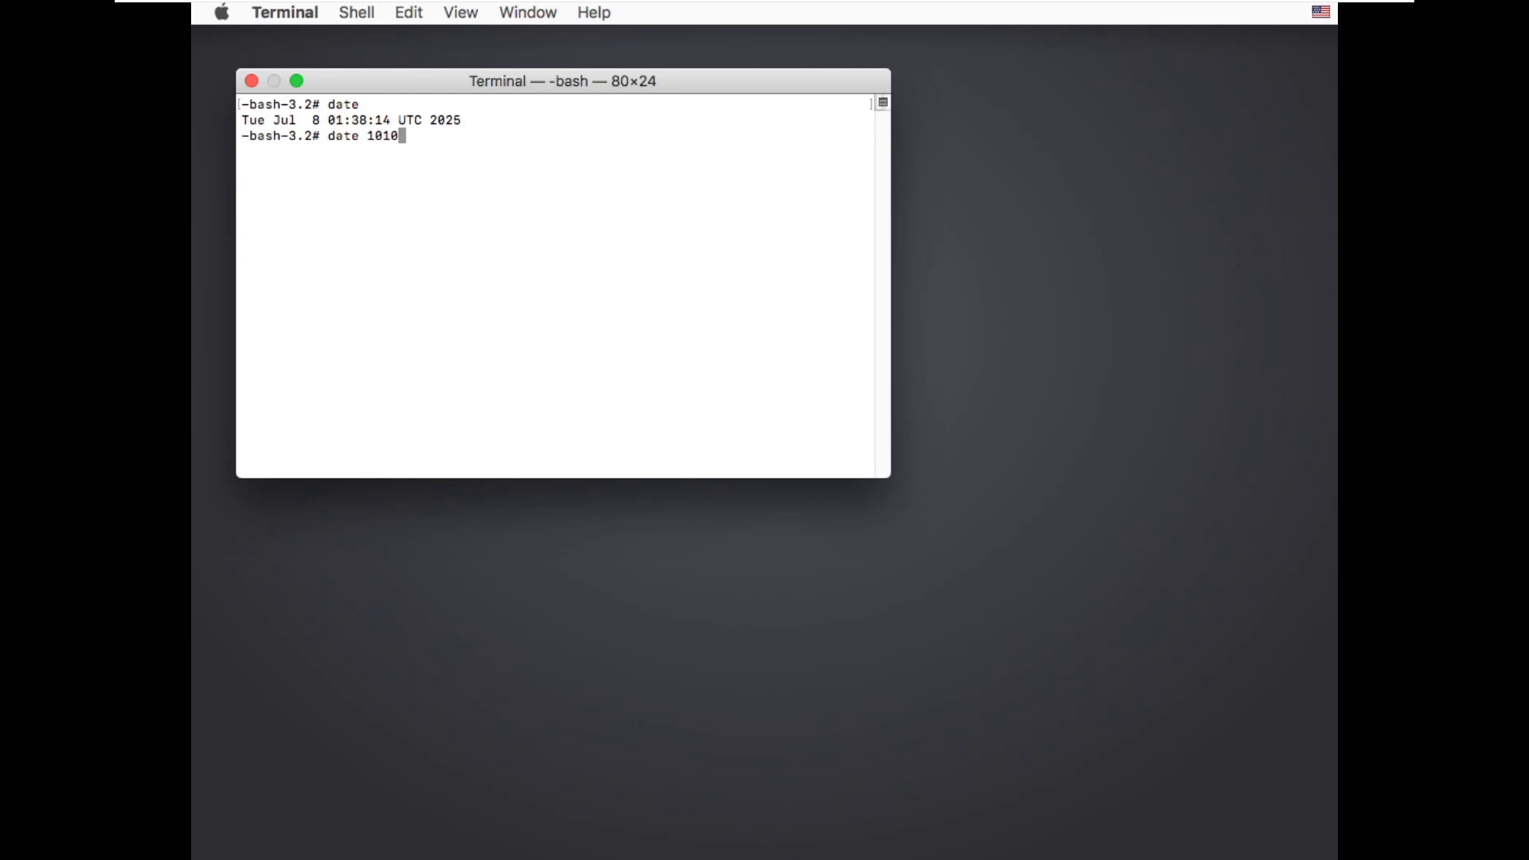
{"action": "type", "text": "101016"}
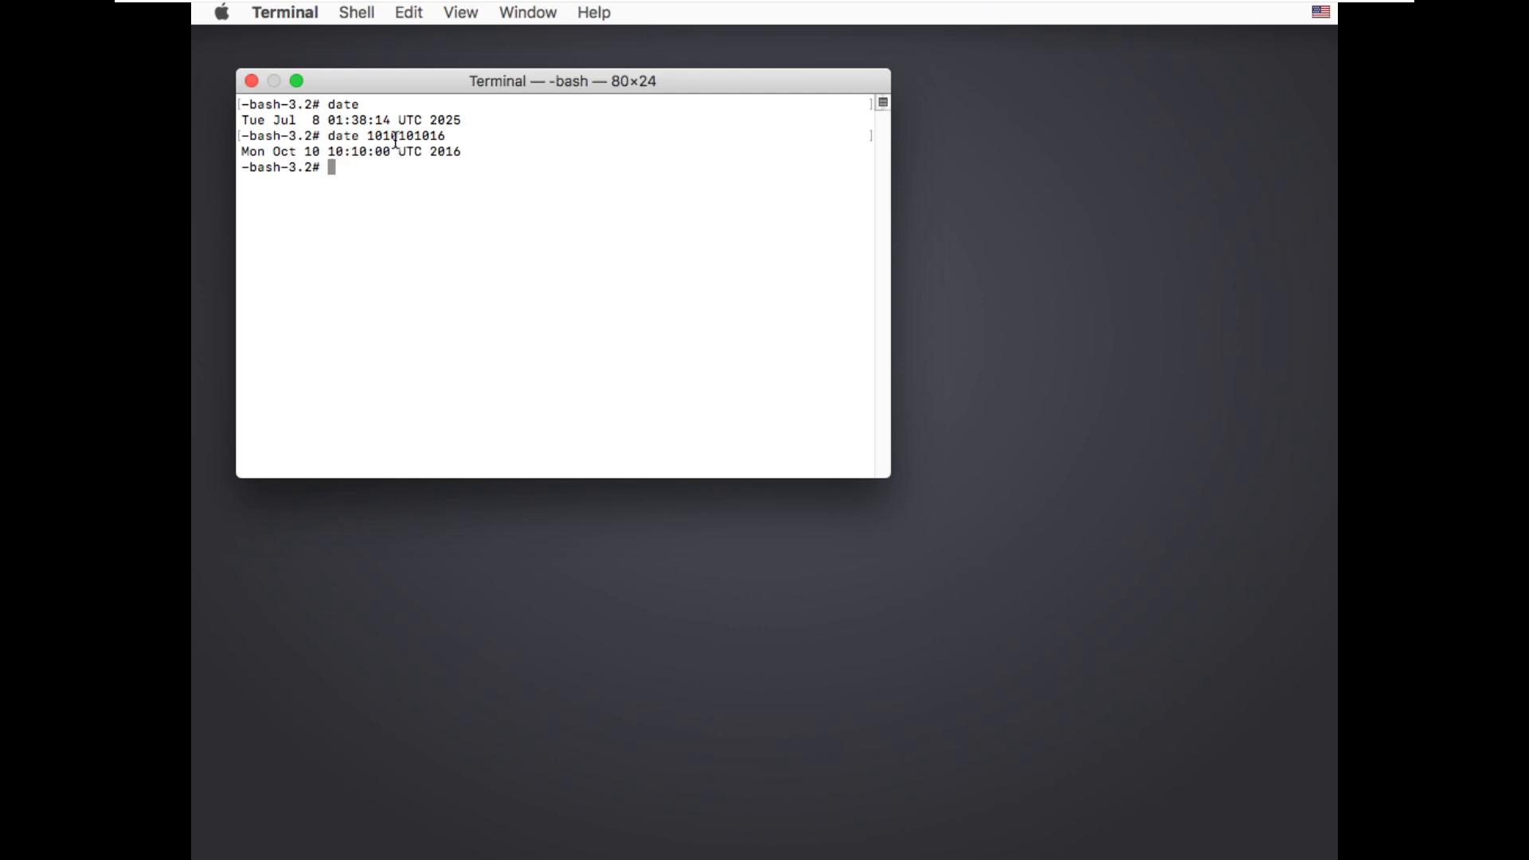
{"action": "left_click", "coordinate": [284, 12]}
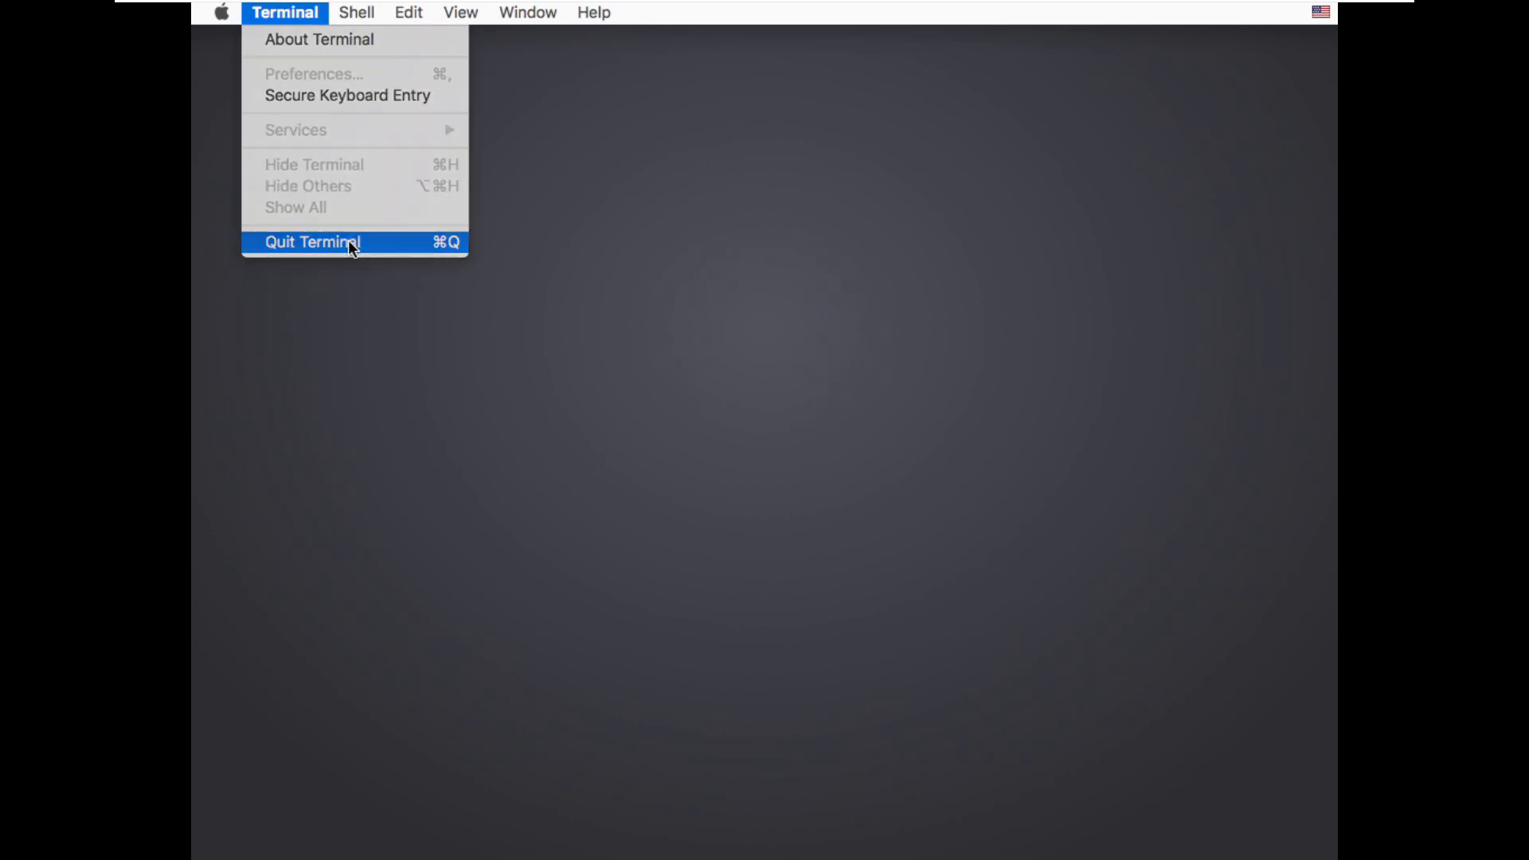
- Quit Terminal and launch Install macOS from macOS Utilities
{"action": "left_click", "coordinate": [313, 242]}
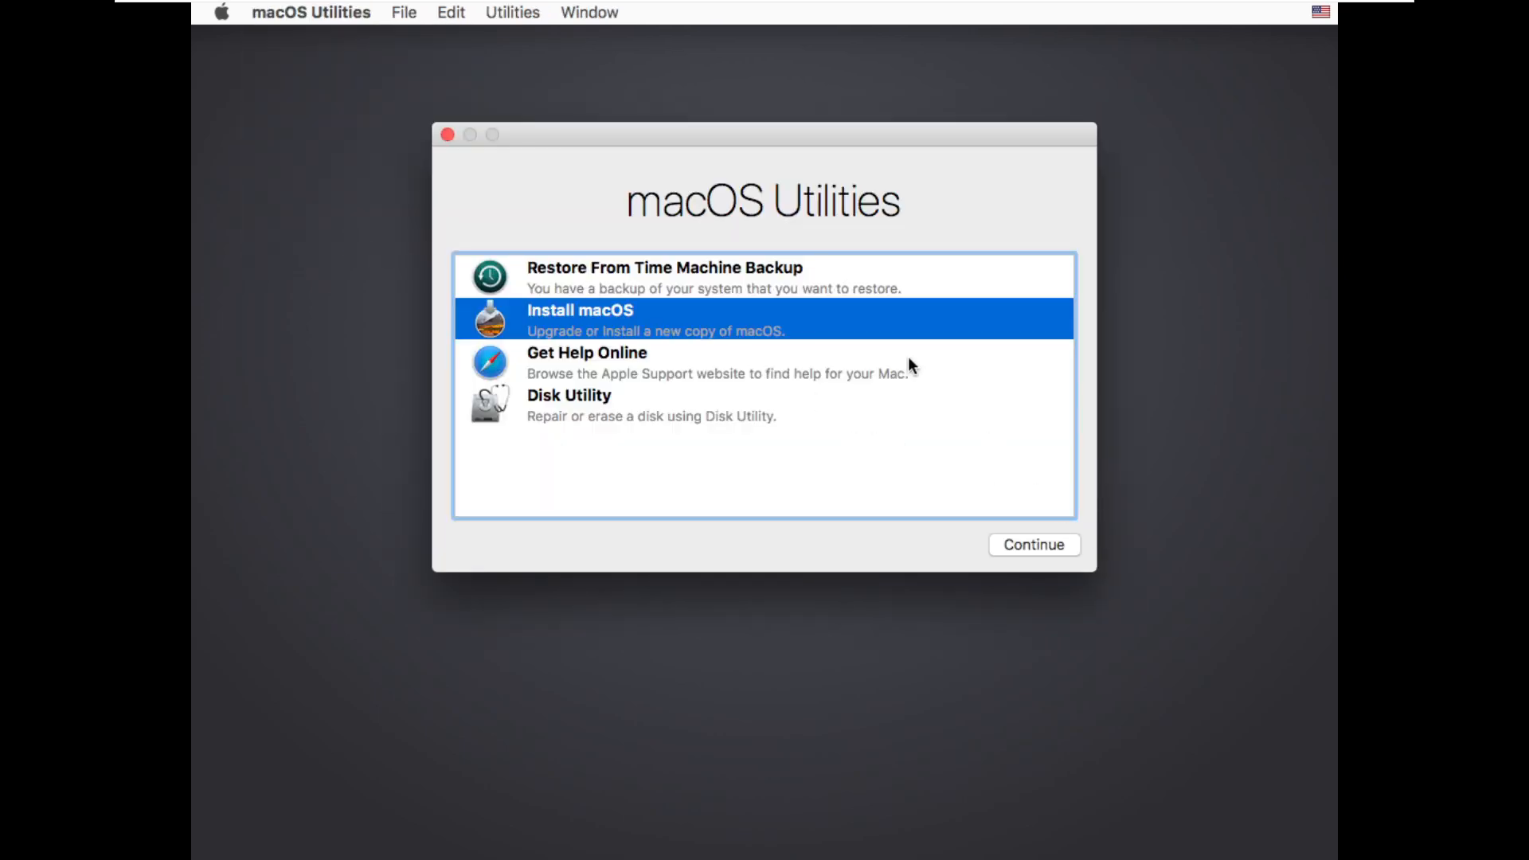
{"action": "left_click", "coordinate": [1033, 544]}
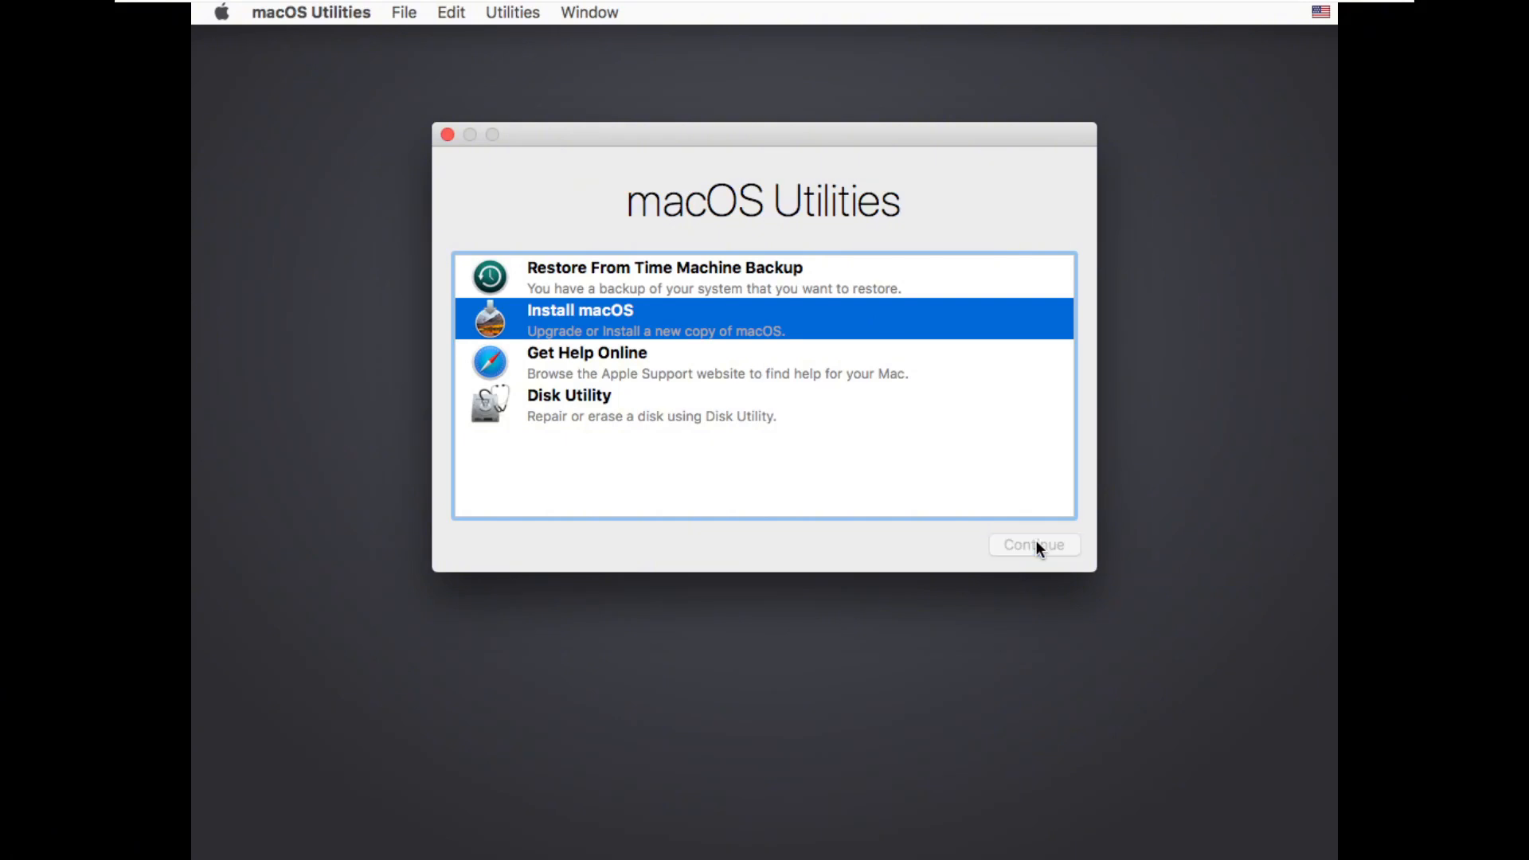
{"action": "left_click", "coordinate": [1033, 544]}
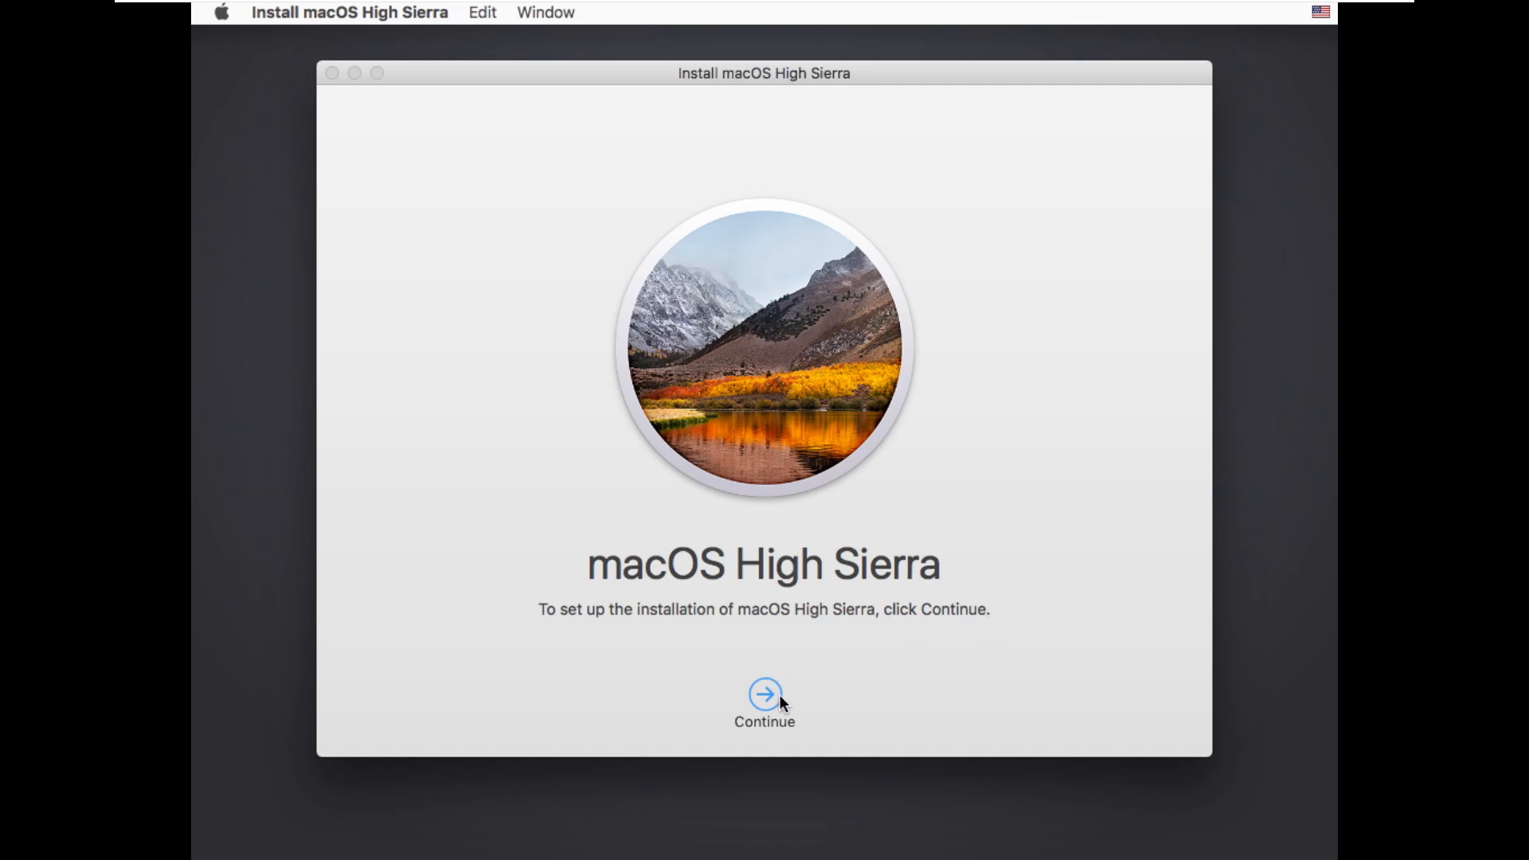
- Agree to the license and install macOS onto the Untitled disk
{"action": "left_click", "coordinate": [764, 694]}
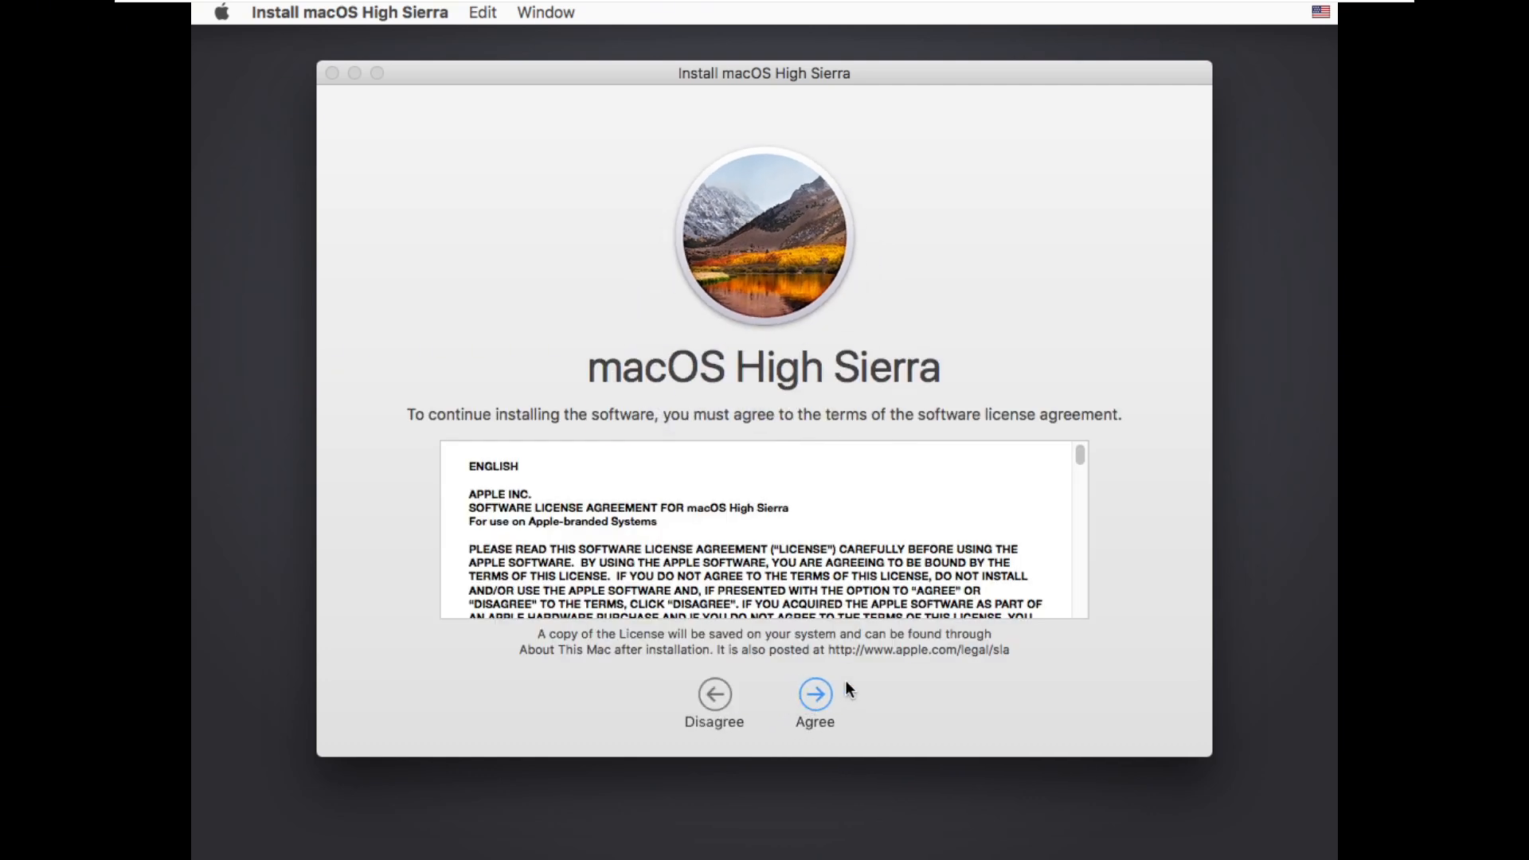
{"action": "left_click", "coordinate": [814, 695]}
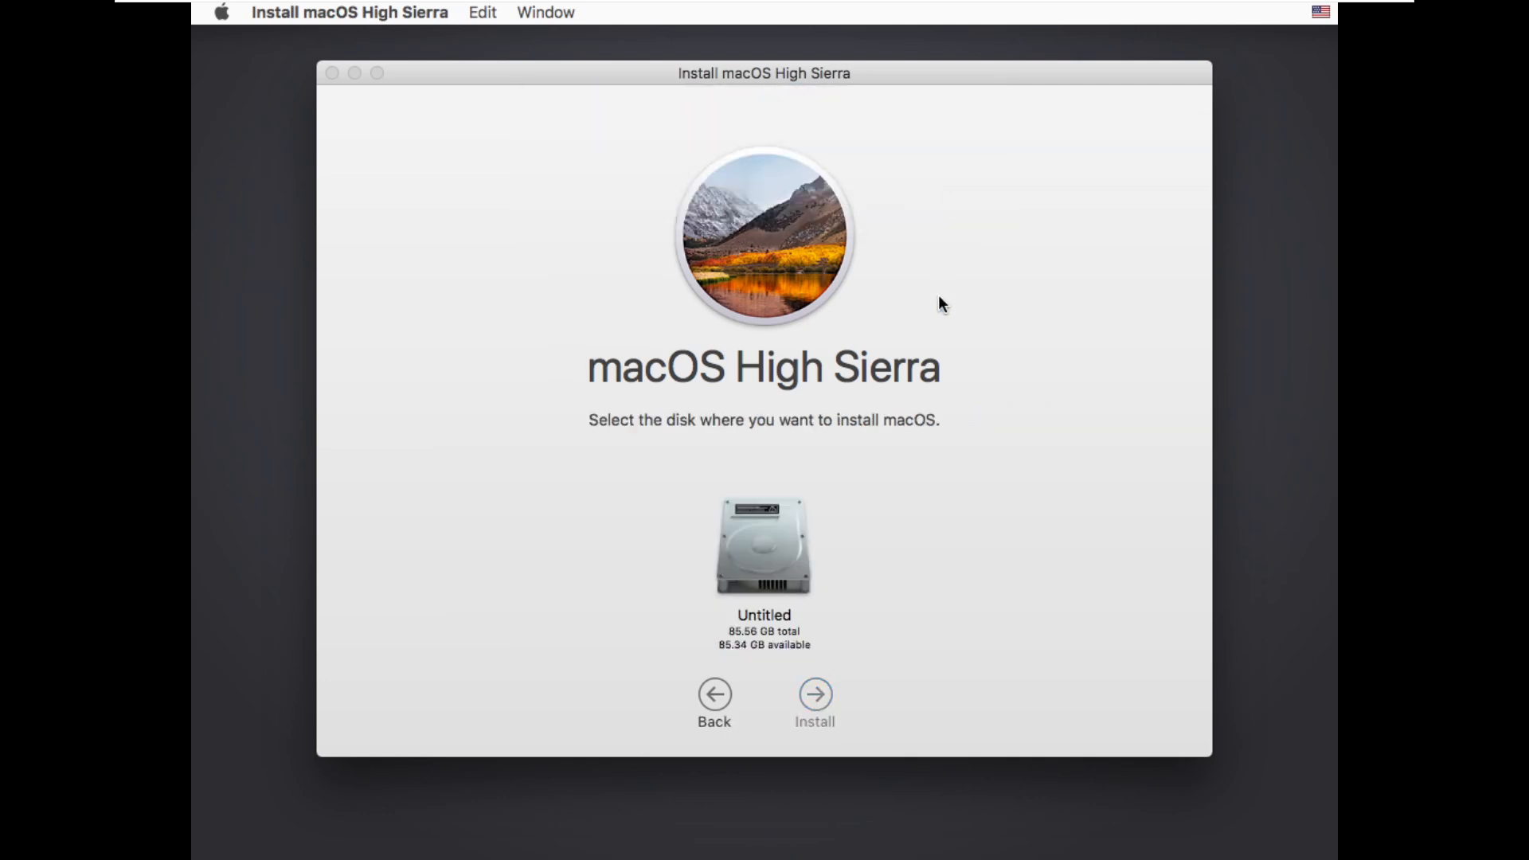
{"action": "mouse_move", "coordinate": [763, 574]}
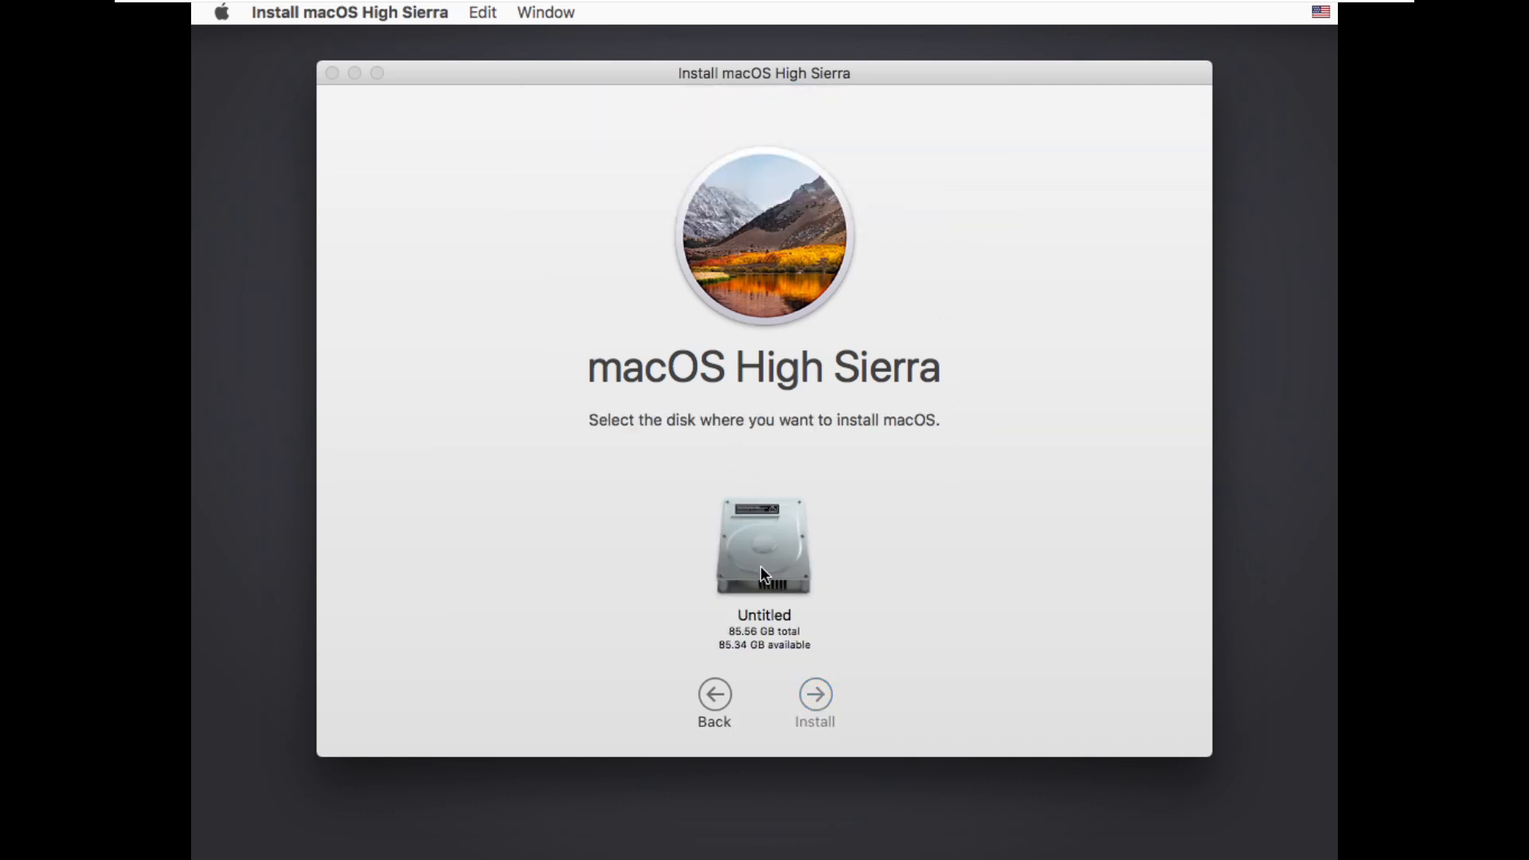
{"action": "left_click", "coordinate": [764, 546]}
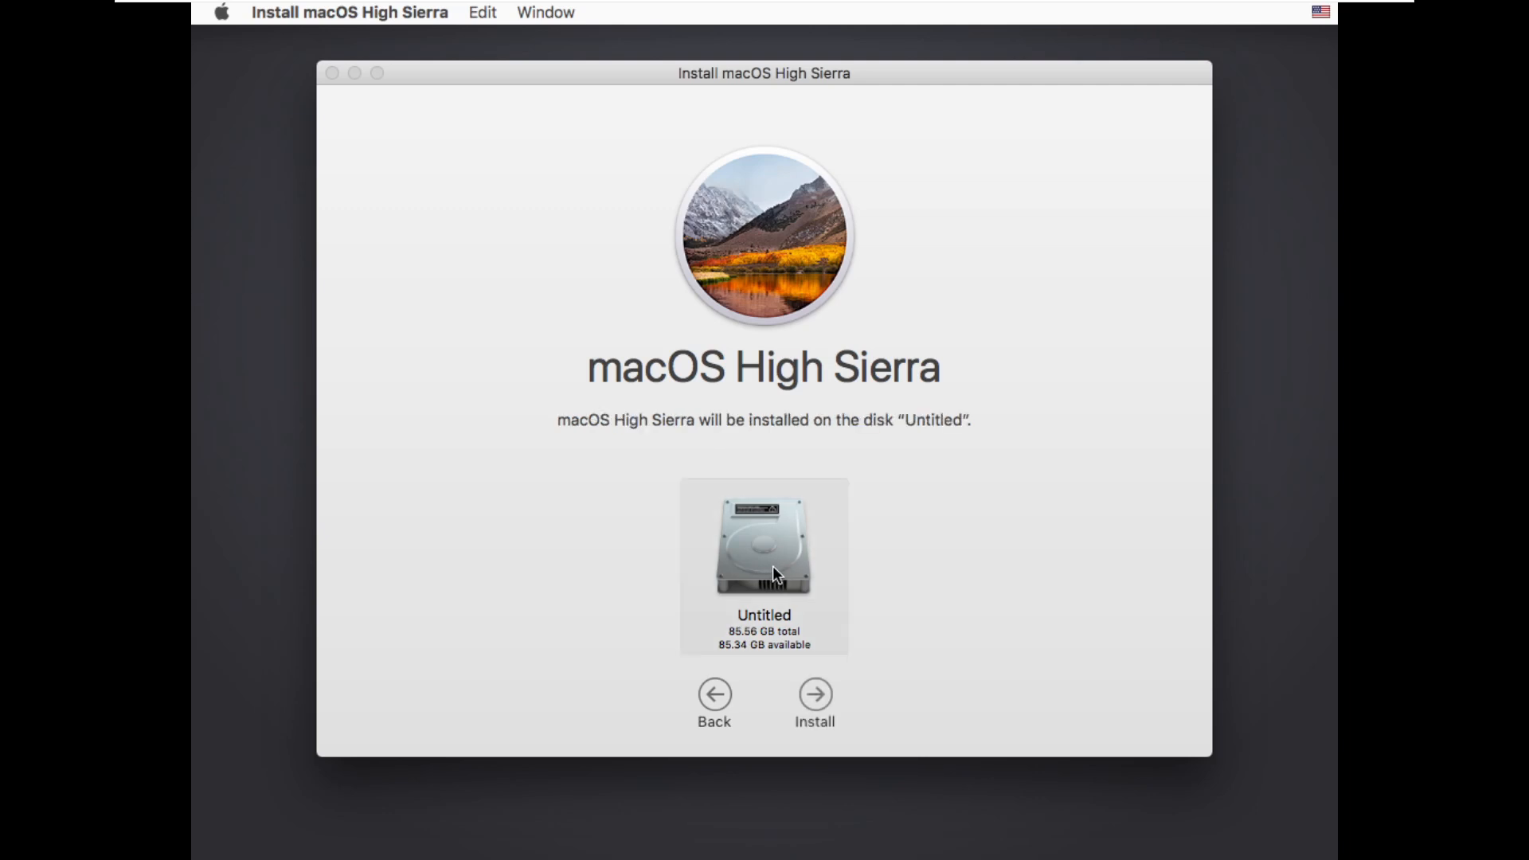
{"action": "left_click", "coordinate": [813, 698]}
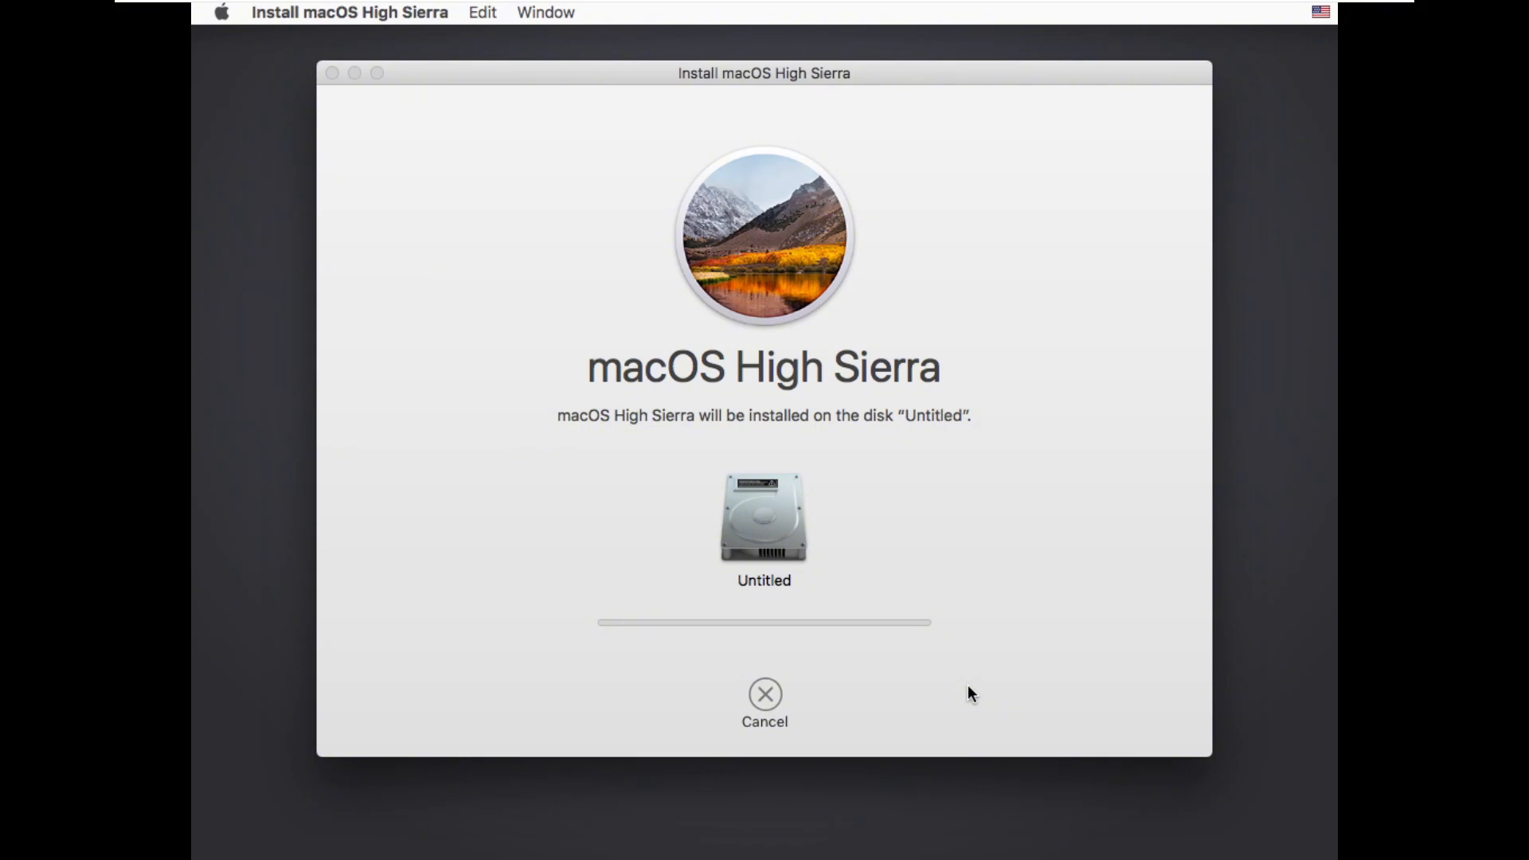
{"action": "mouse_move", "coordinate": [886, 511]}
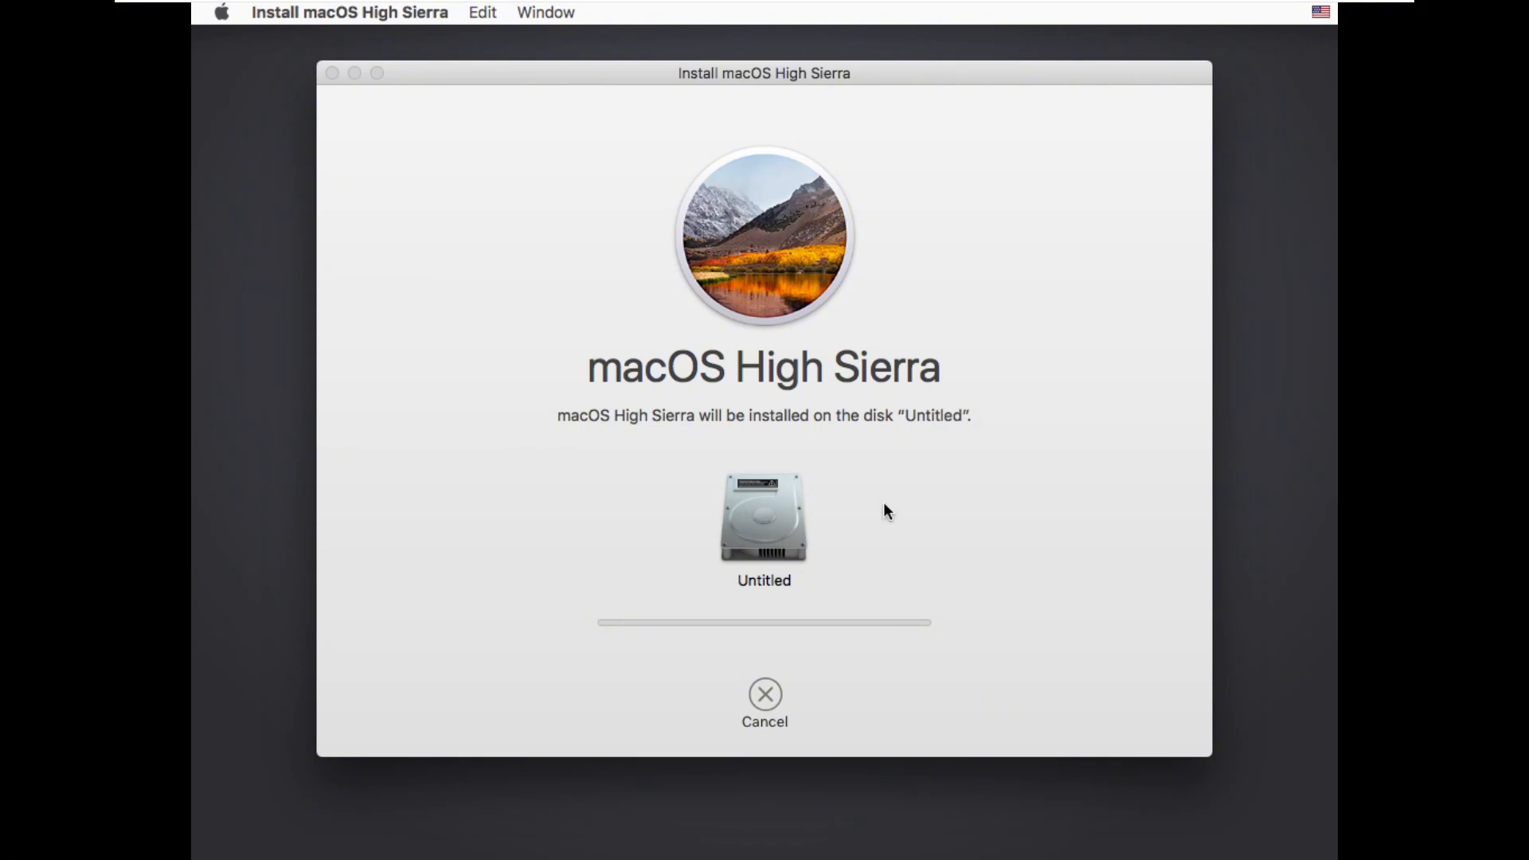
{"action": "mouse_move", "coordinate": [971, 704]}
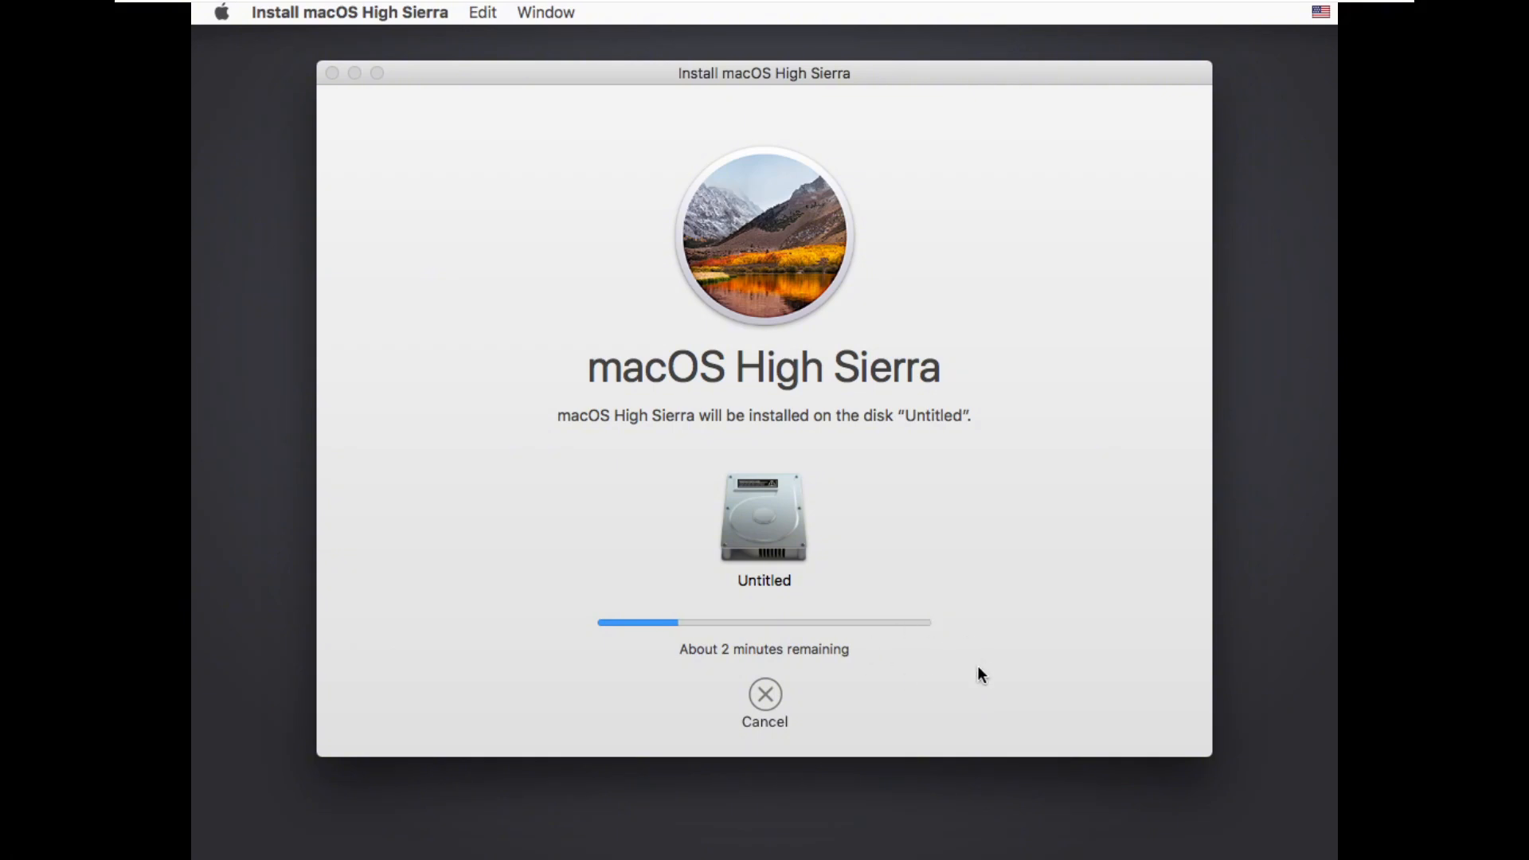
{"action": "mouse_move", "coordinate": [996, 724]}
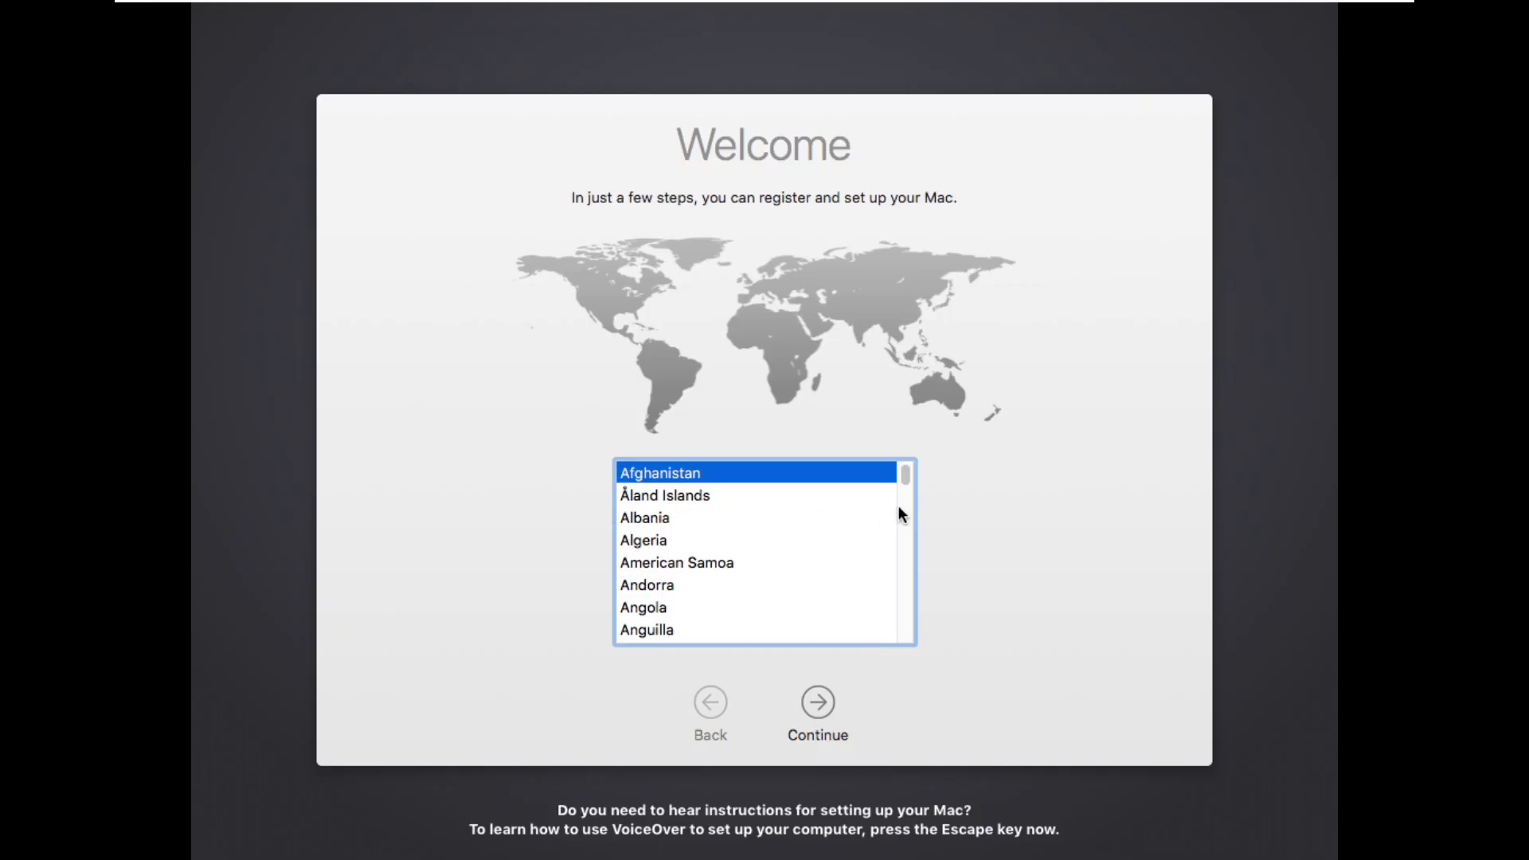
- Choose United States as the country, keep the U.S. keyboard, and skip information transfer
{"action": "scroll", "scroll_direction": "down", "scroll_amount": 3}
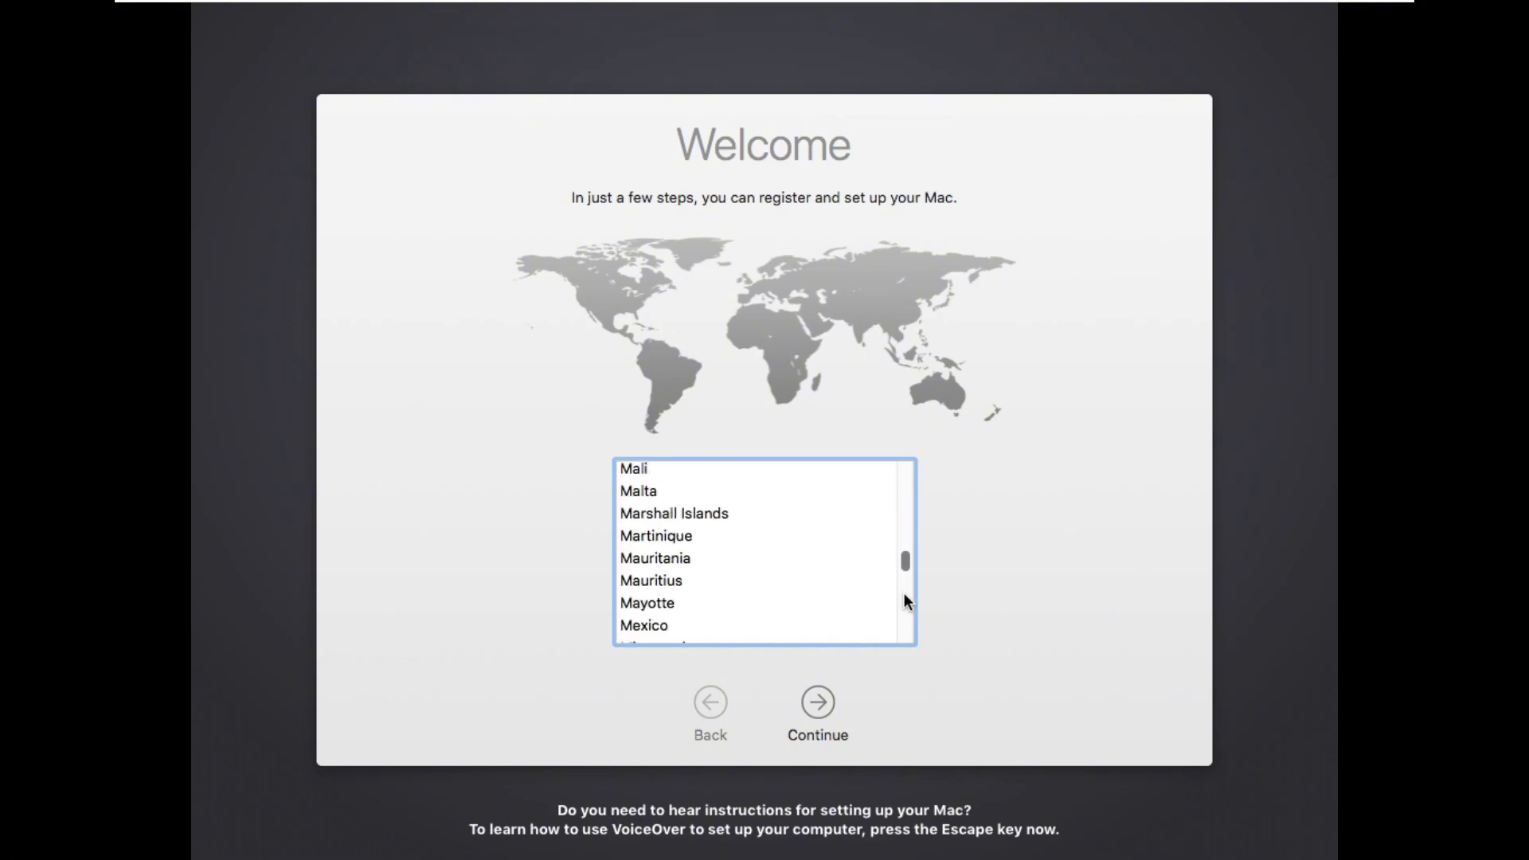
{"action": "scroll", "scroll_direction": "down", "scroll_amount": 3}
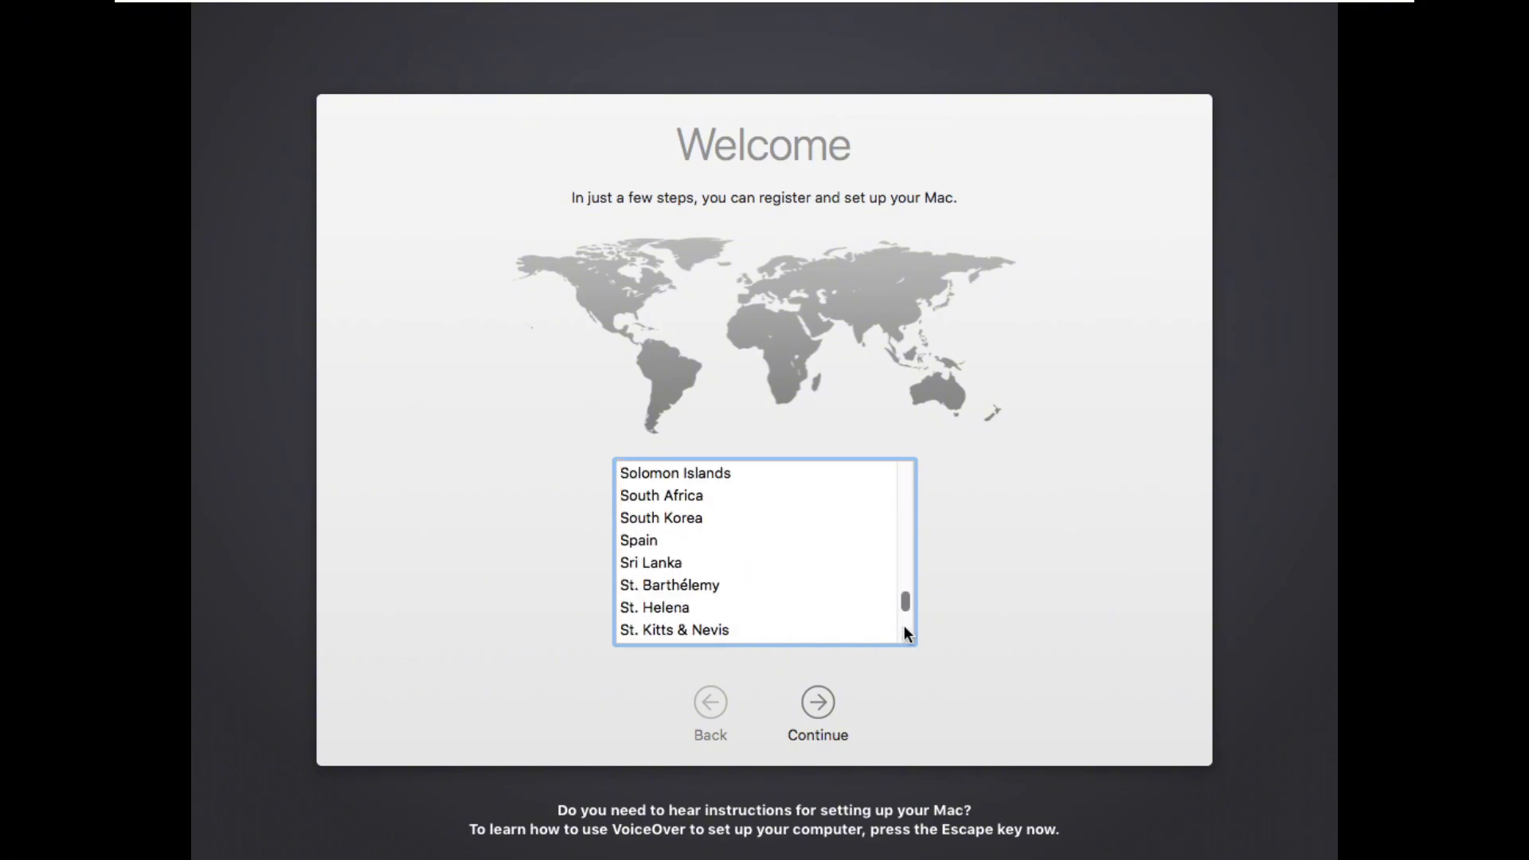
{"action": "scroll", "scroll_direction": "down", "scroll_amount": 3}
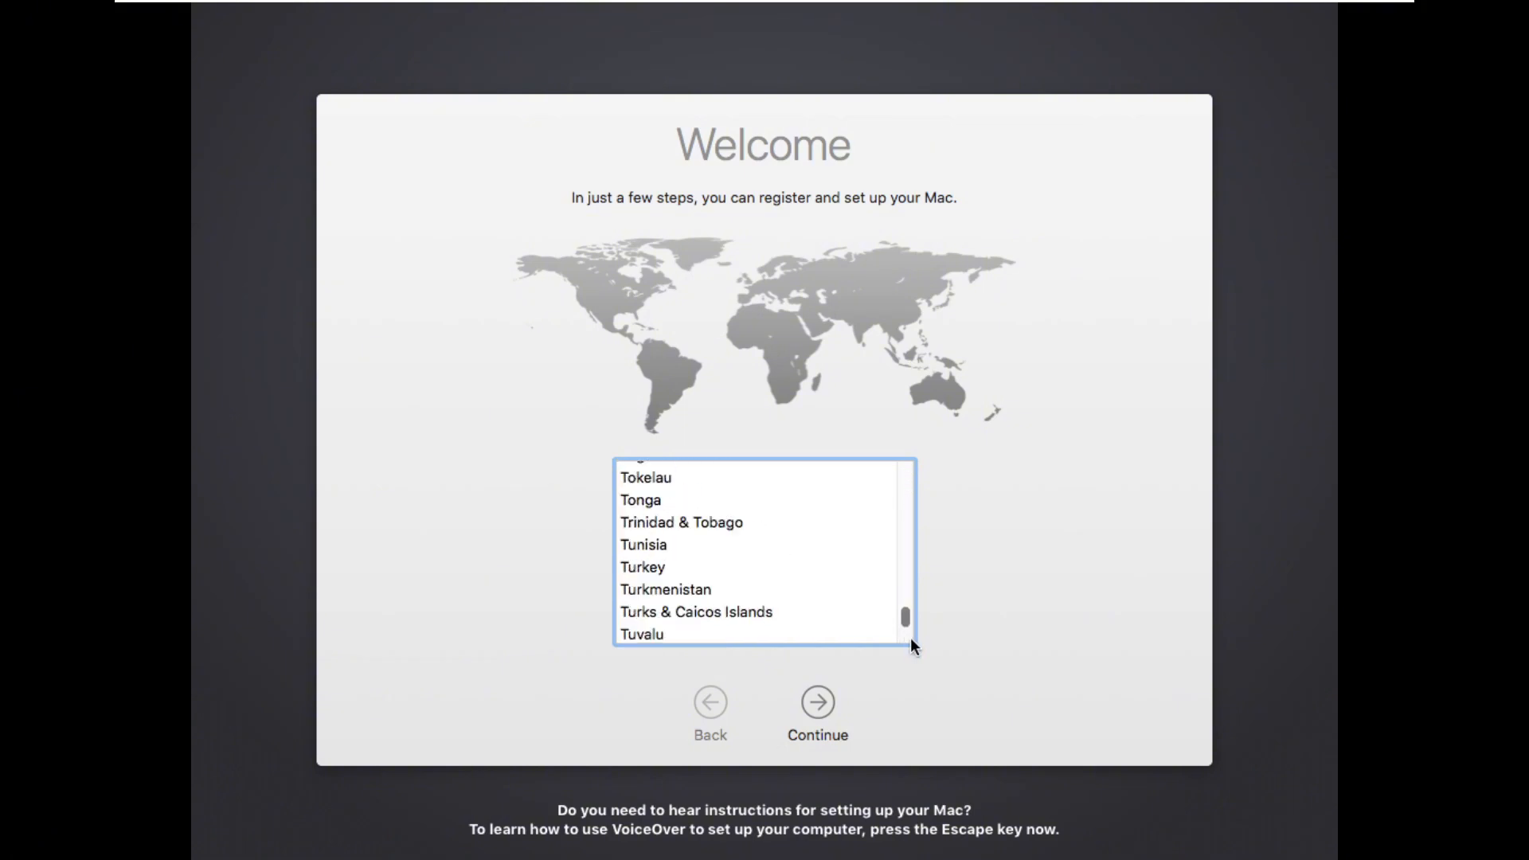
{"action": "left_click", "coordinate": [666, 620]}
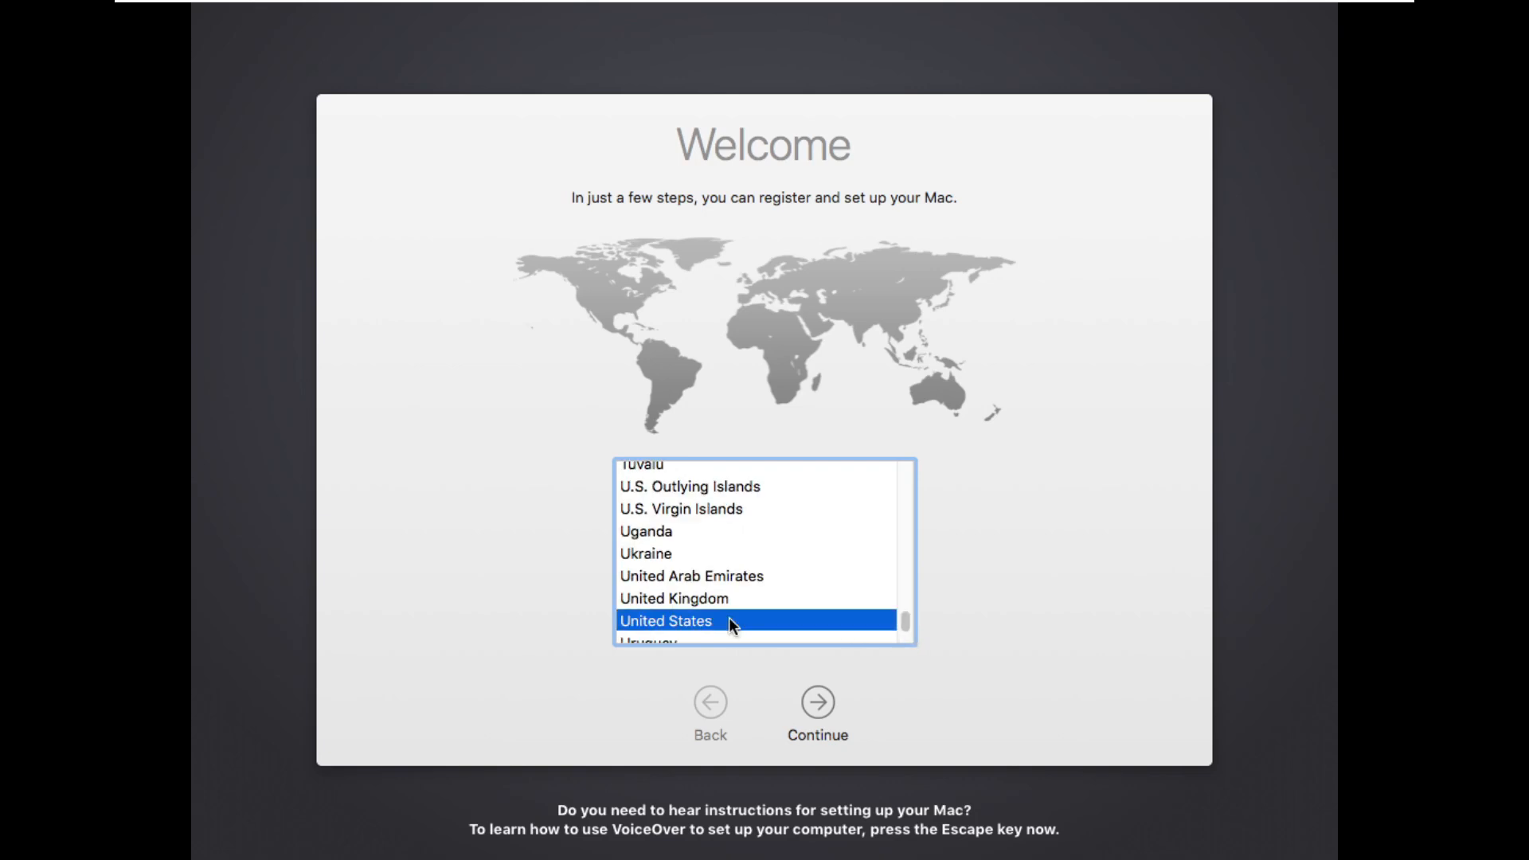
{"action": "left_click", "coordinate": [817, 700]}
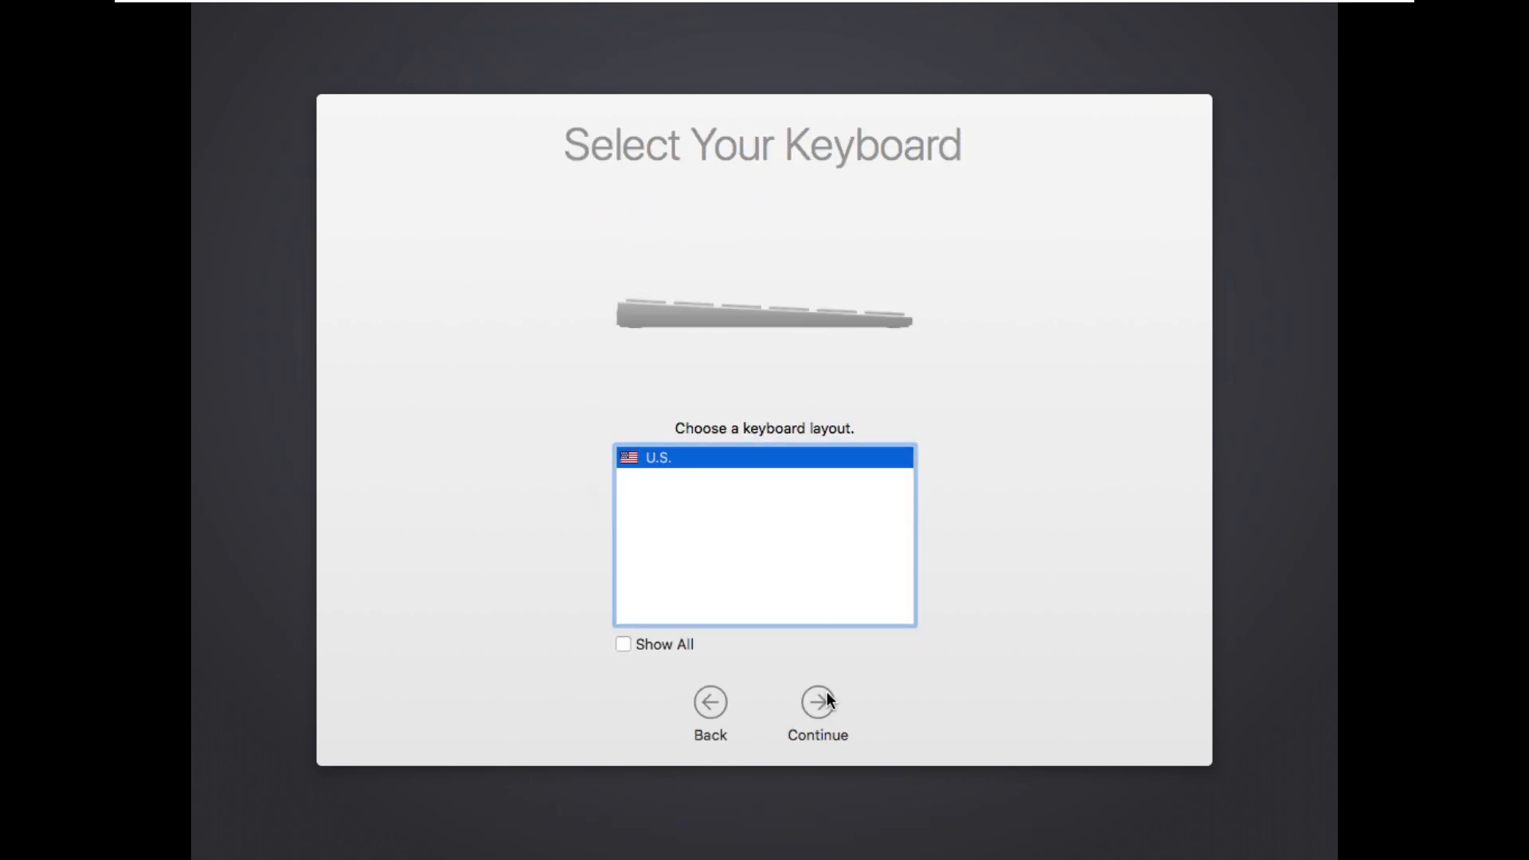
{"action": "mouse_move", "coordinate": [733, 459]}
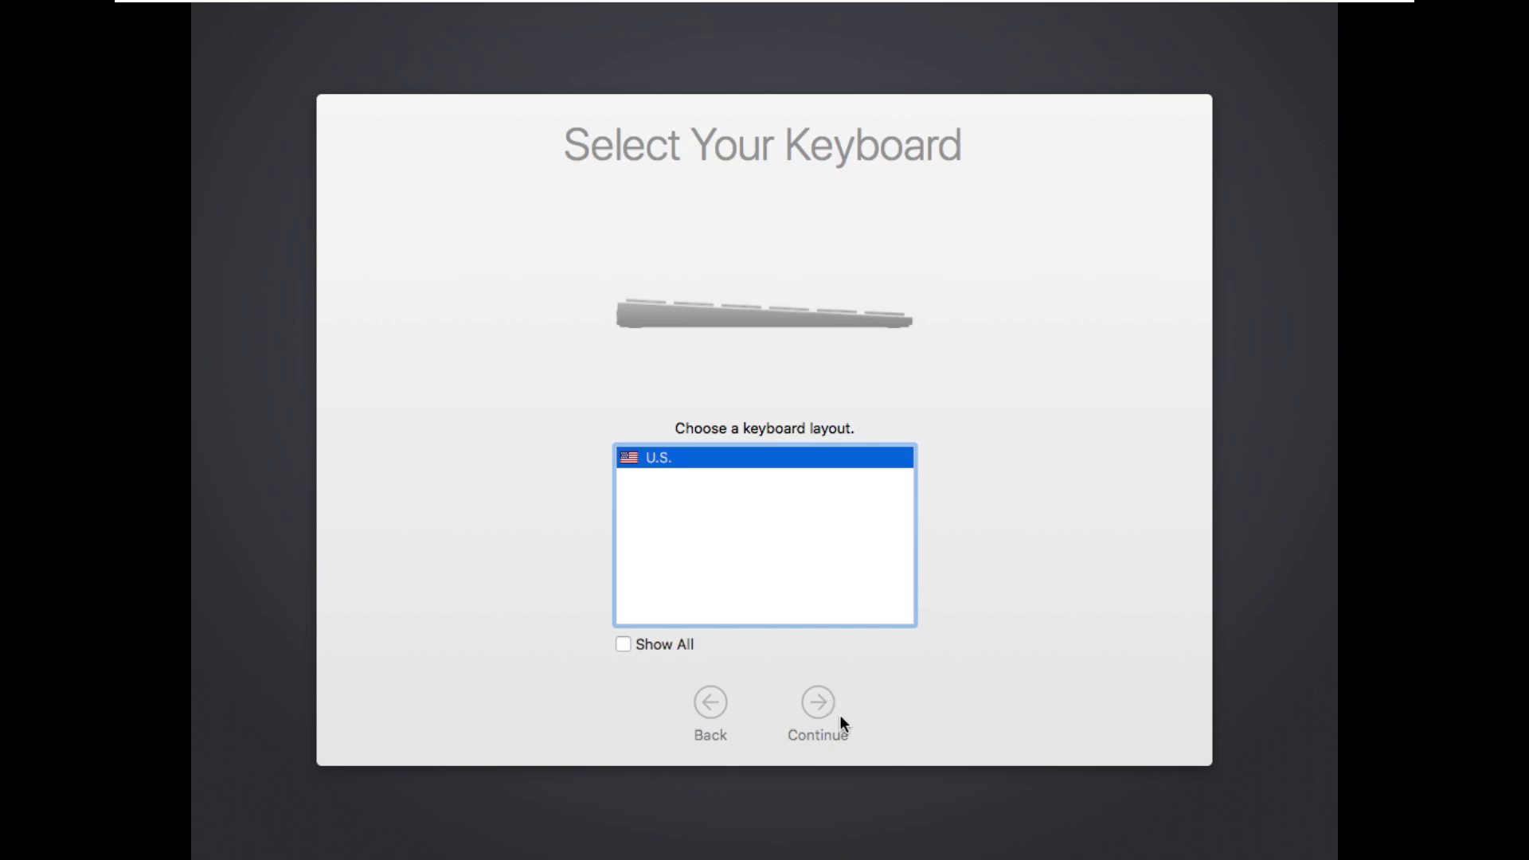
{"action": "left_click", "coordinate": [817, 701]}
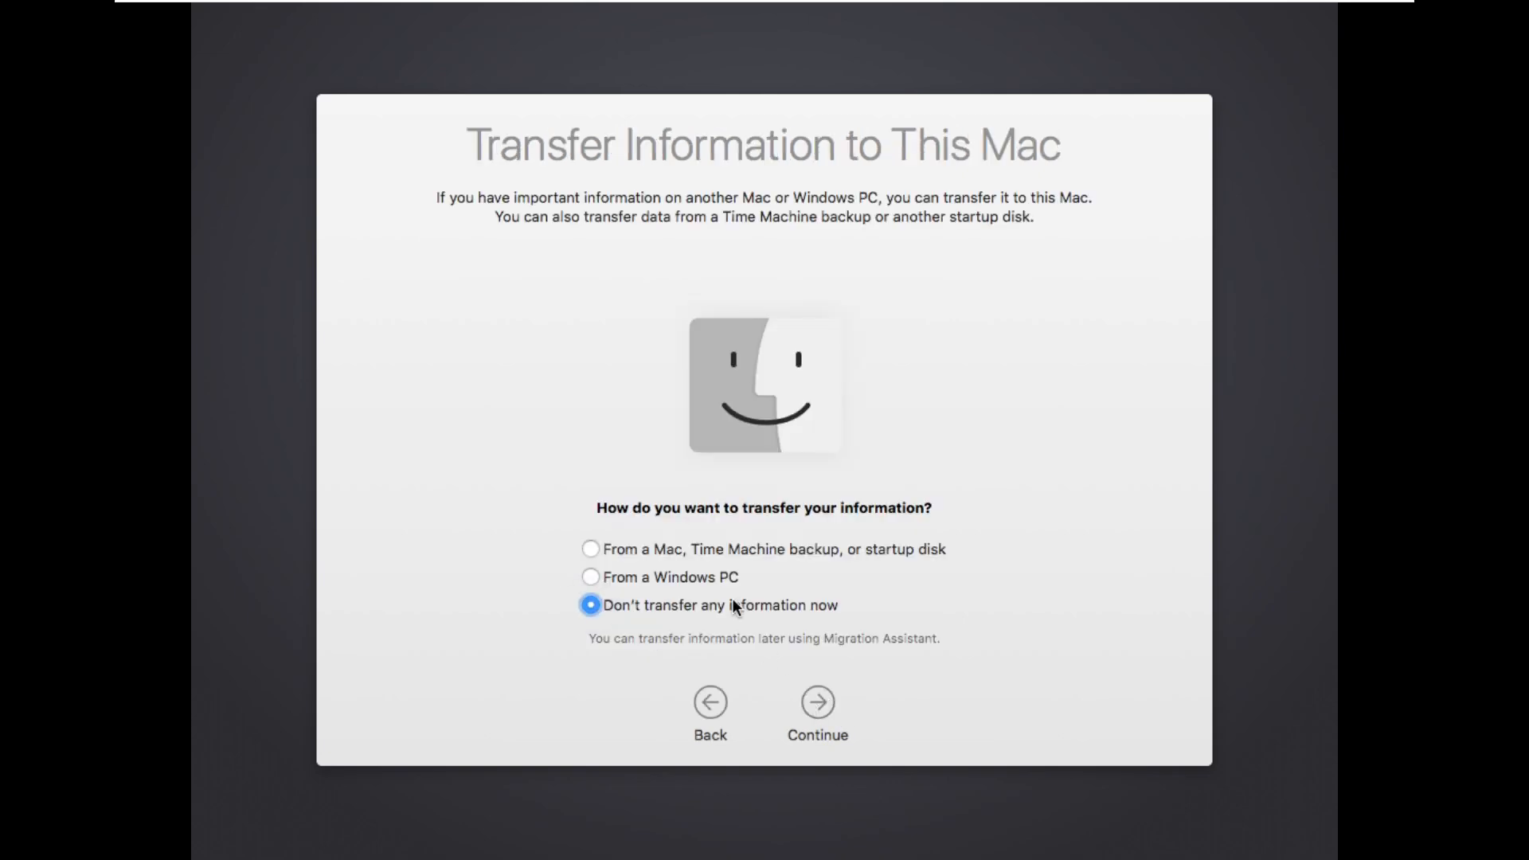
{"action": "mouse_move", "coordinate": [817, 700]}
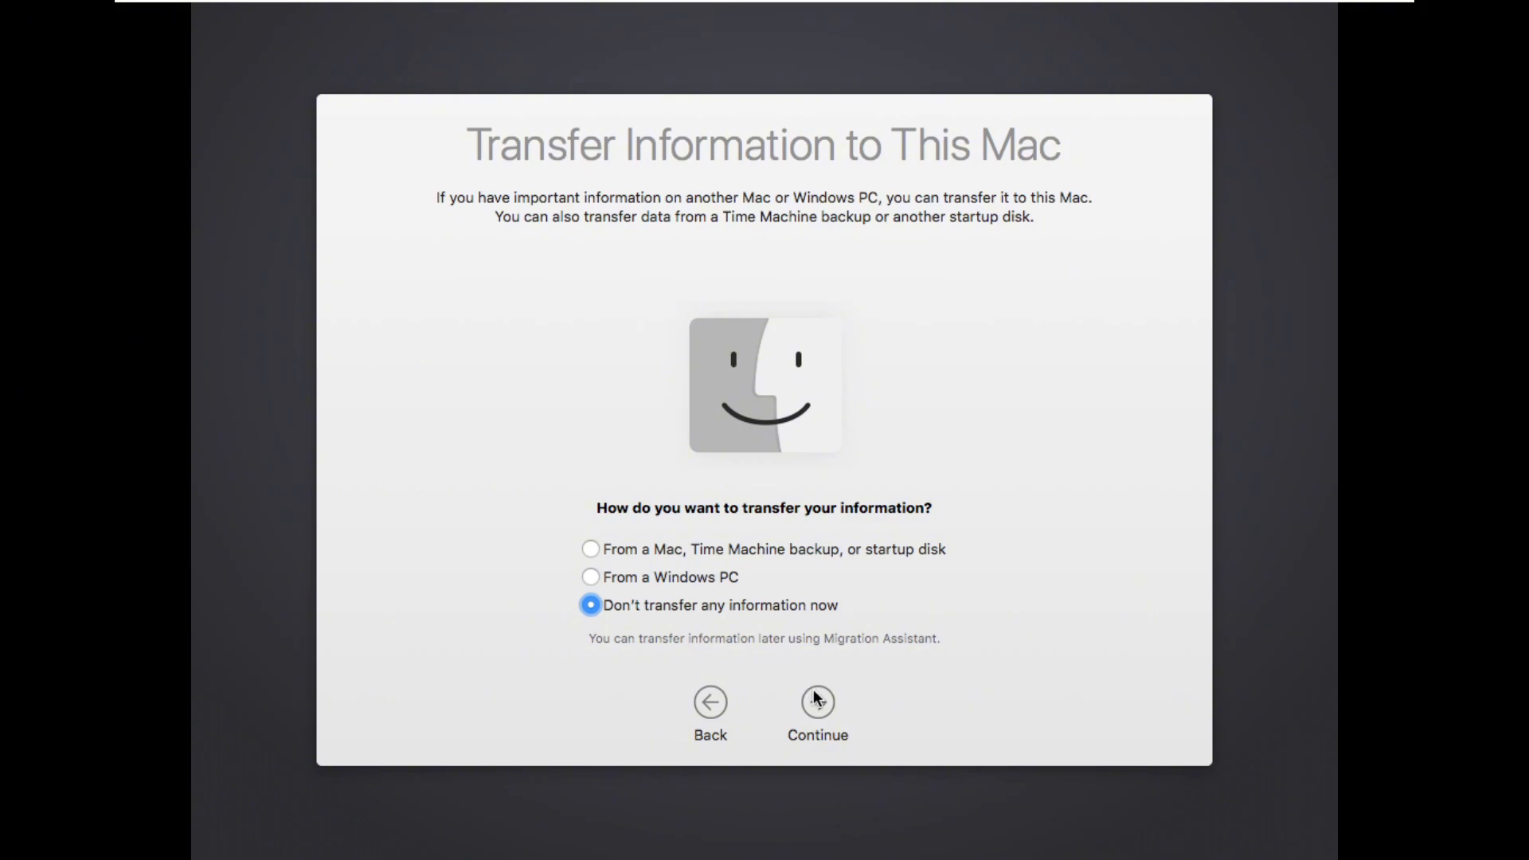
{"action": "left_click", "coordinate": [817, 700]}
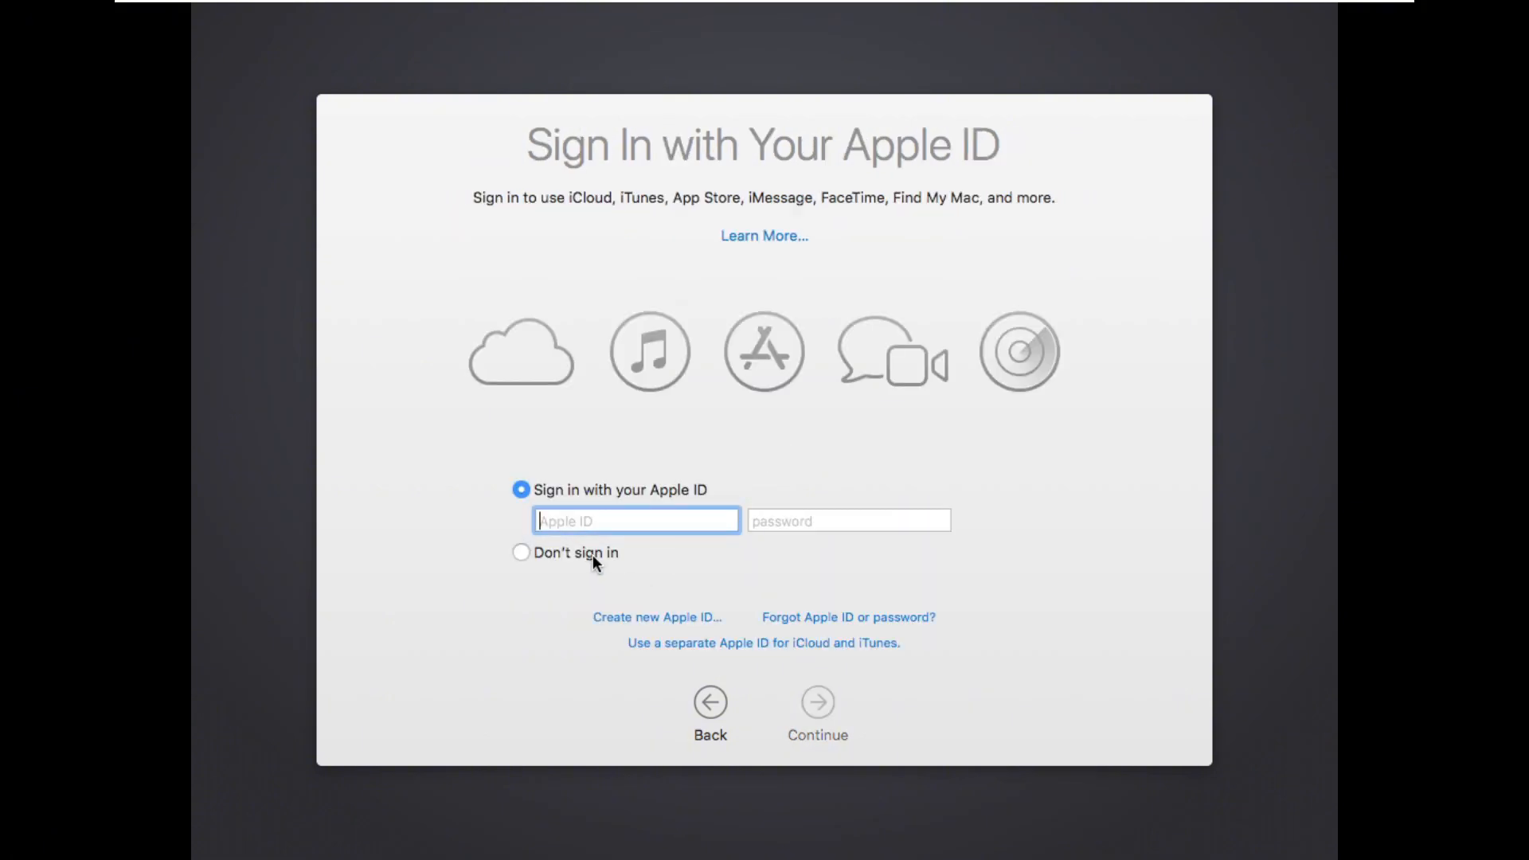
- Choose Don't sign in, confirm Skip, and agree to the Terms and Conditions
{"action": "left_click", "coordinate": [521, 553]}
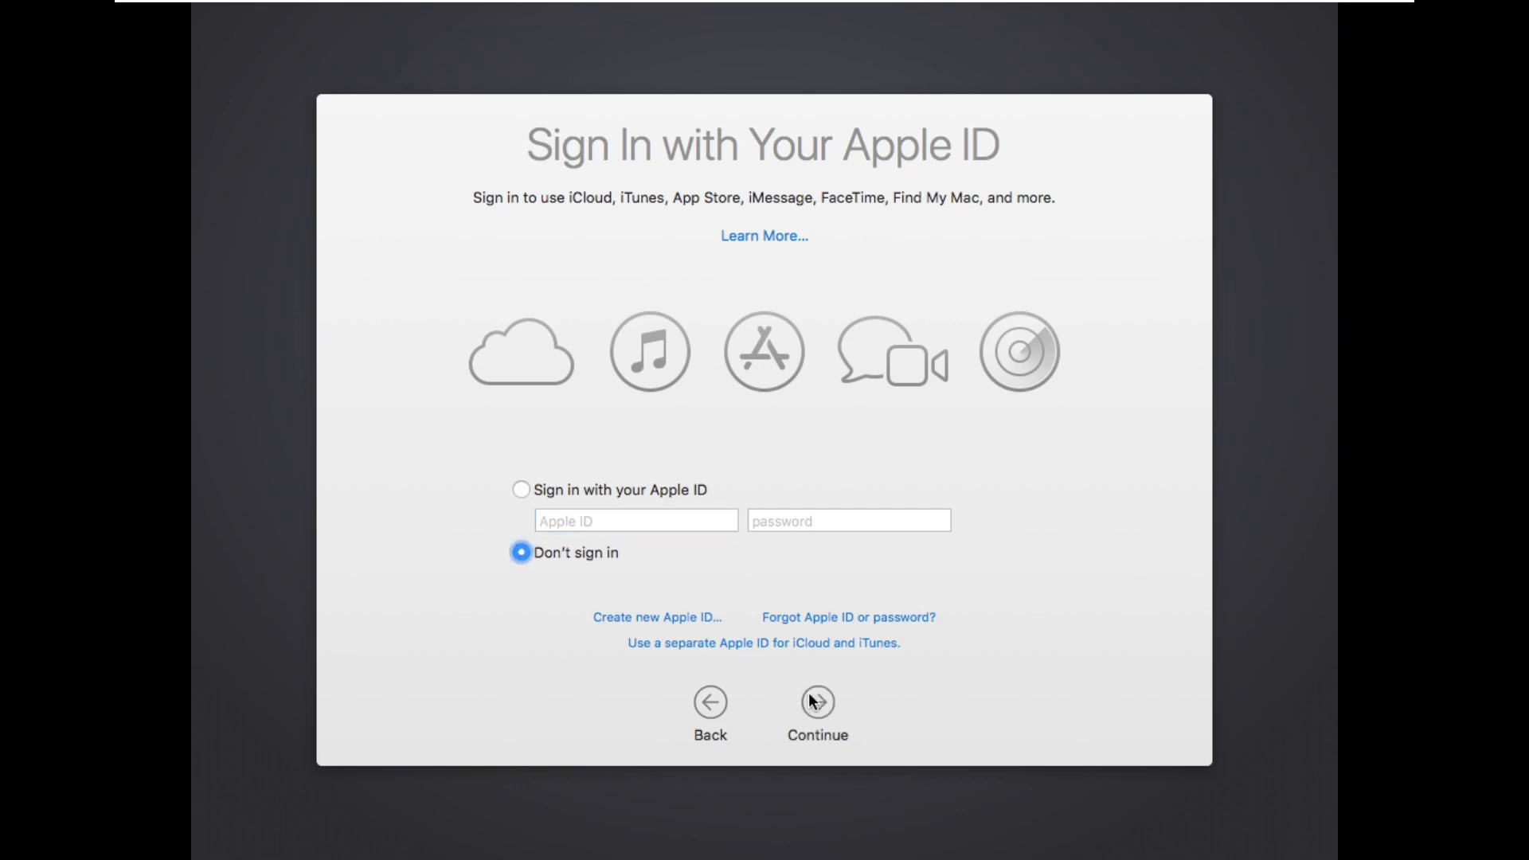
{"action": "left_click", "coordinate": [817, 701]}
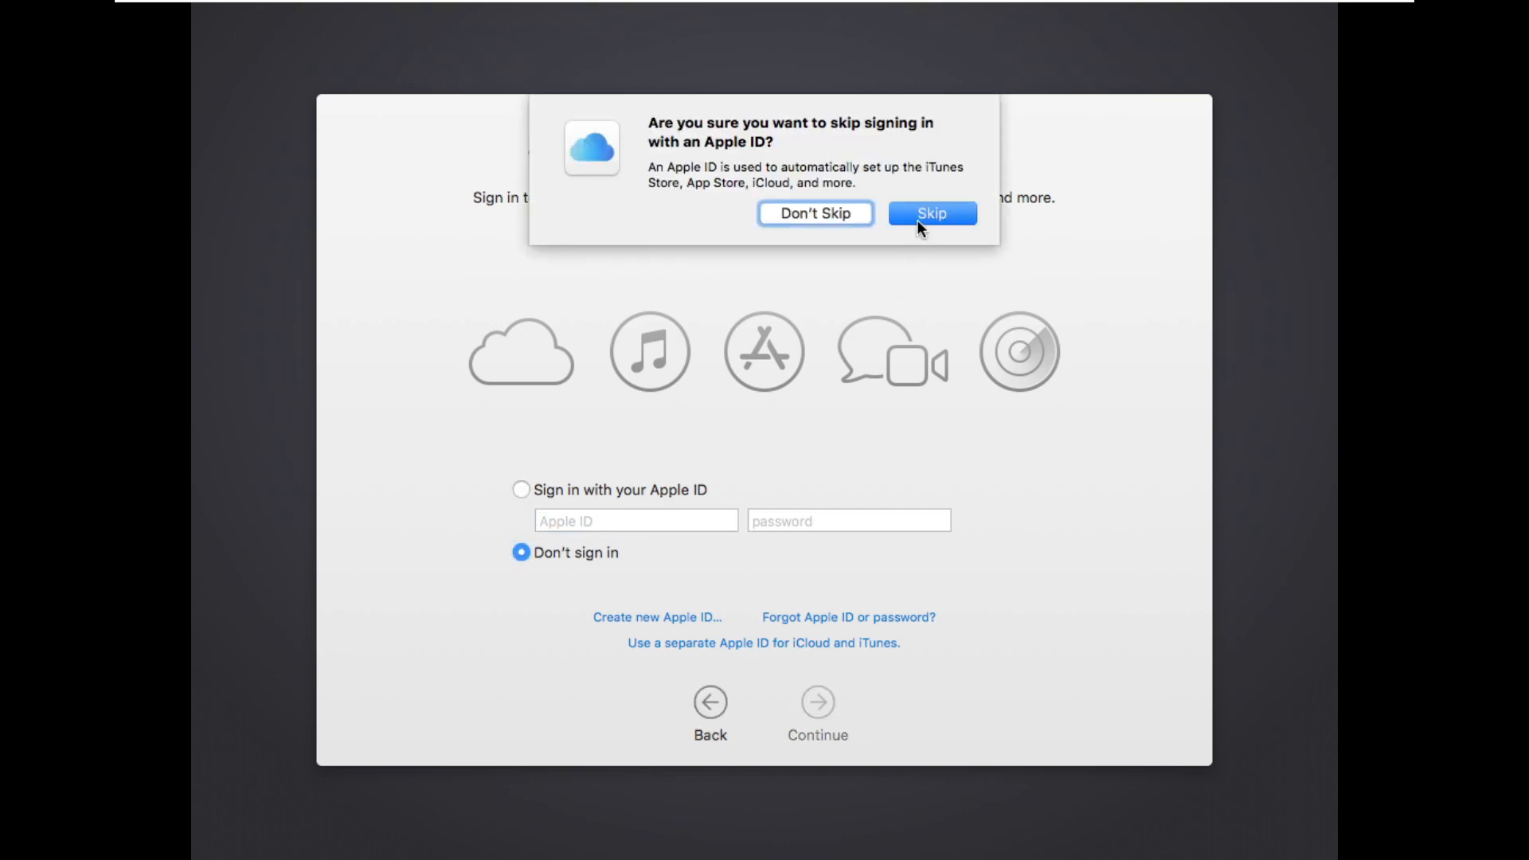
{"action": "left_click", "coordinate": [930, 213]}
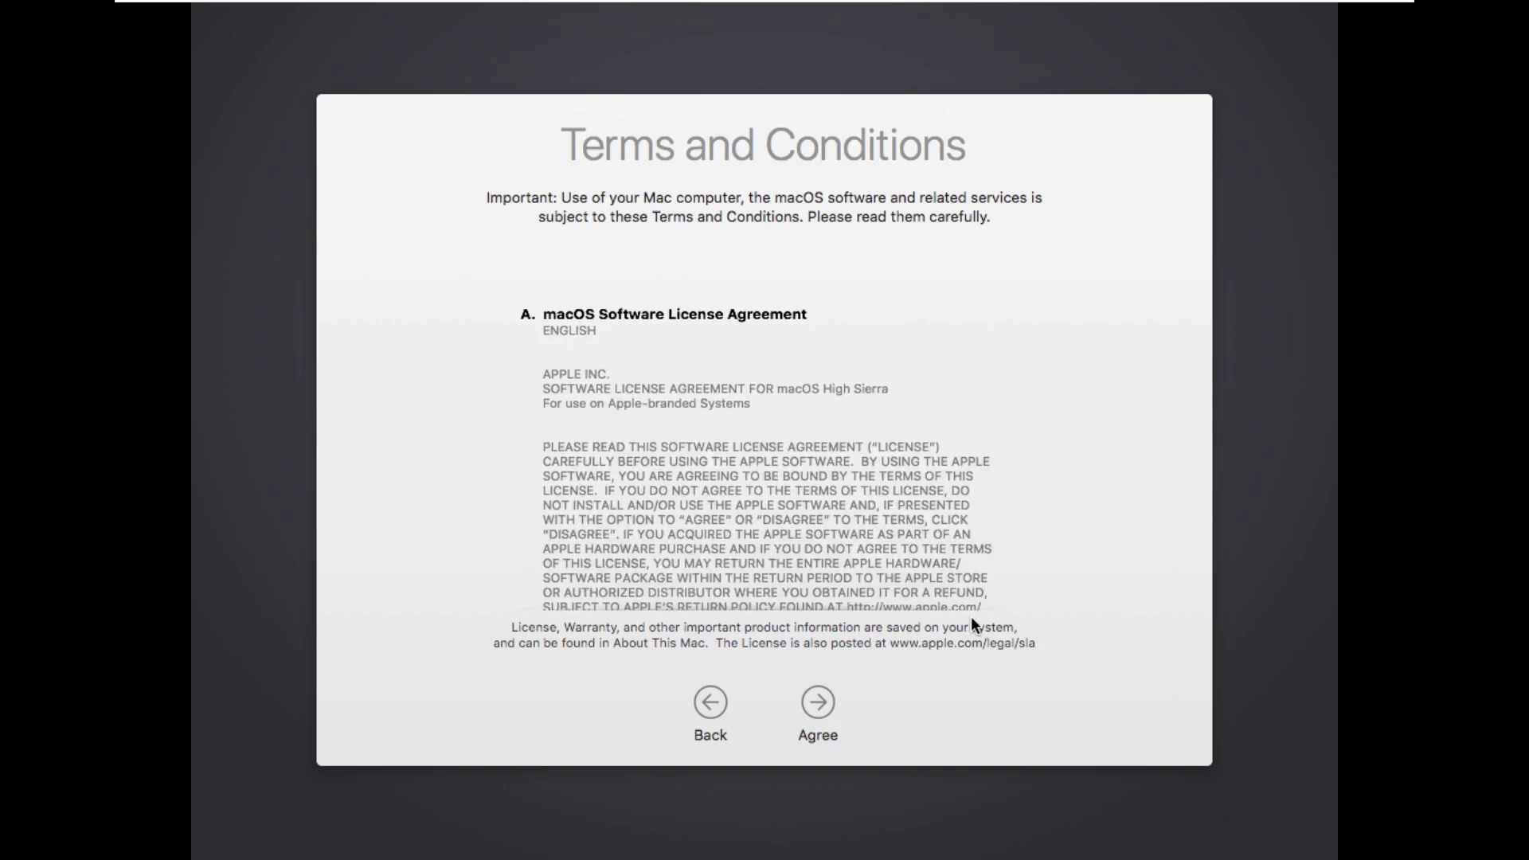
{"action": "left_click", "coordinate": [817, 701]}
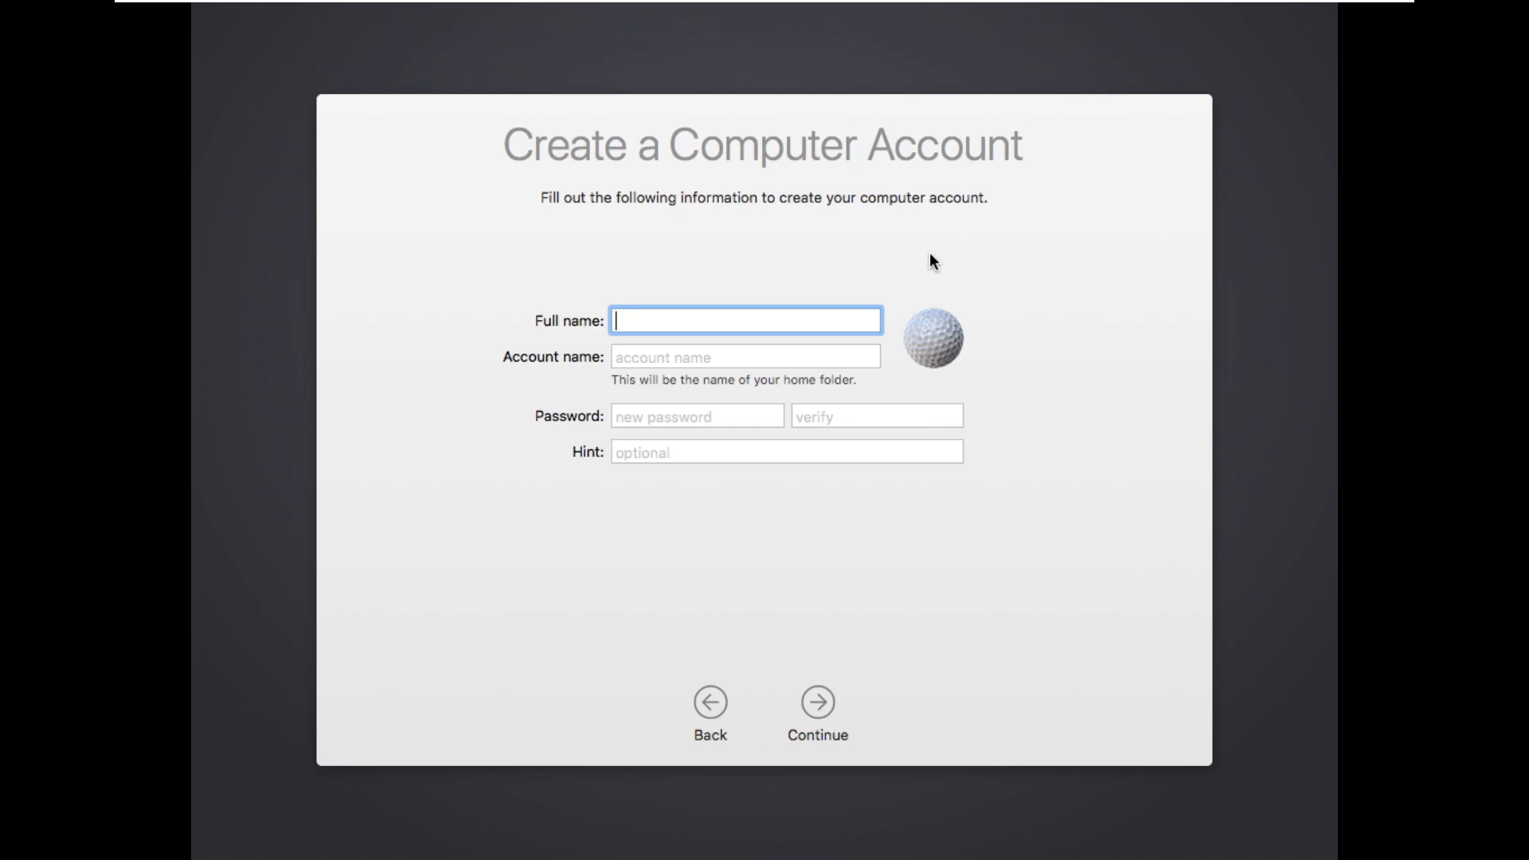
- Create the account 'Hendryx Gaming' with a password and continue to Express Set Up
{"action": "type", "text": "Hendryx"}
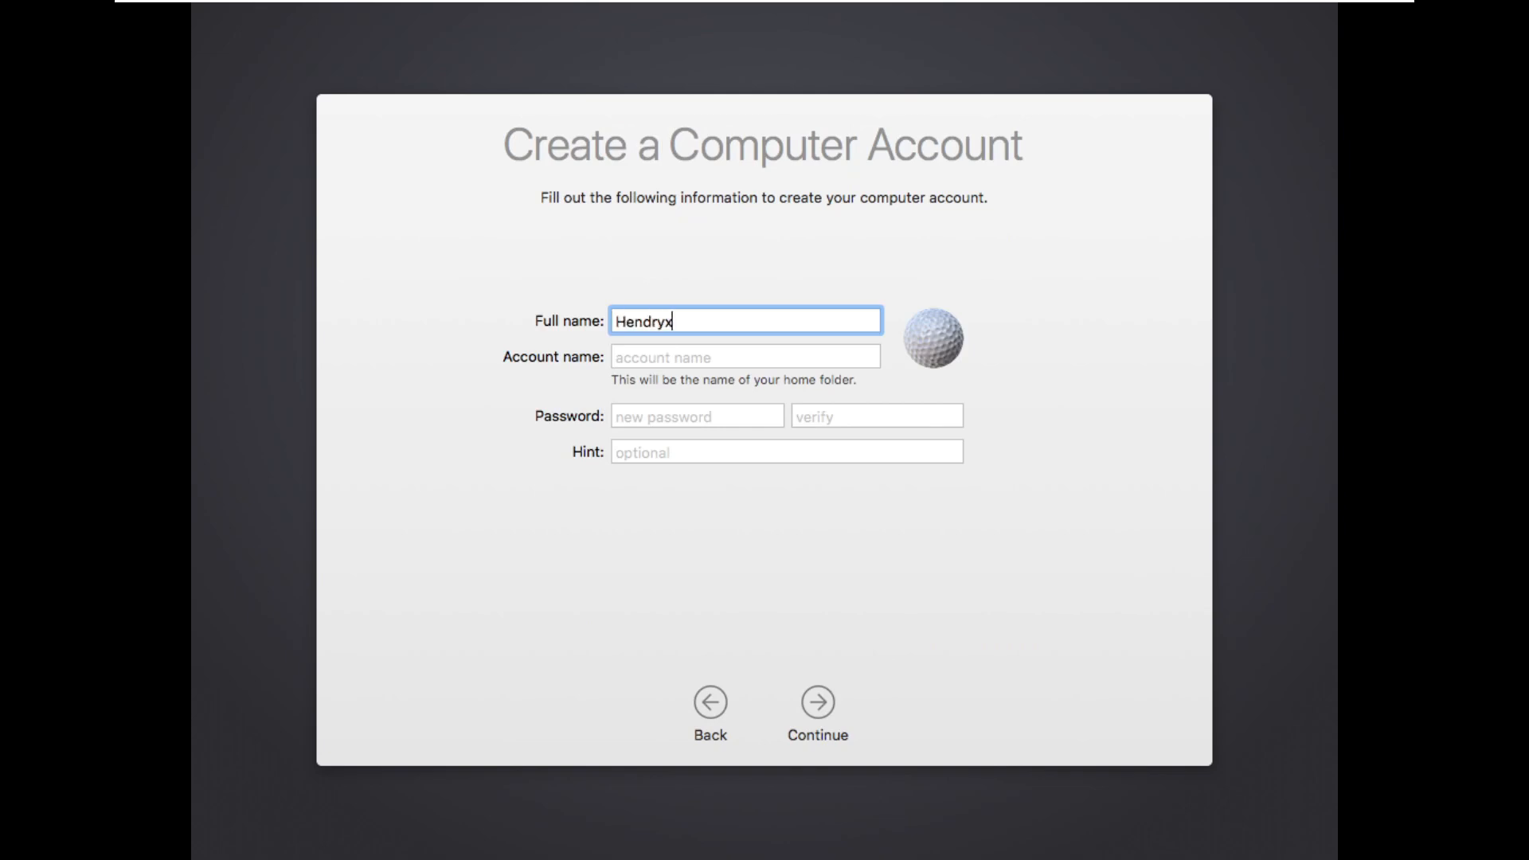
{"action": "type", "text": "Gaming"}
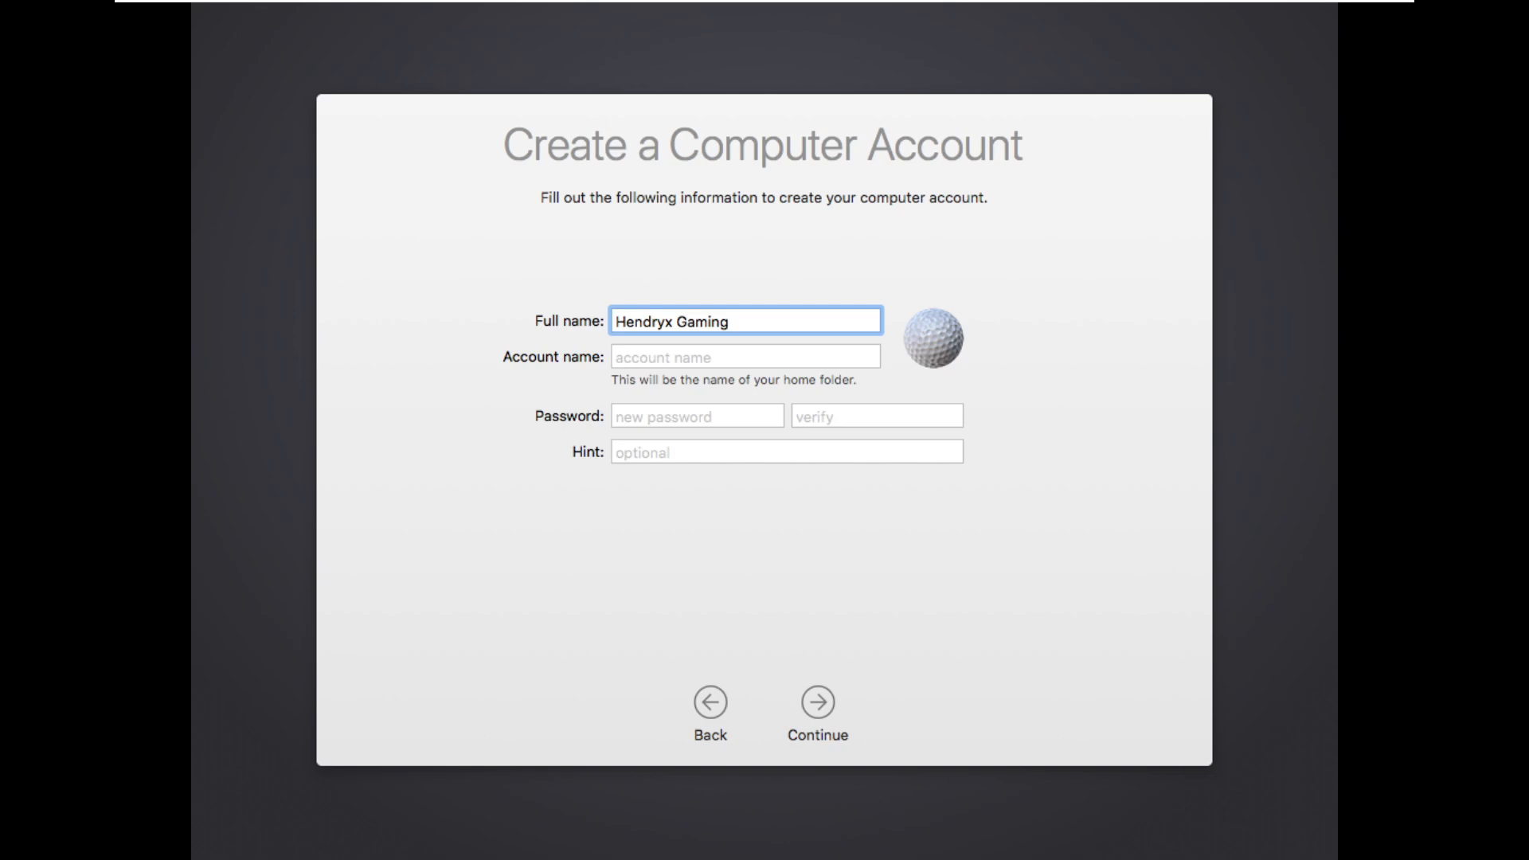
{"action": "left_click", "coordinate": [696, 415]}
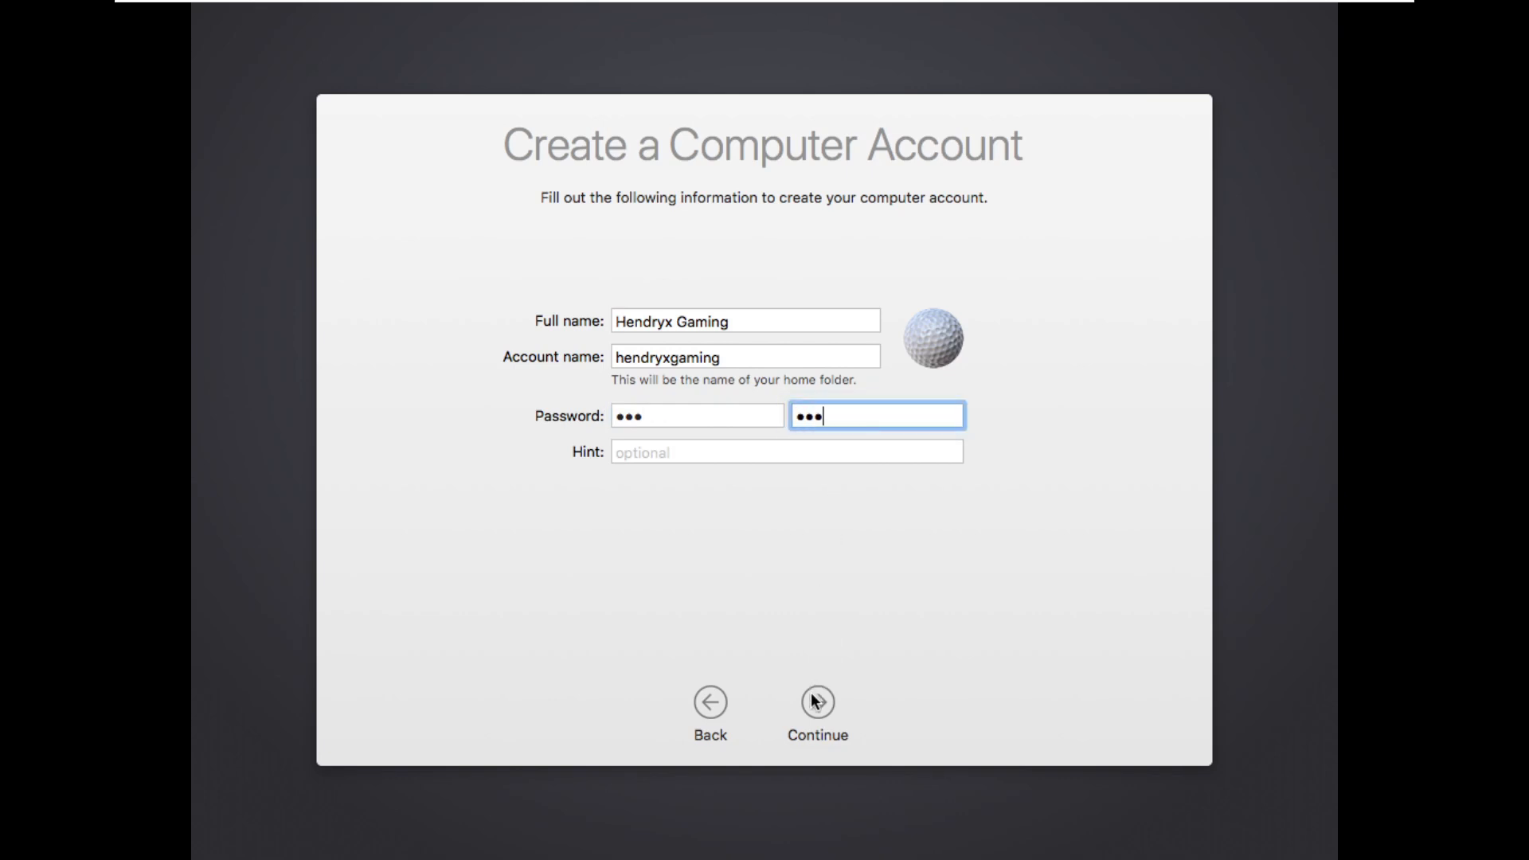
{"action": "left_click", "coordinate": [816, 701]}
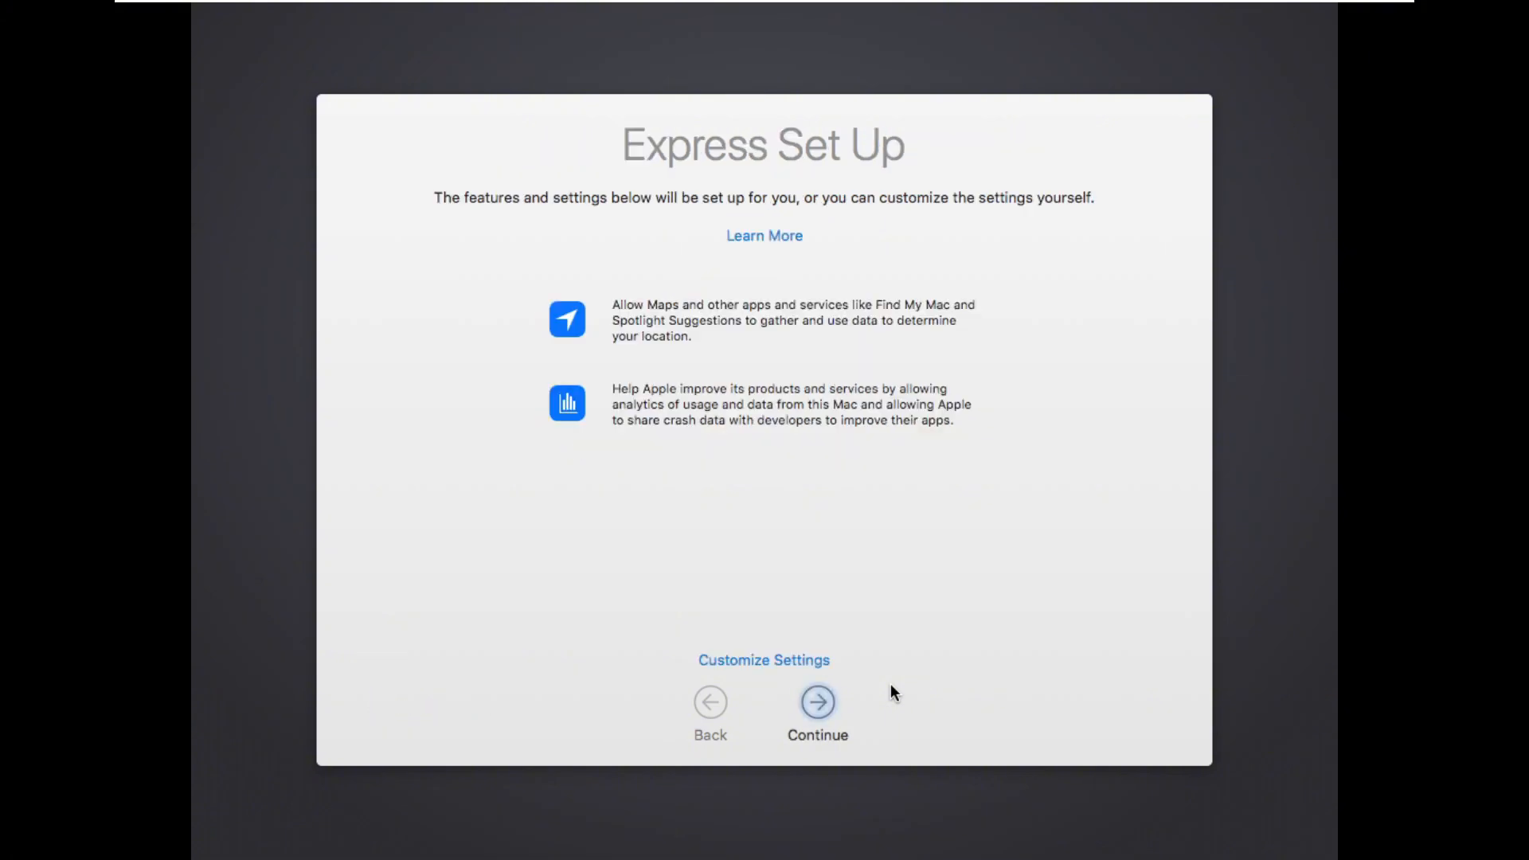
- Accept the default Express Set Up settings so macOS begins Setting Up Your Mac
{"action": "left_click", "coordinate": [818, 701]}
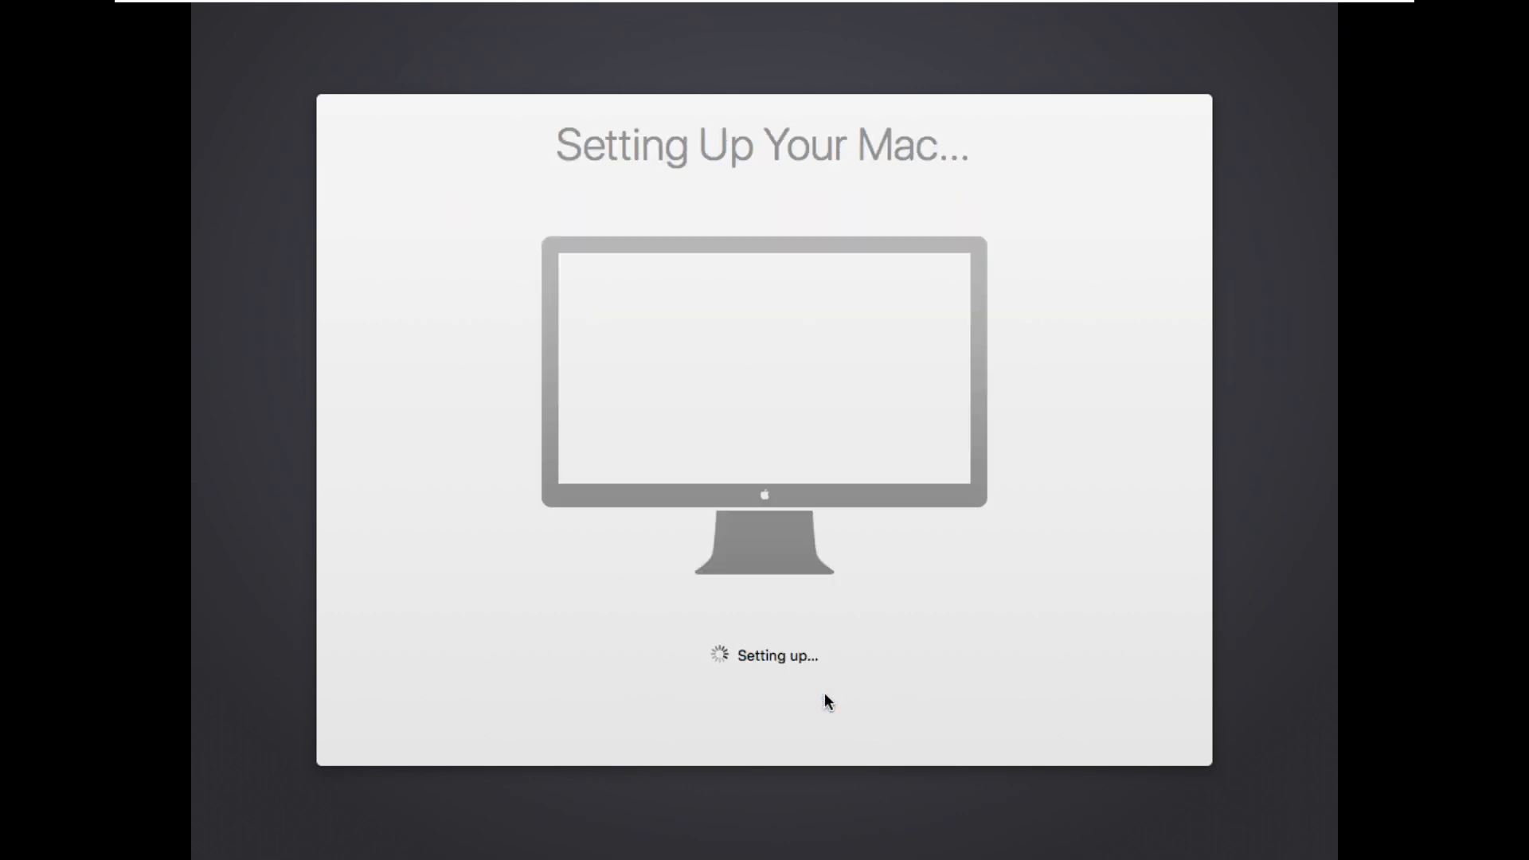
{"action": "mouse_move", "coordinate": [1049, 698]}
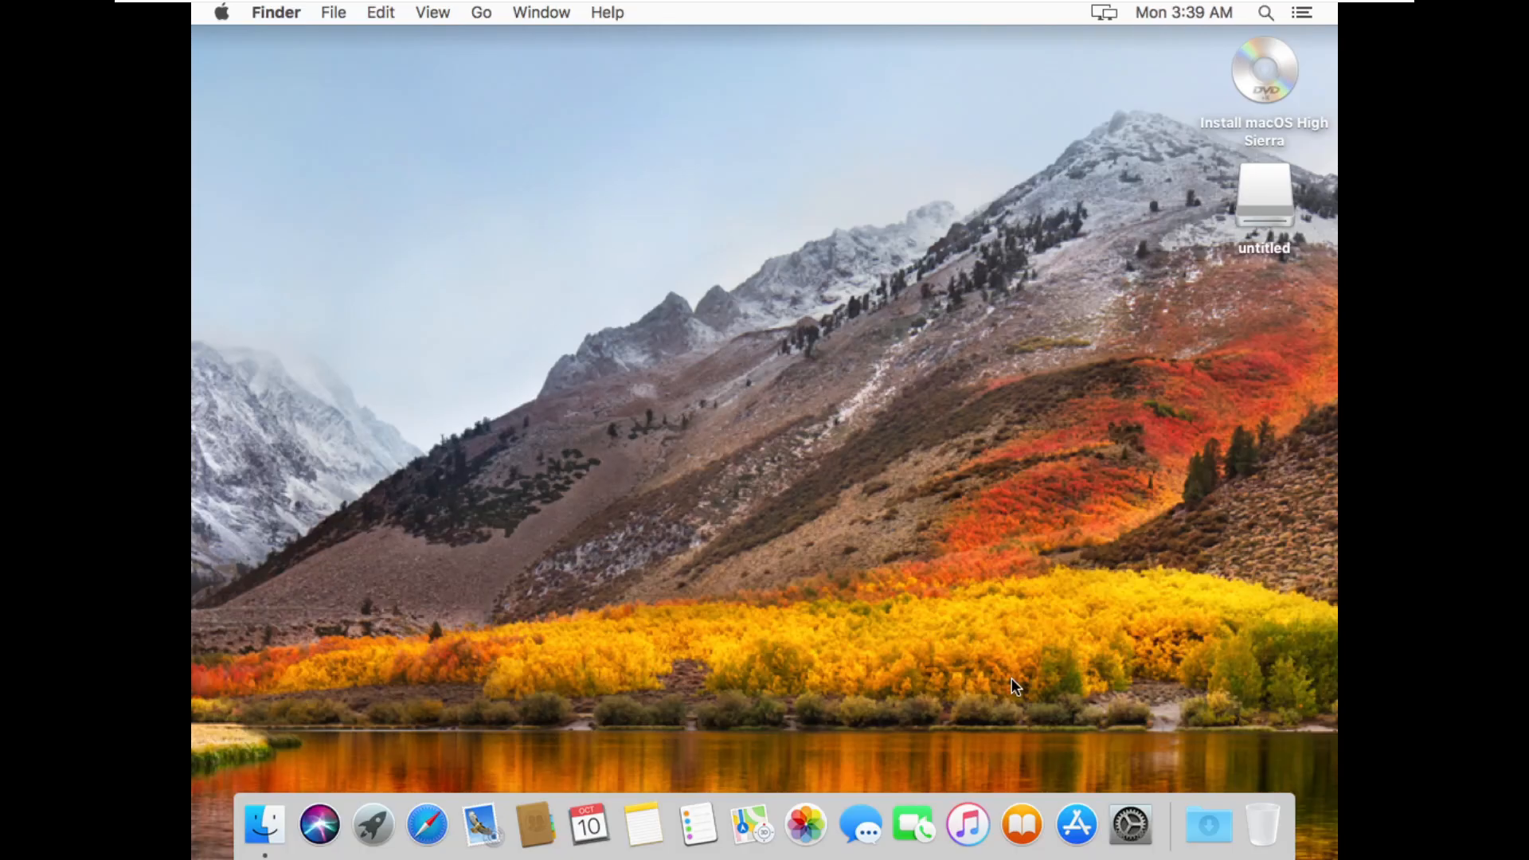
{"action": "mouse_move", "coordinate": [664, 330]}
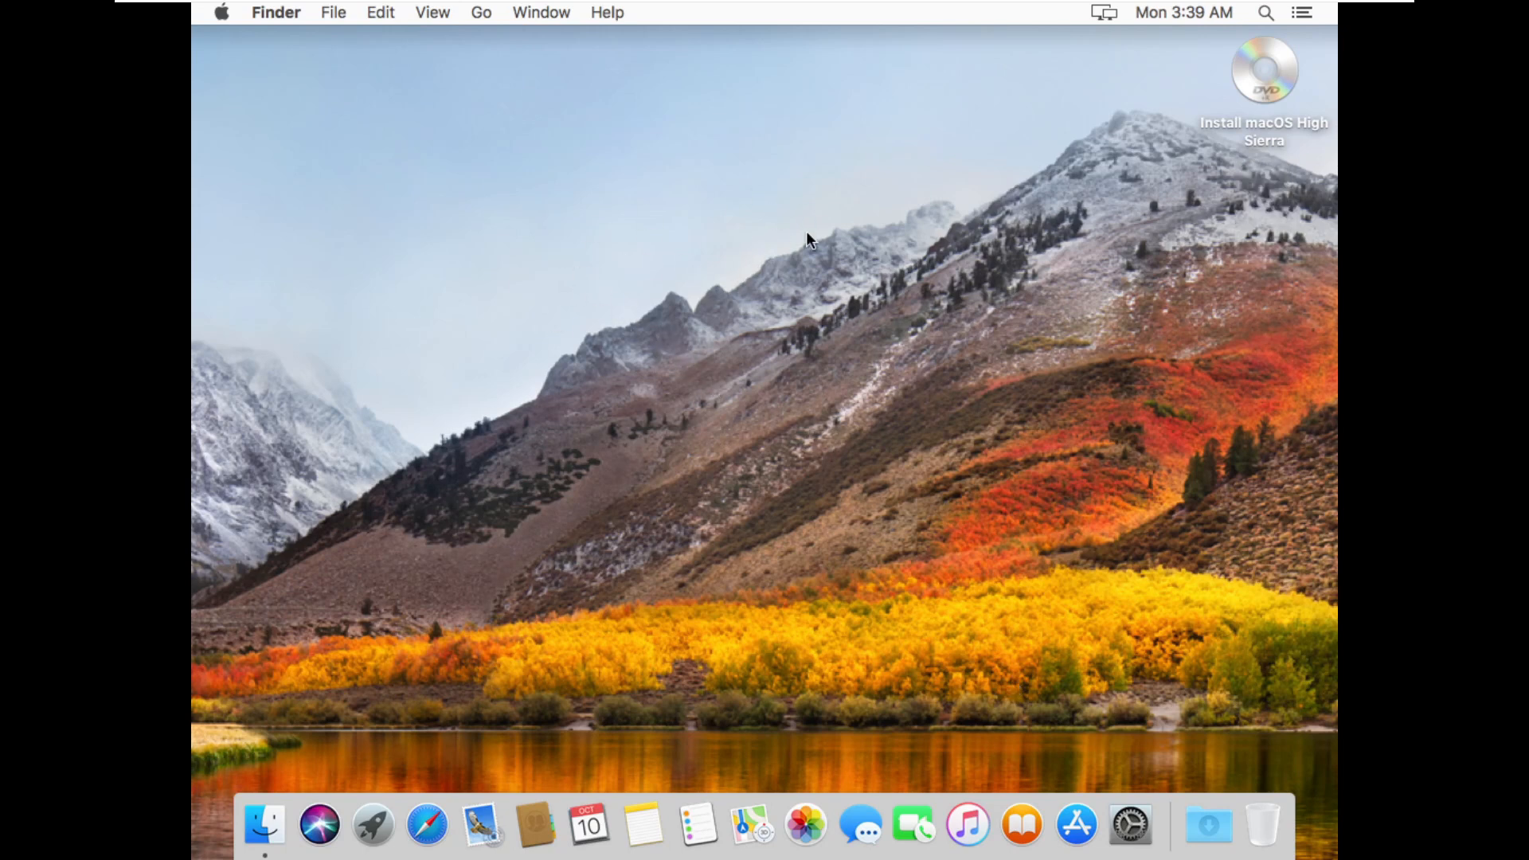
{"action": "mouse_move", "coordinate": [644, 270]}
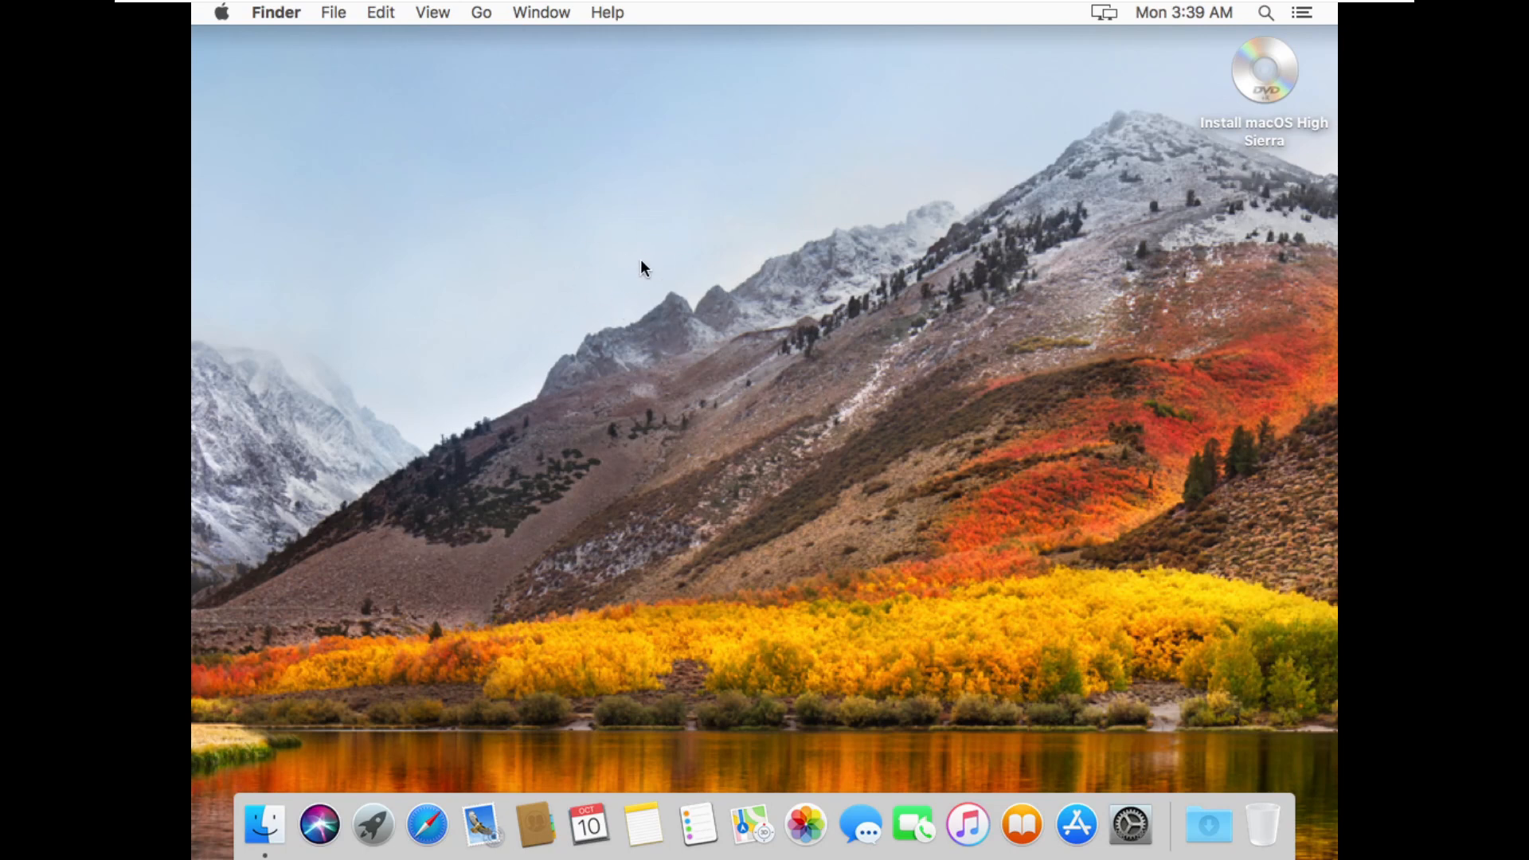